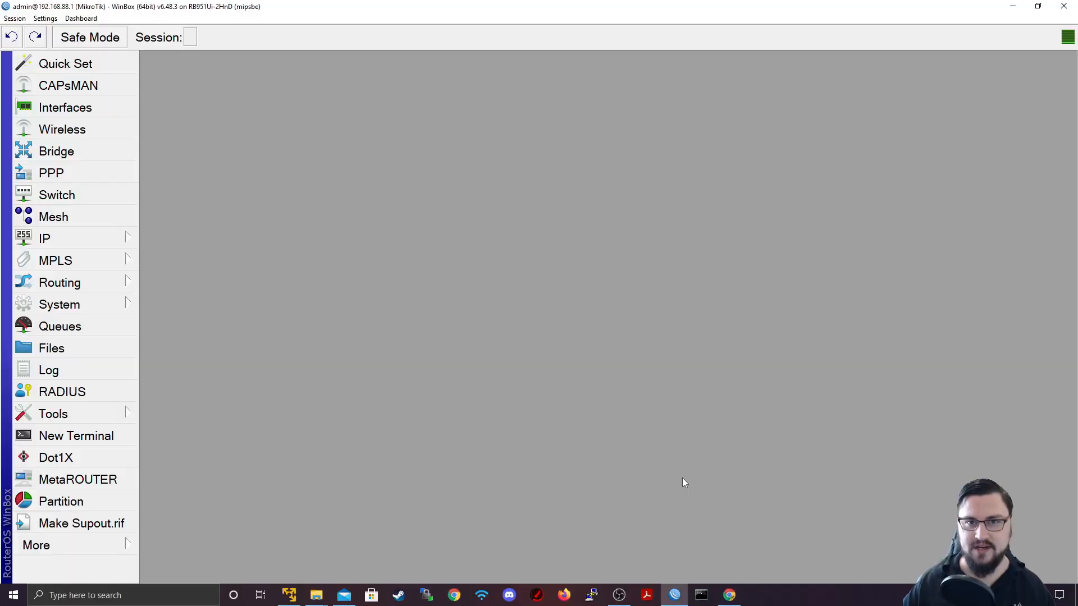
mouse_move(269, 262)
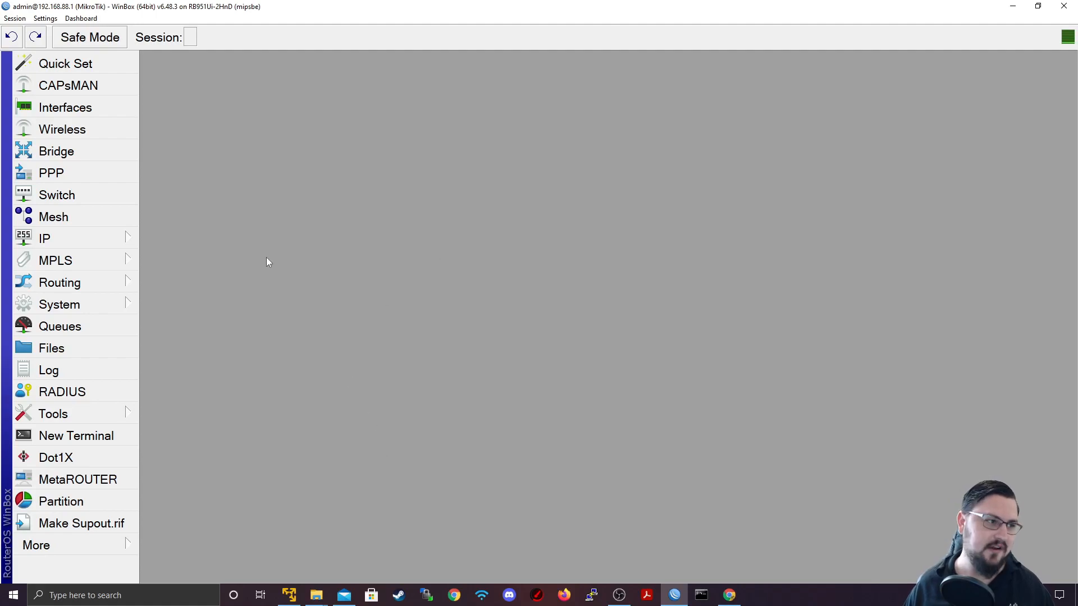
mouse_move(236, 253)
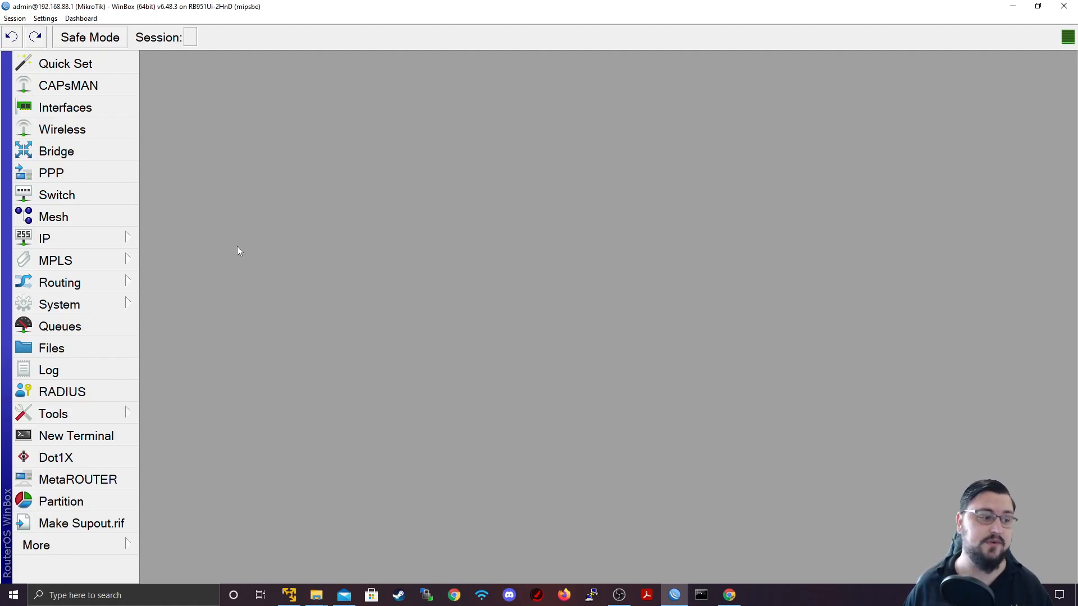
Expand the System menu in WinBox's left sidebar
left_click(59, 305)
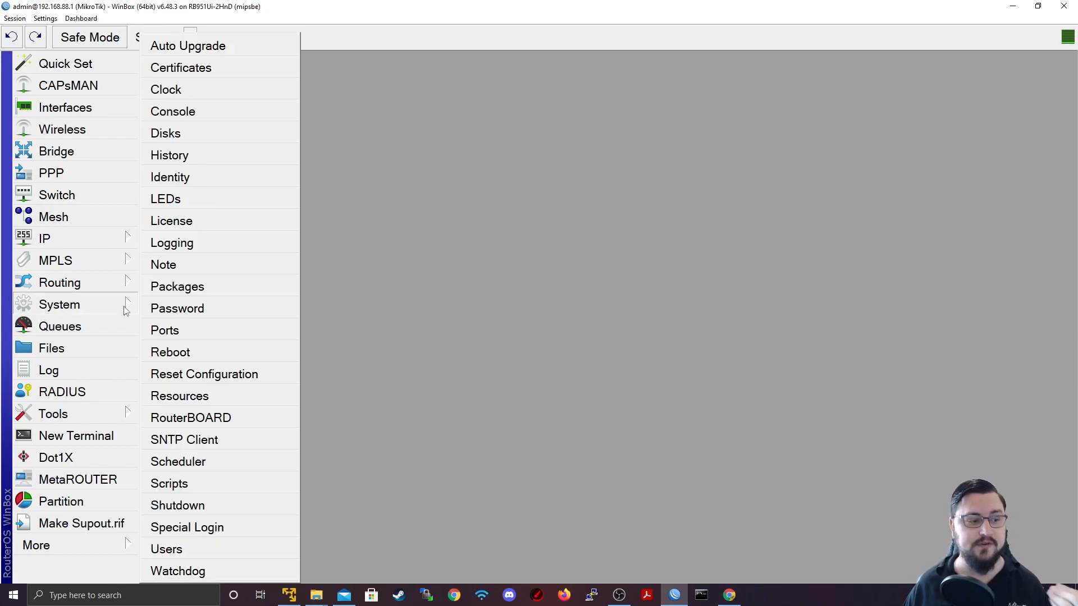
mouse_move(190, 553)
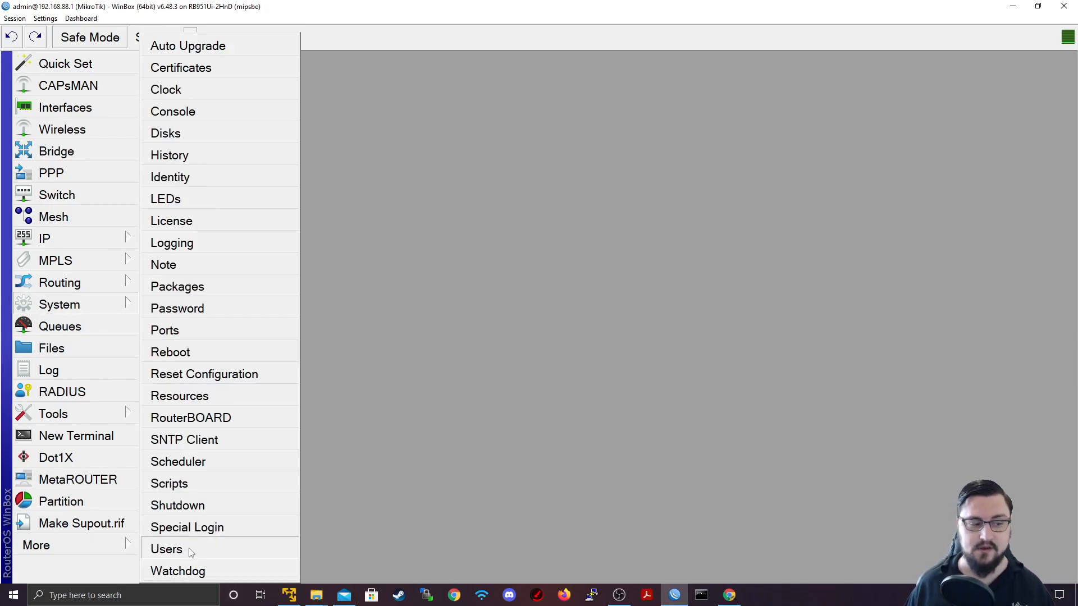
Open System > Users and select the default admin account
left_click(166, 549)
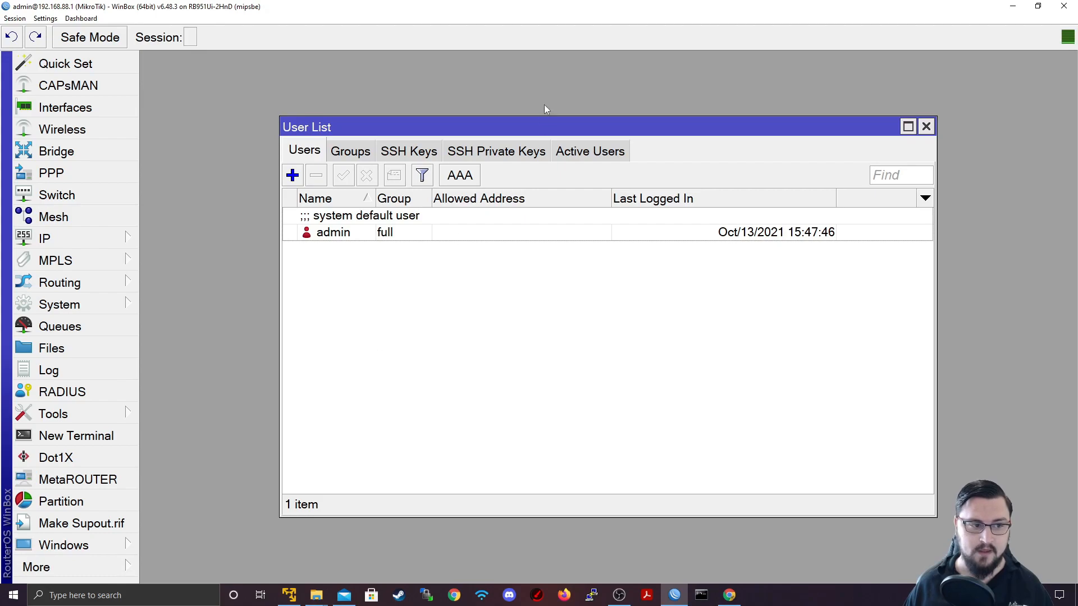
left_click(334, 232)
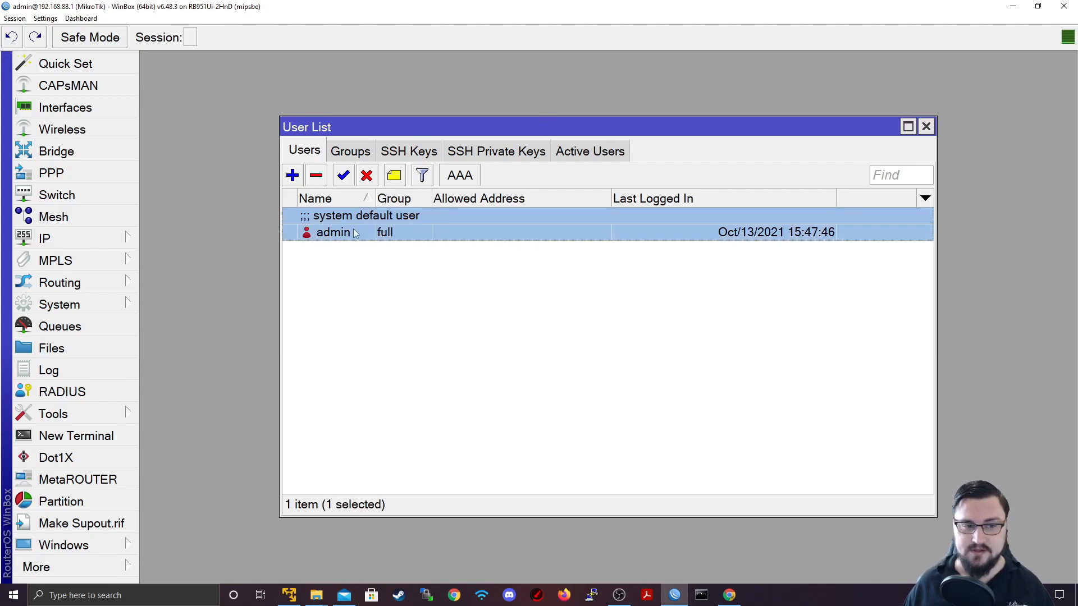
mouse_move(364, 229)
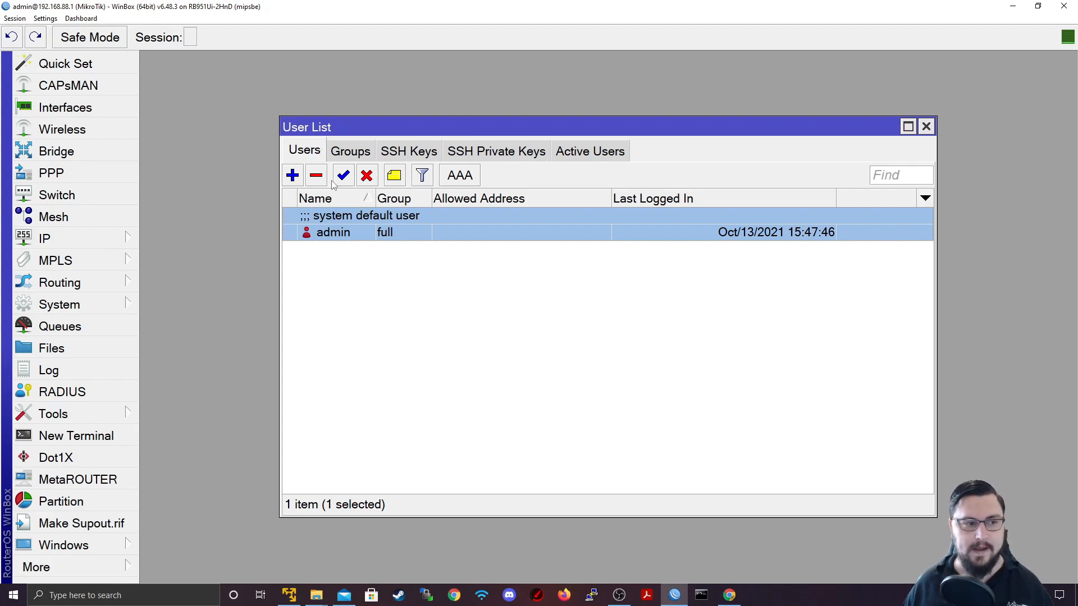
mouse_move(404, 228)
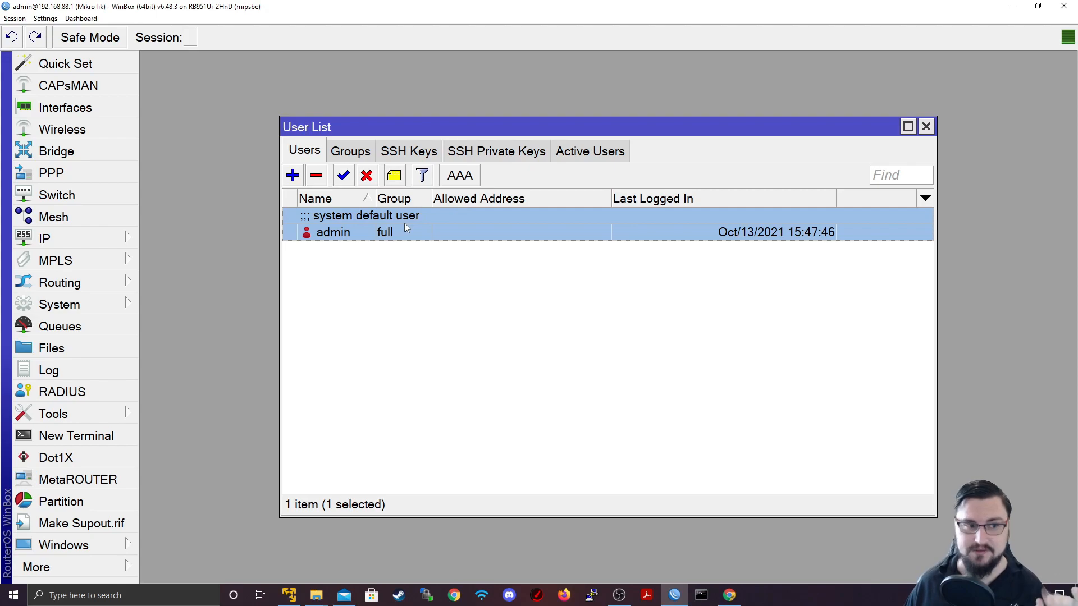
mouse_move(407, 235)
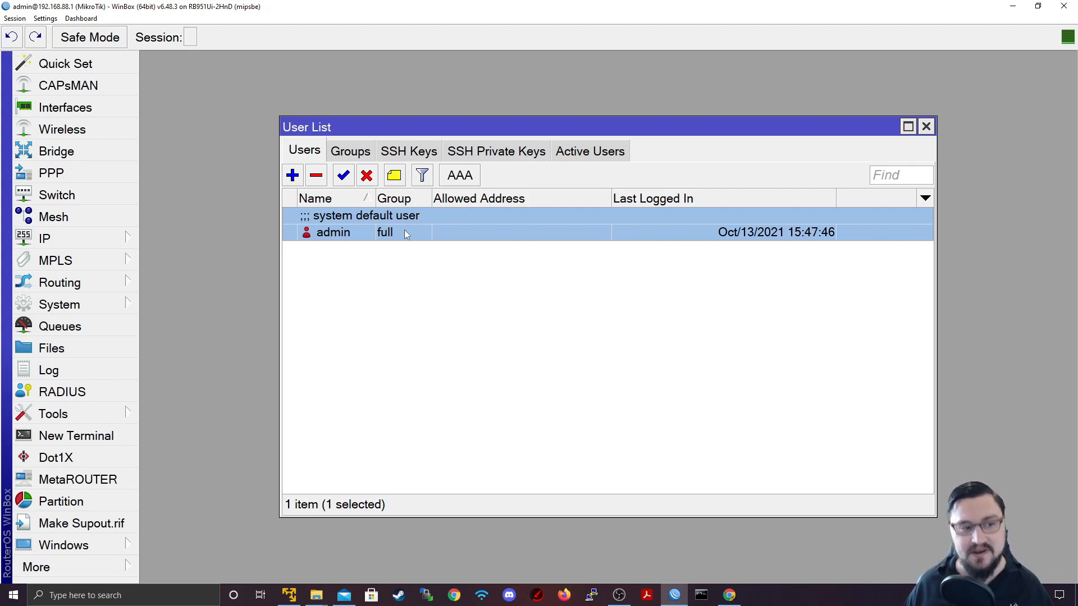
mouse_move(437, 222)
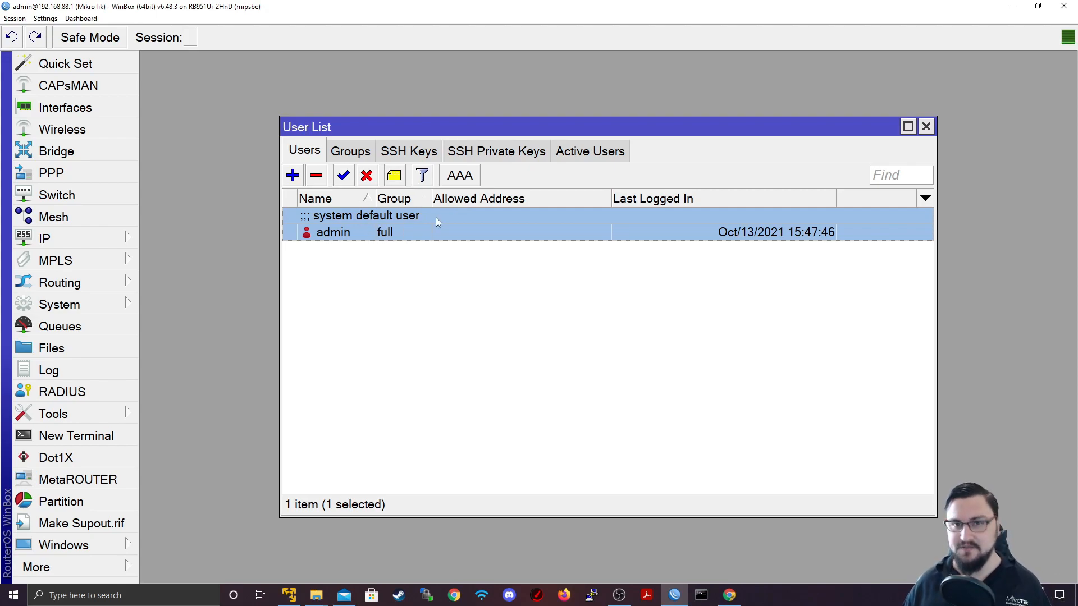
Open admin's properties and view the full/read/write group choices, keeping full
double_click(333, 231)
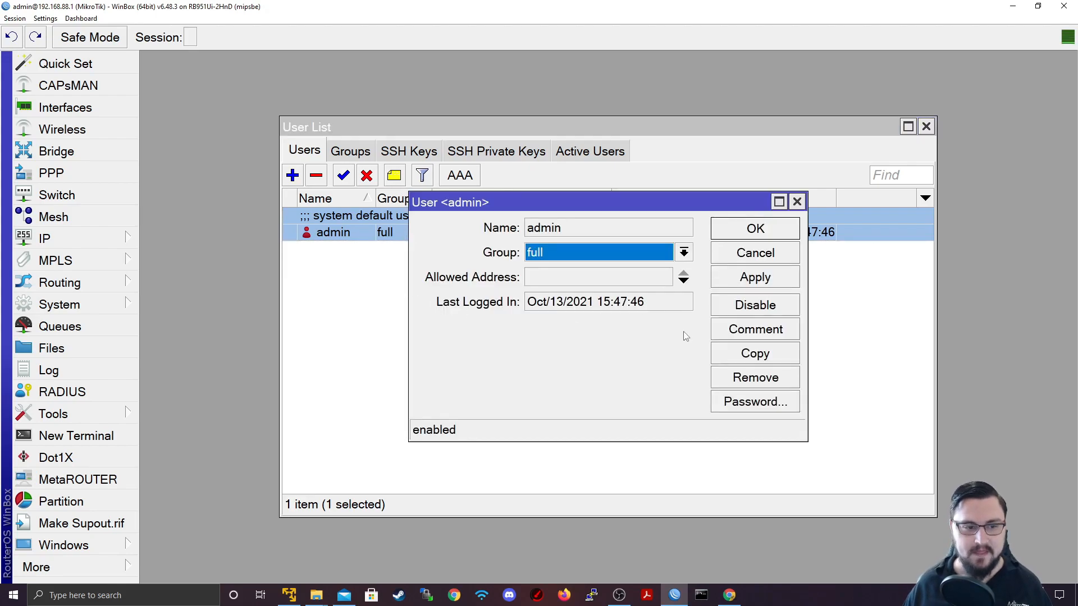
mouse_move(656, 397)
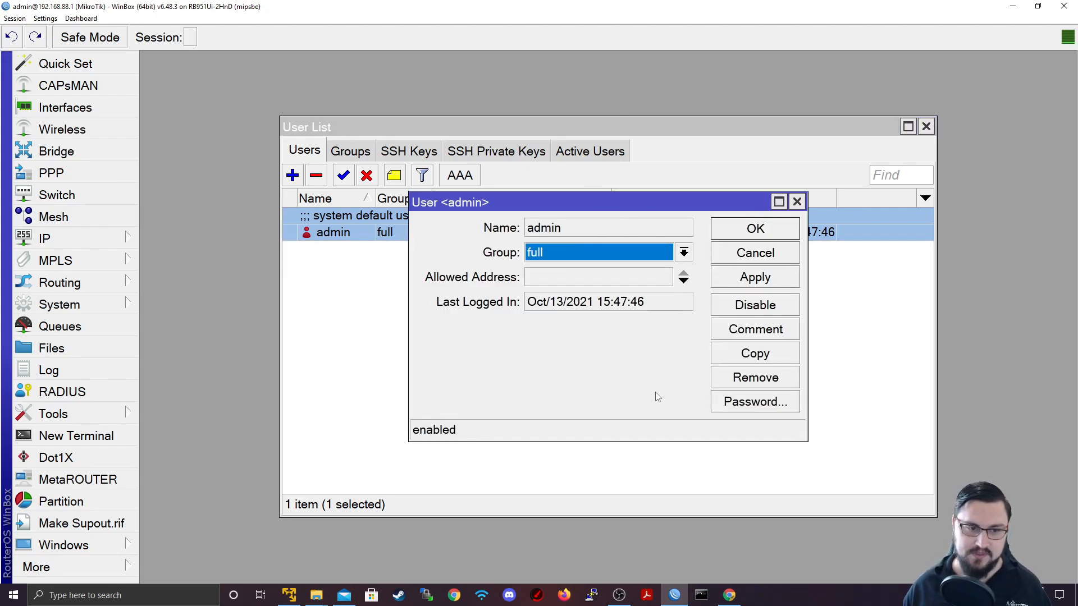
mouse_move(545, 282)
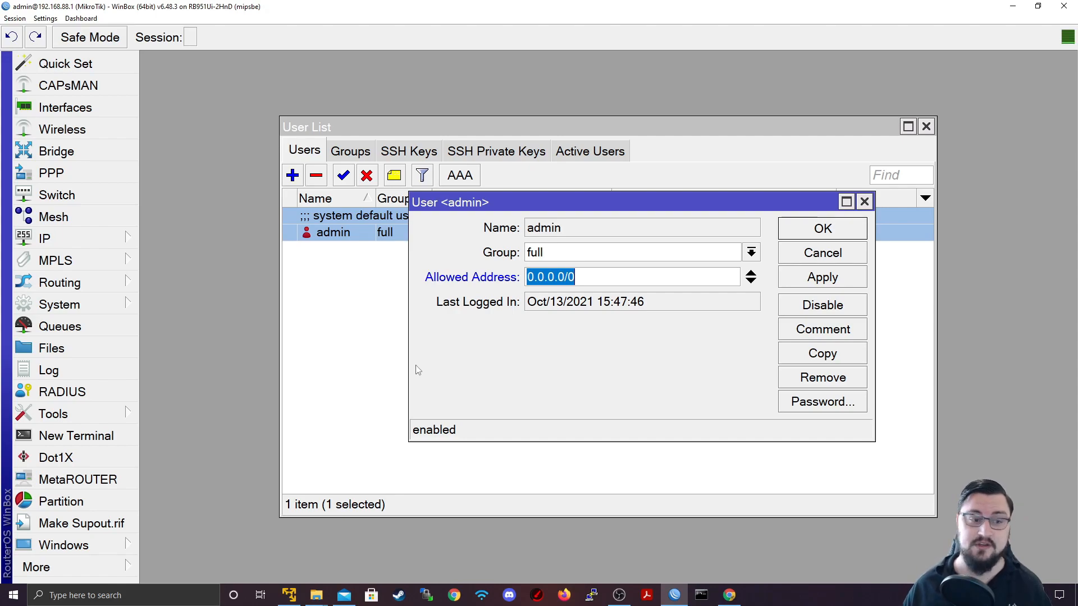
mouse_move(524, 233)
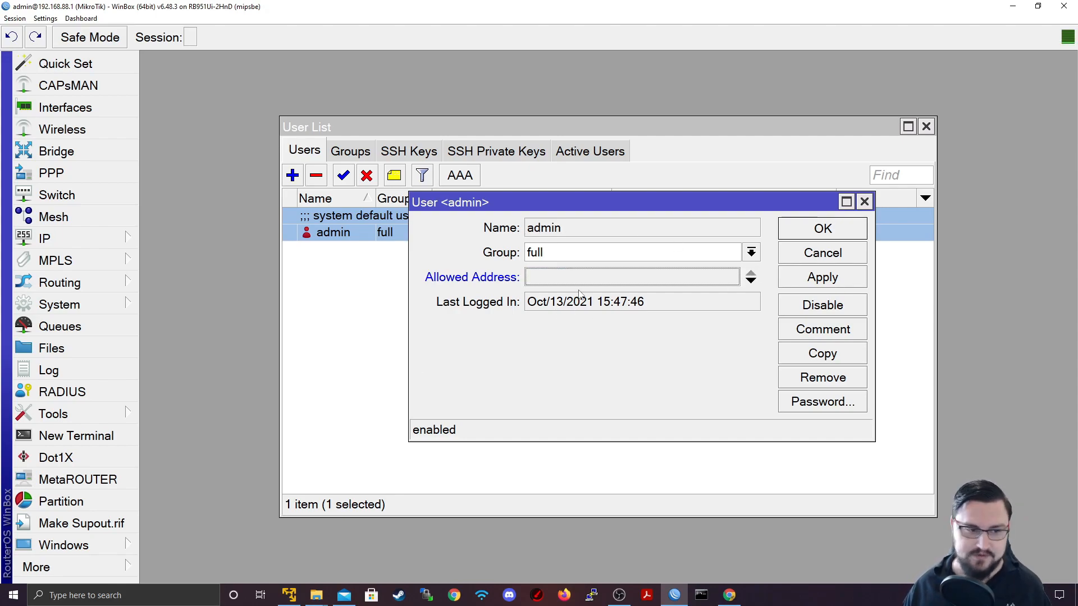
mouse_move(718, 398)
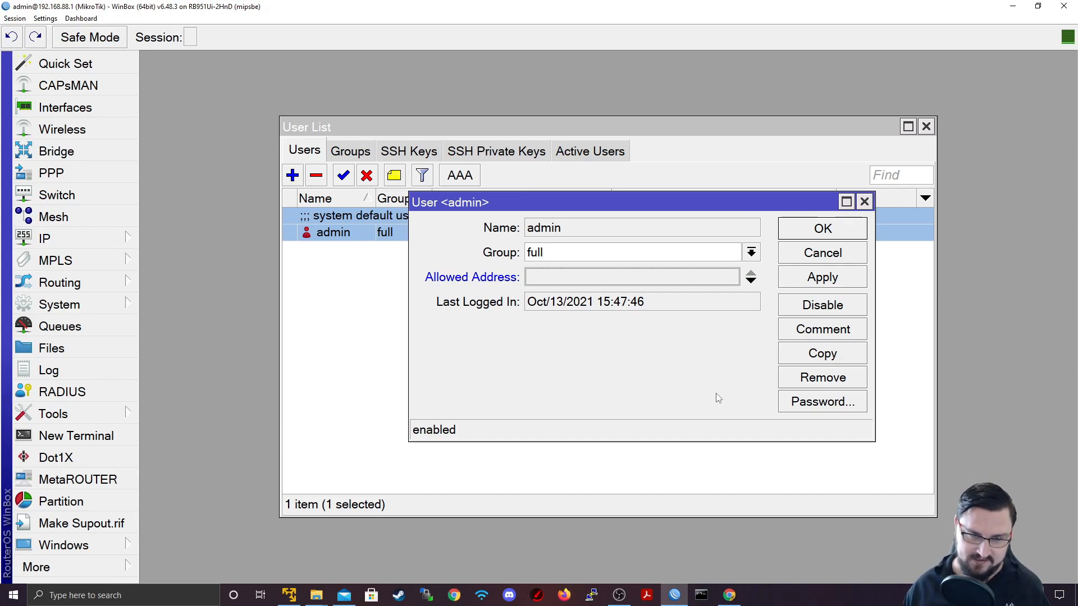
mouse_move(695, 271)
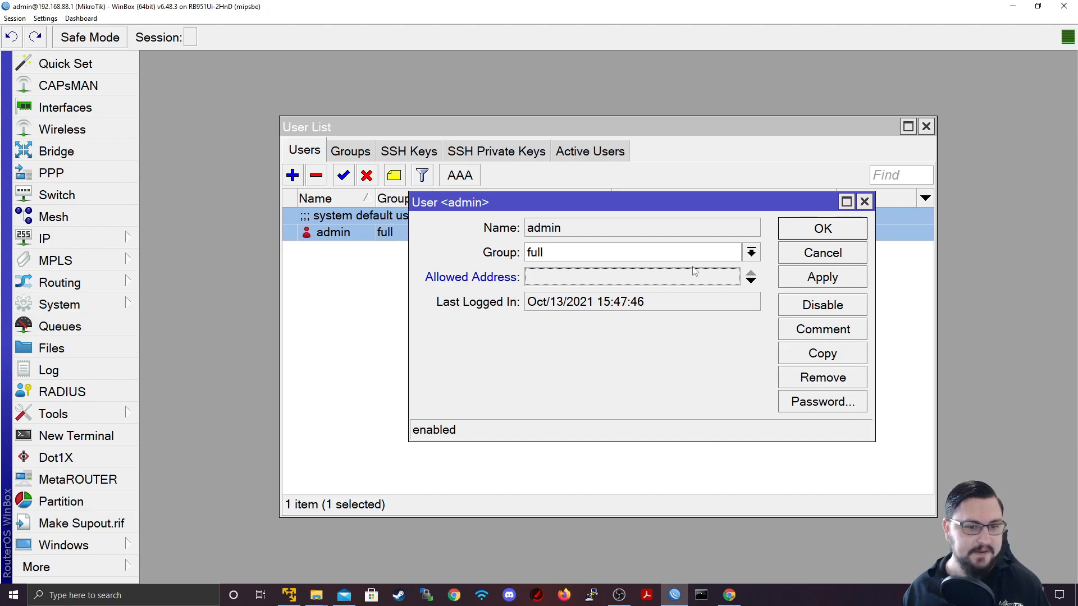
left_click(751, 252)
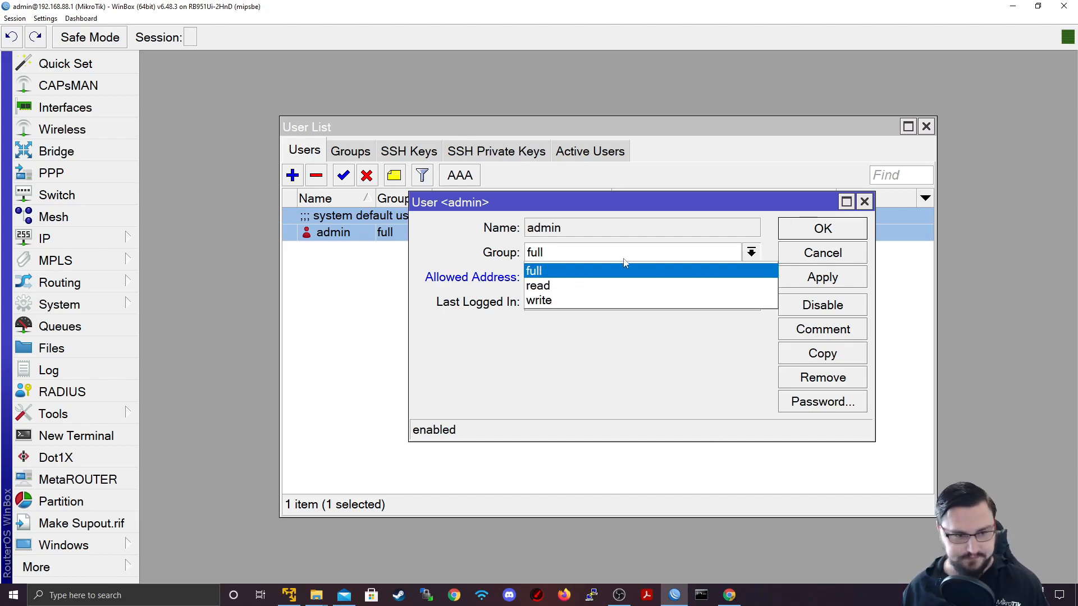
mouse_move(540, 300)
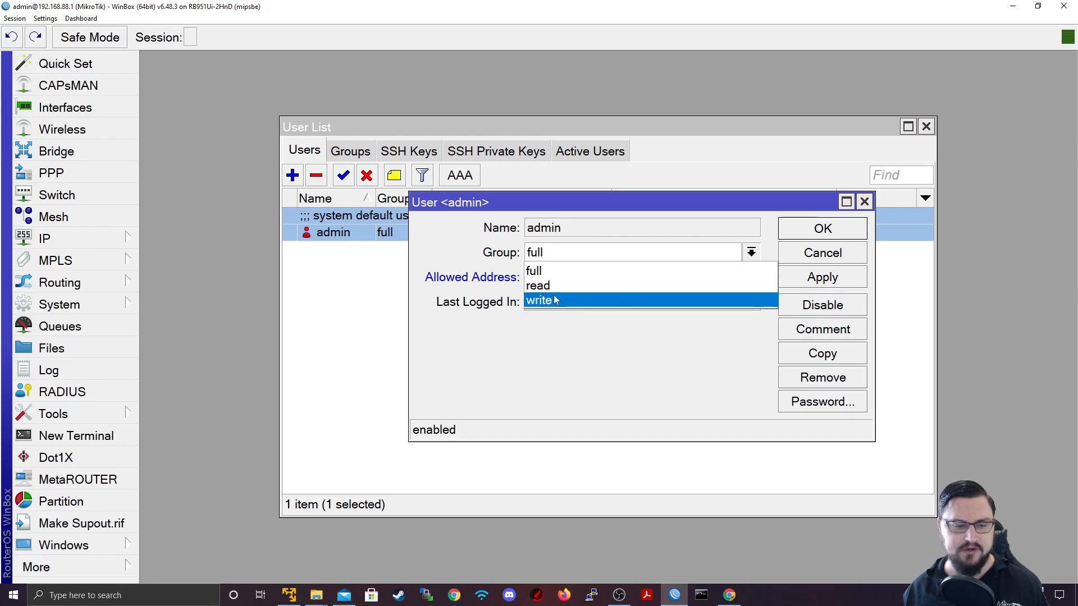
mouse_move(551, 286)
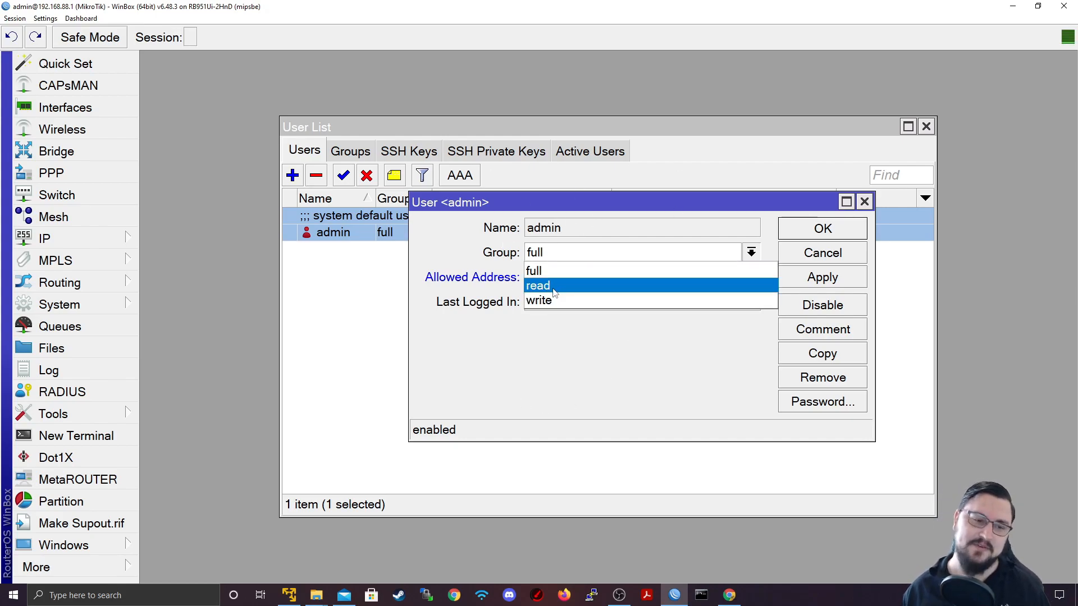
mouse_move(559, 344)
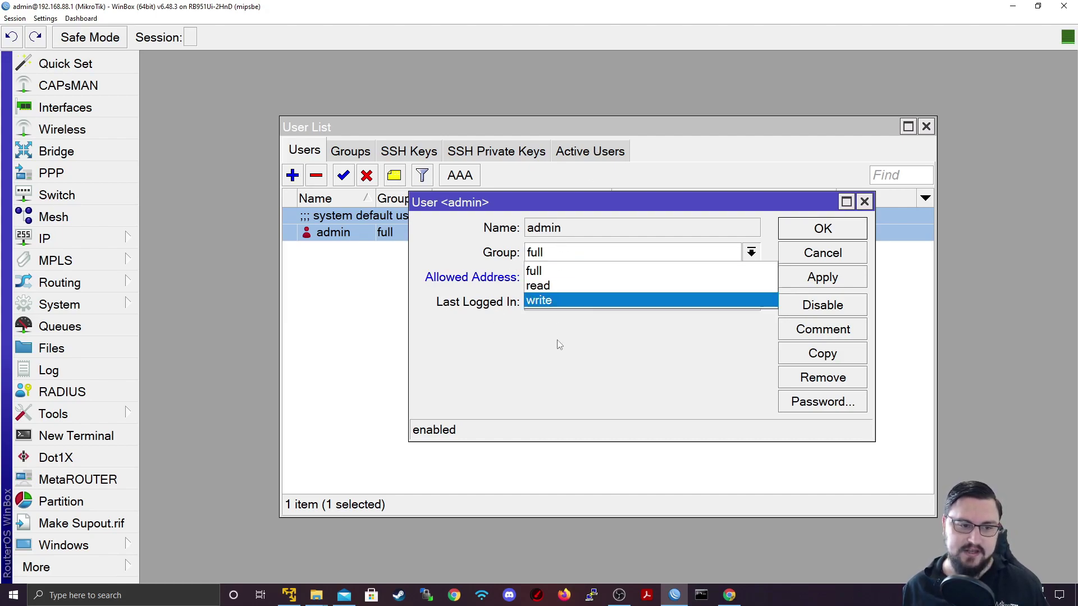
left_click(534, 270)
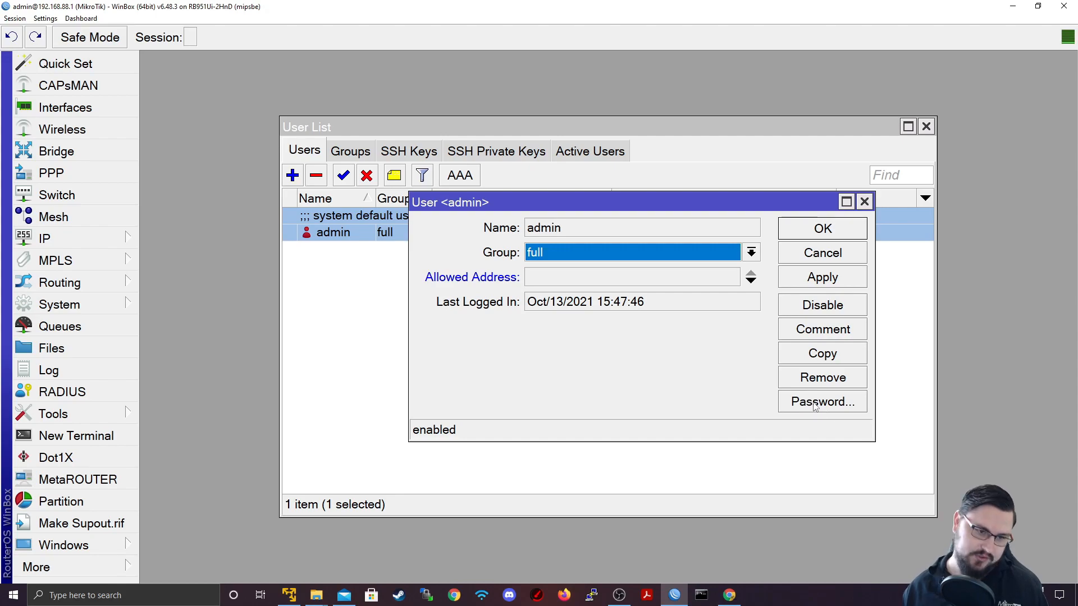
mouse_move(852, 410)
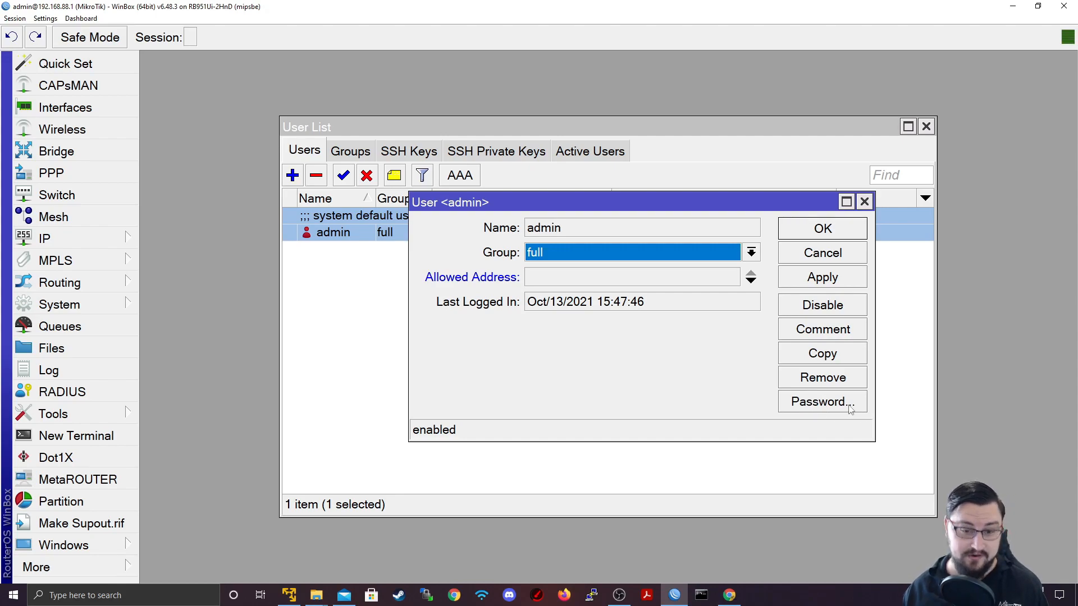
Enter, confirm and apply a new password for the admin account
left_click(821, 402)
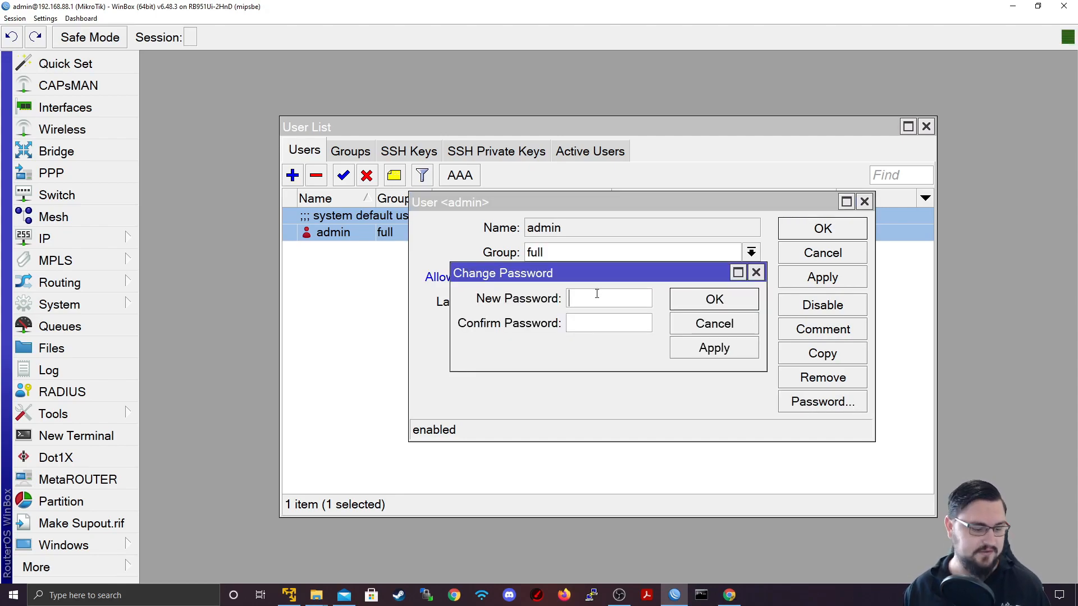
type("******")
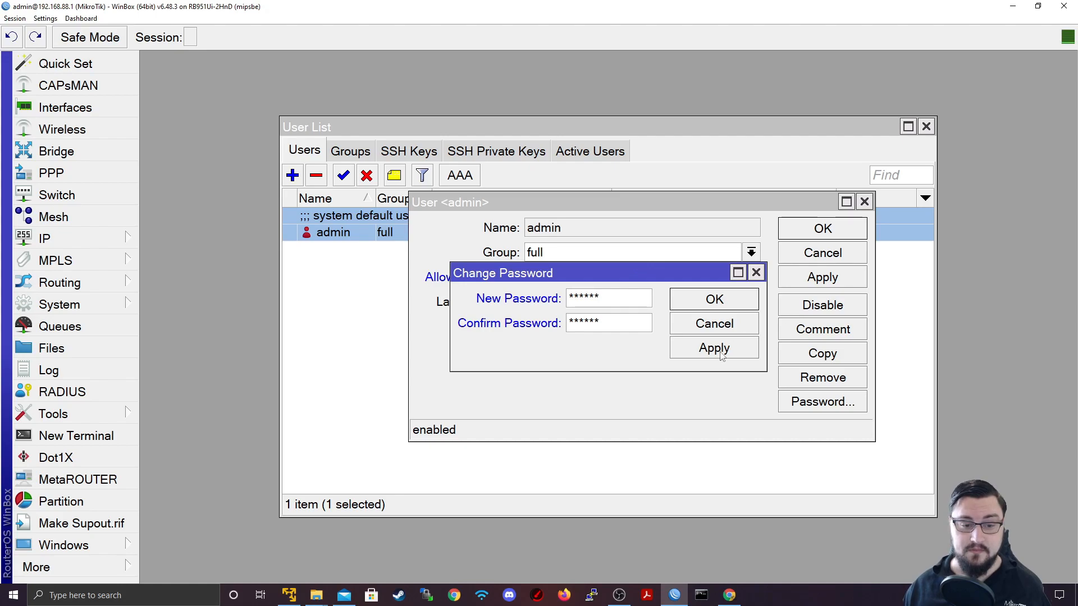
left_click(713, 347)
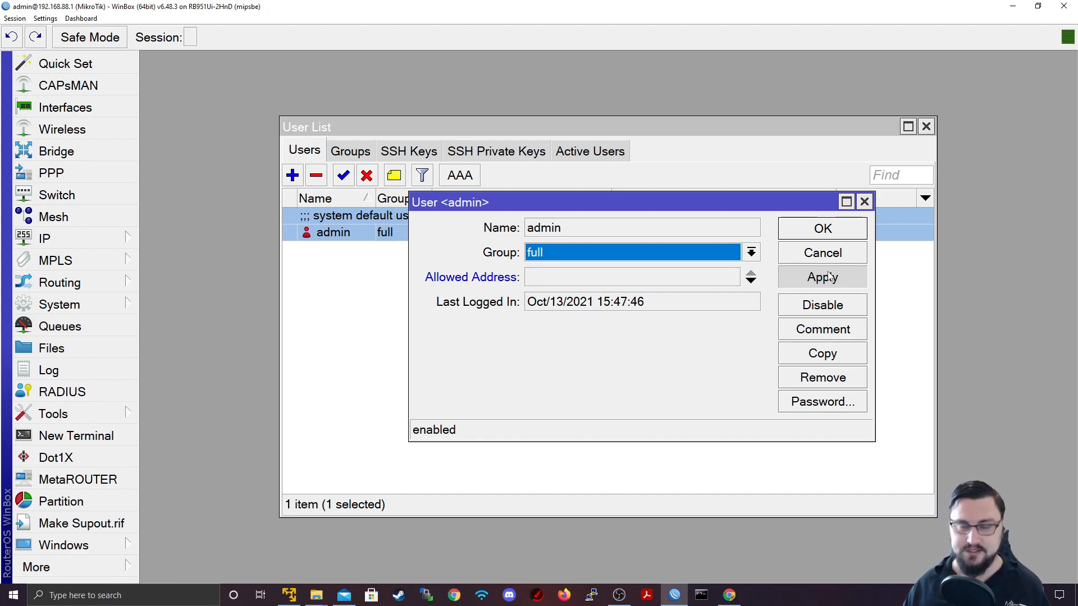
mouse_move(768, 390)
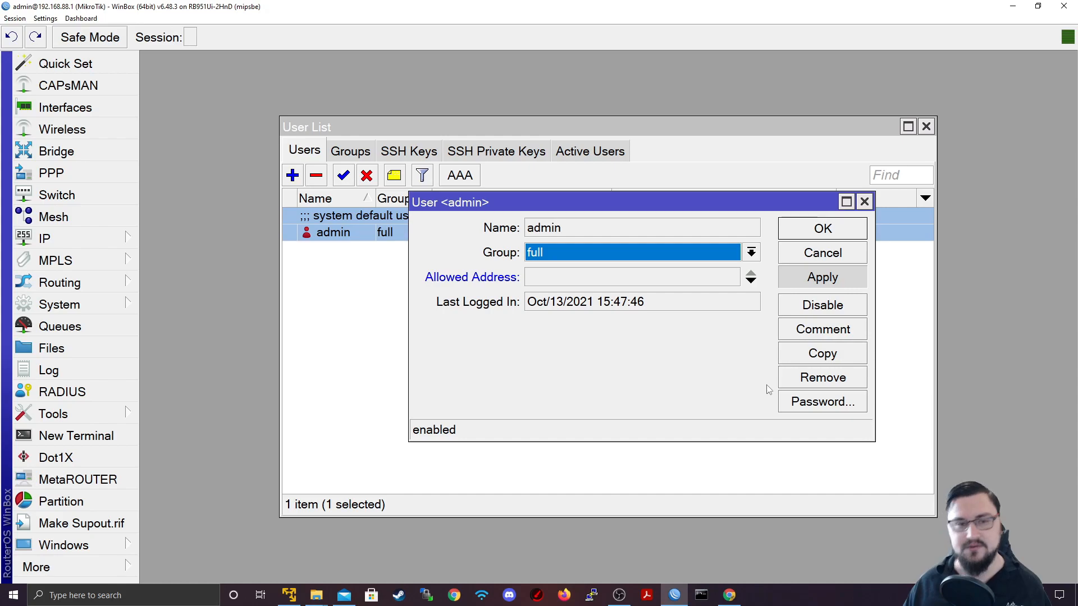
mouse_move(664, 371)
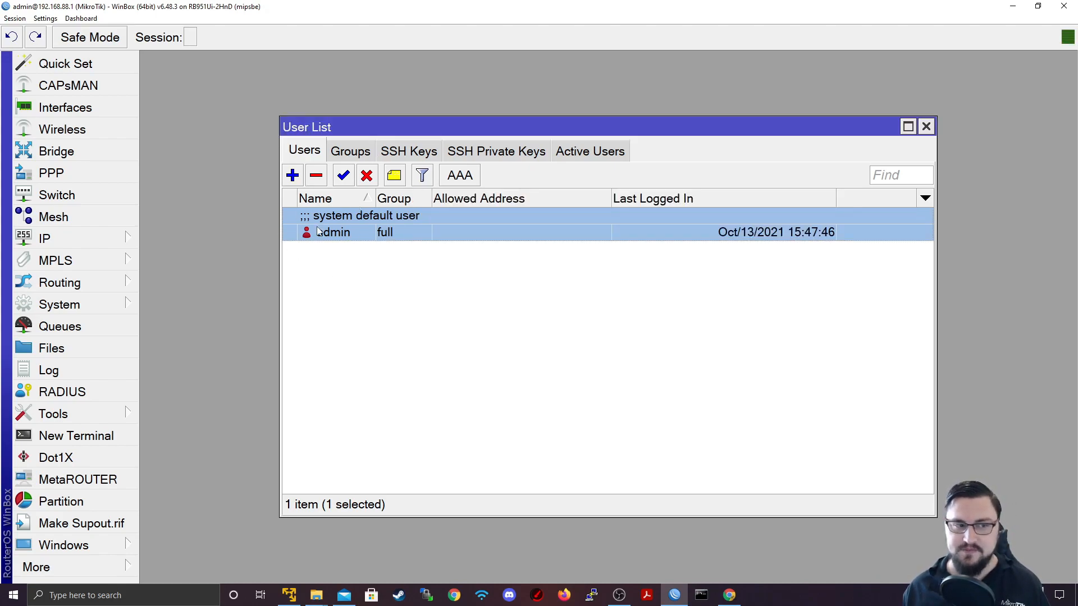
Add user TNBAdmin in the full group with a confirmed password, then select it
left_click(291, 175)
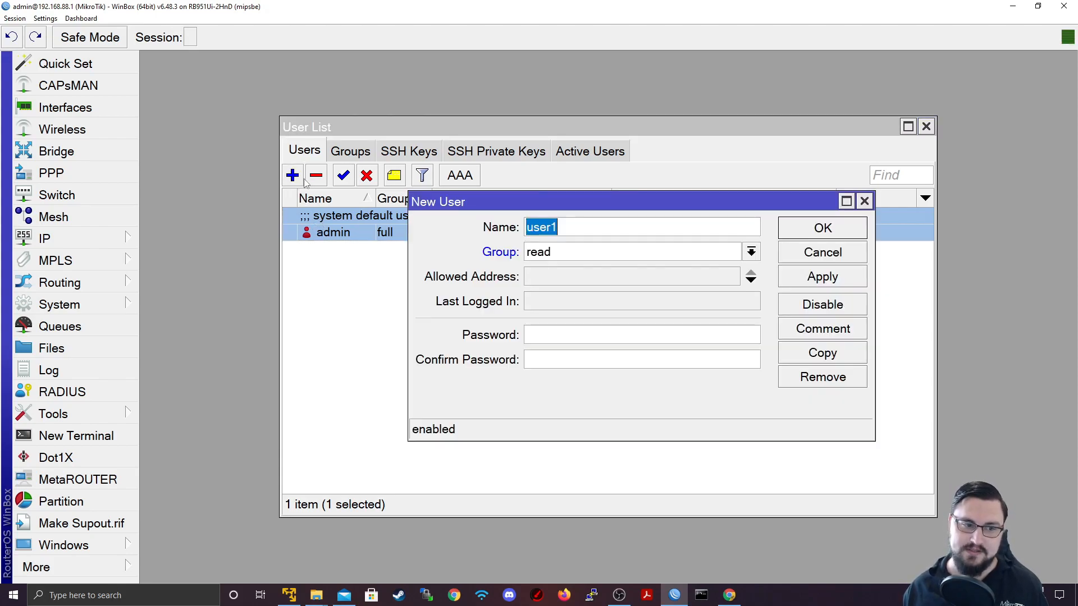
mouse_move(799, 240)
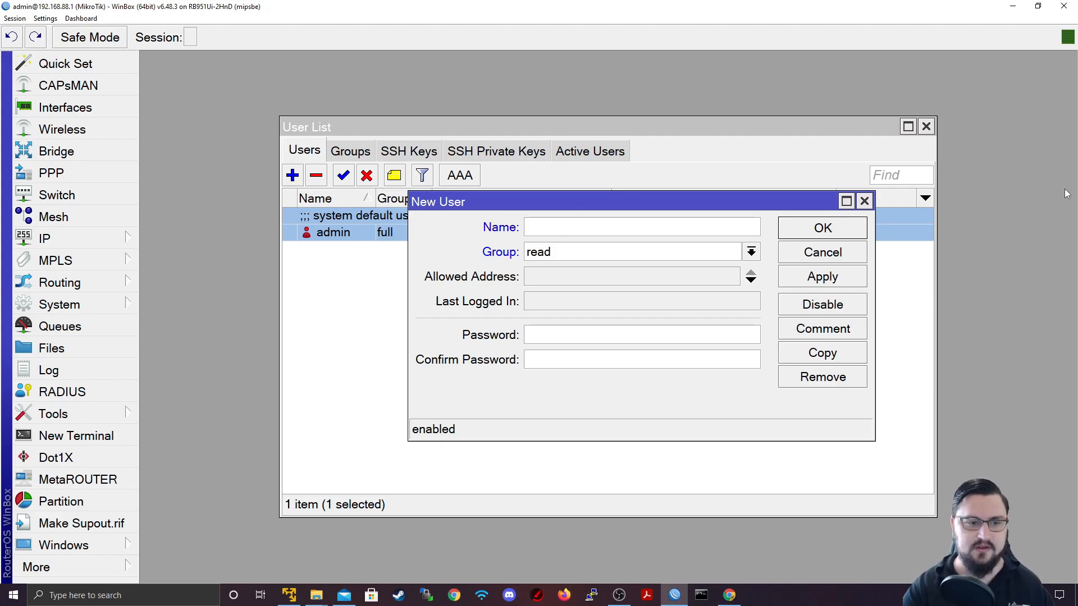
type("TNB_")
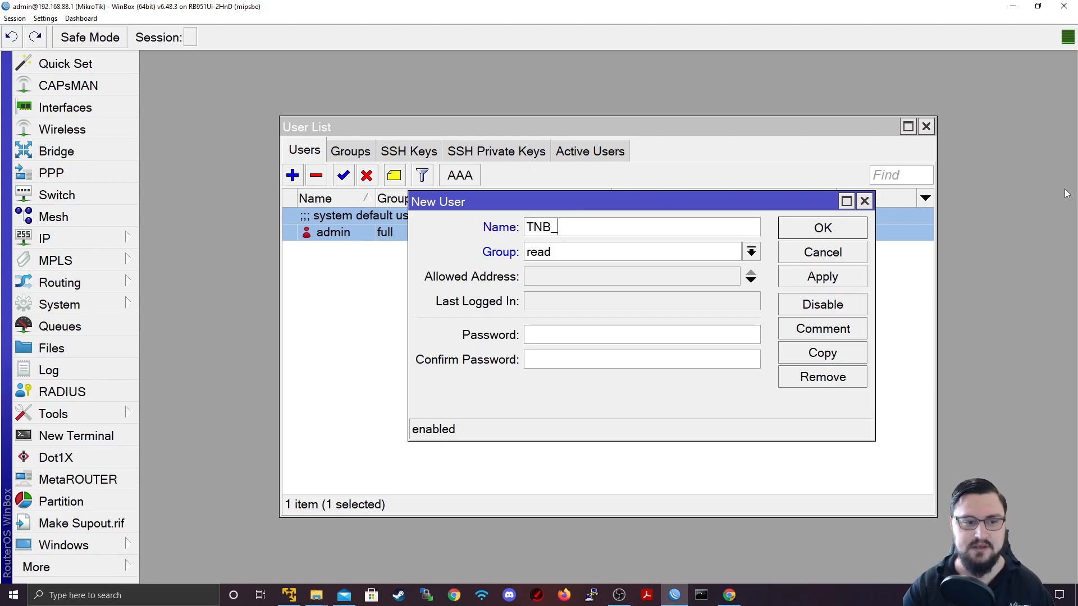
type("Admin")
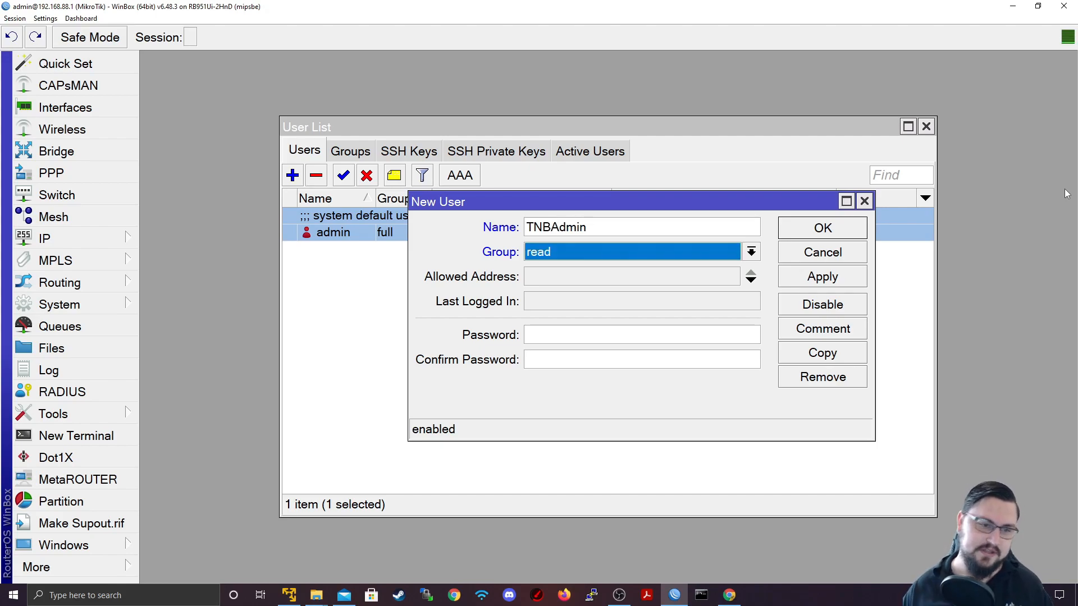
left_click(751, 251)
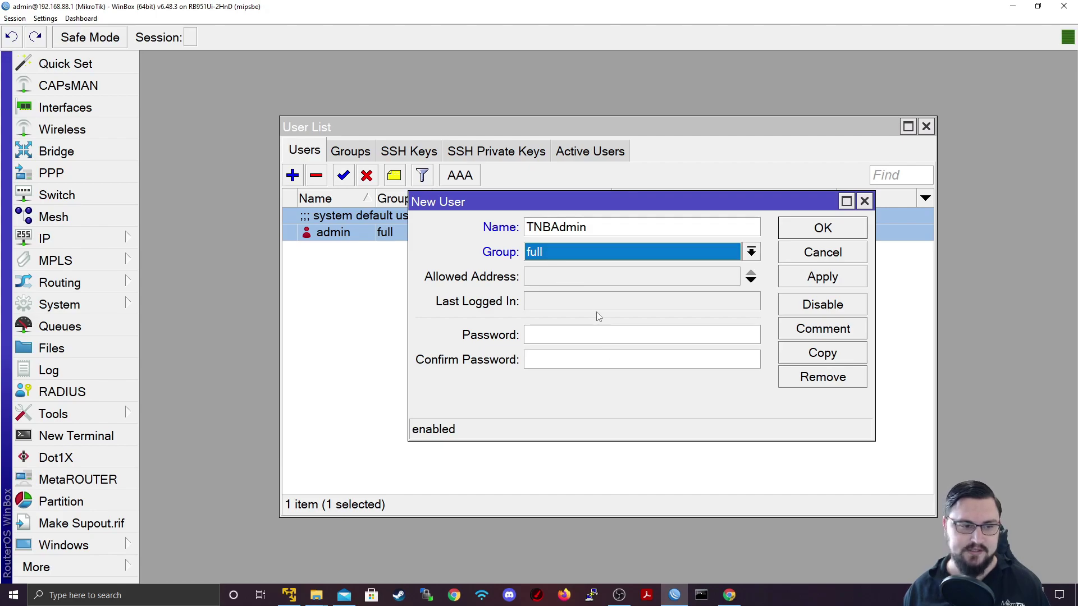
mouse_move(641, 301)
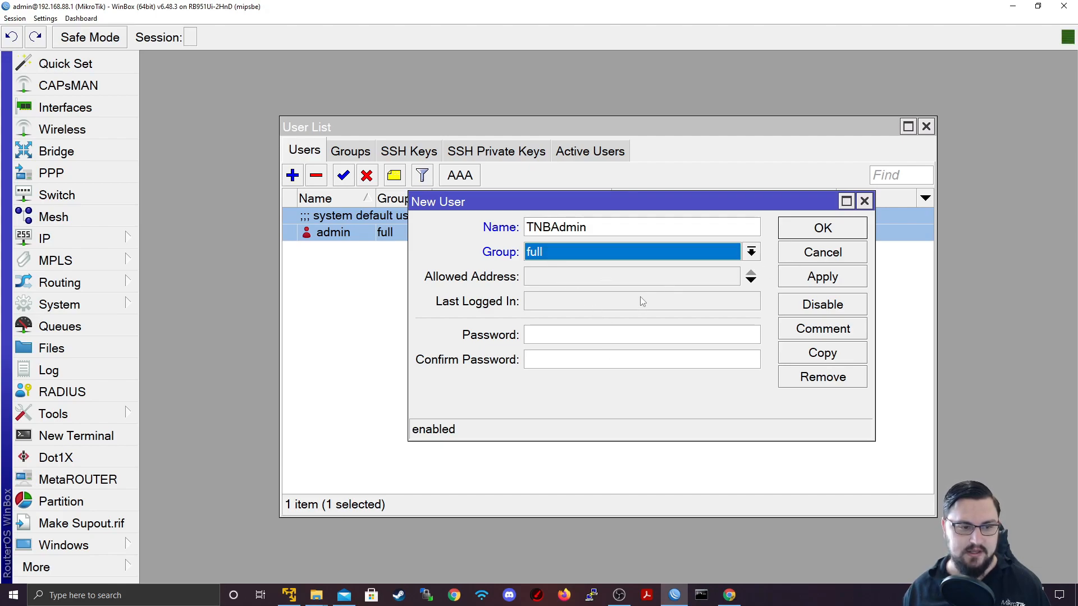
type("****")
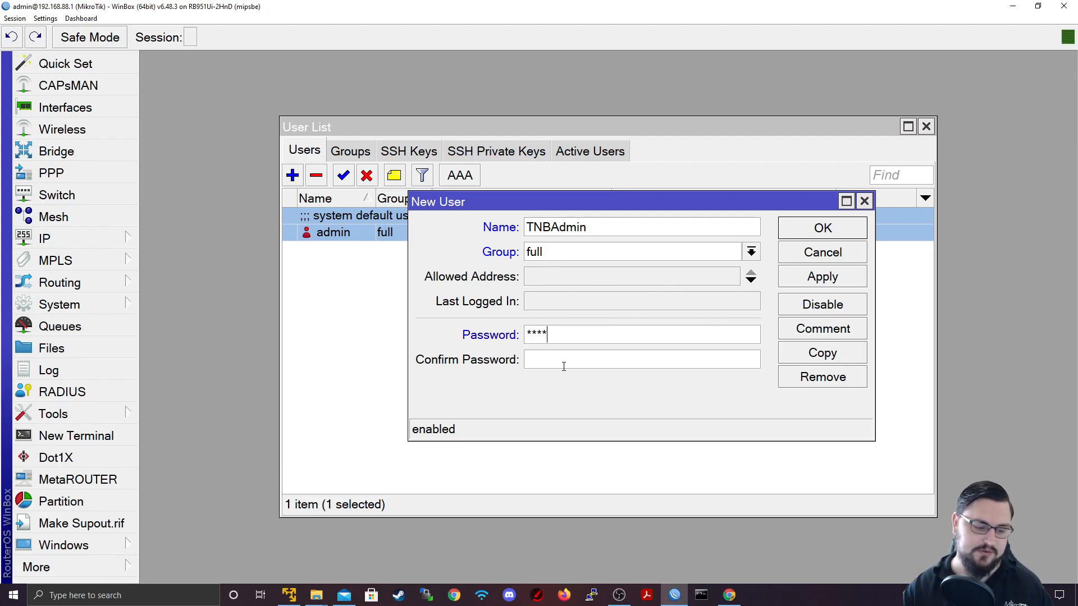
type("*****")
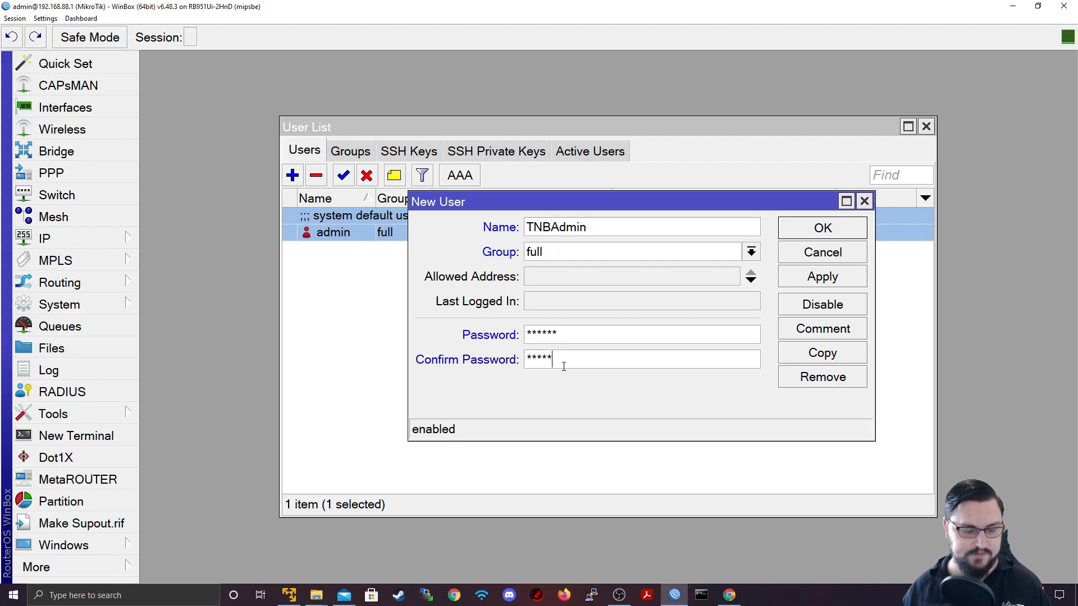
left_click(821, 227)
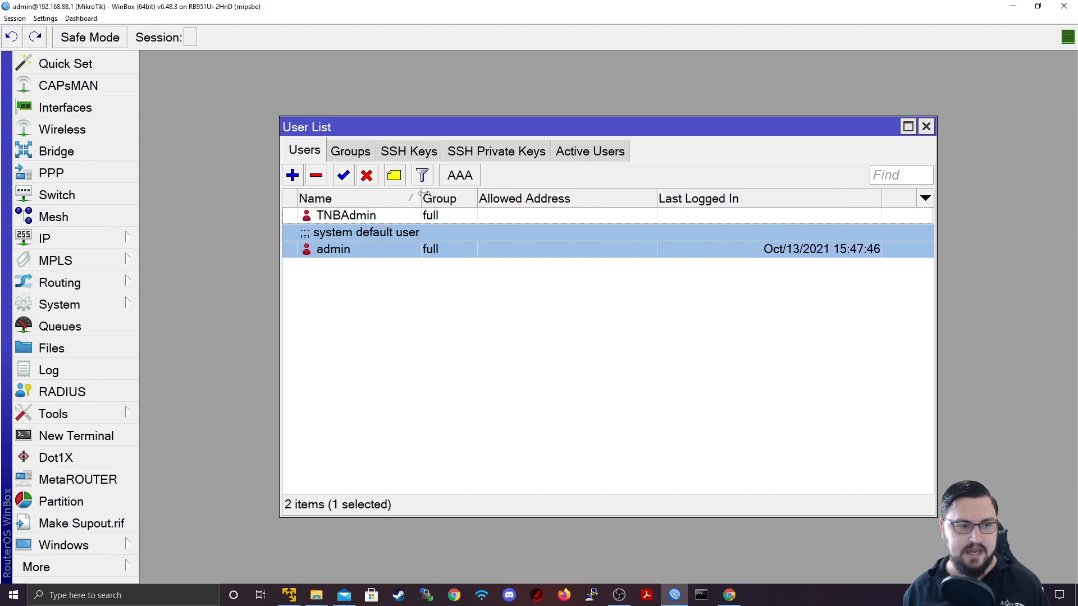
left_click(346, 215)
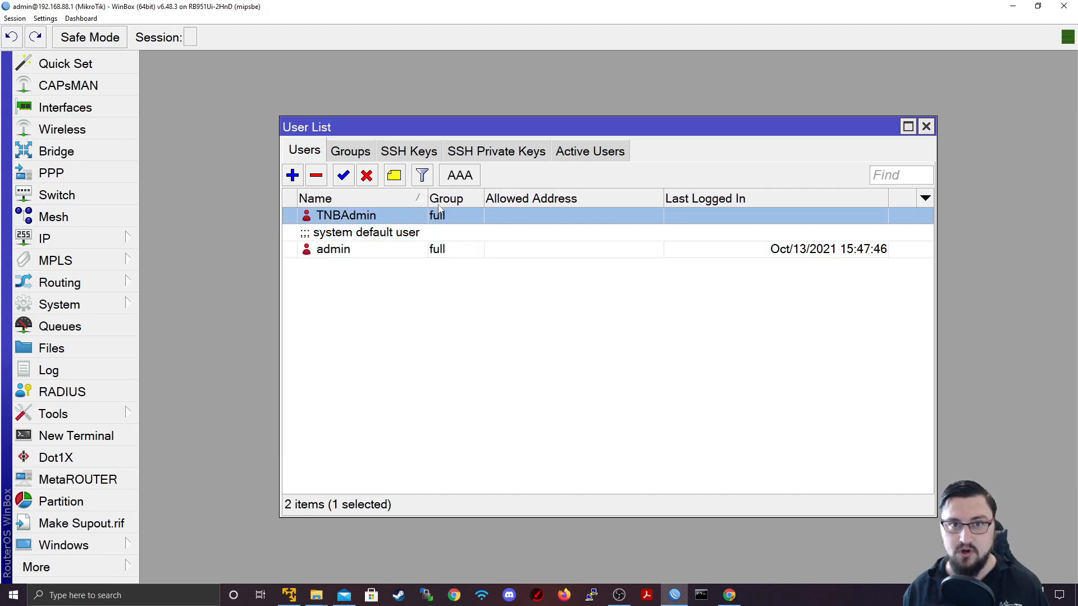
mouse_move(413, 59)
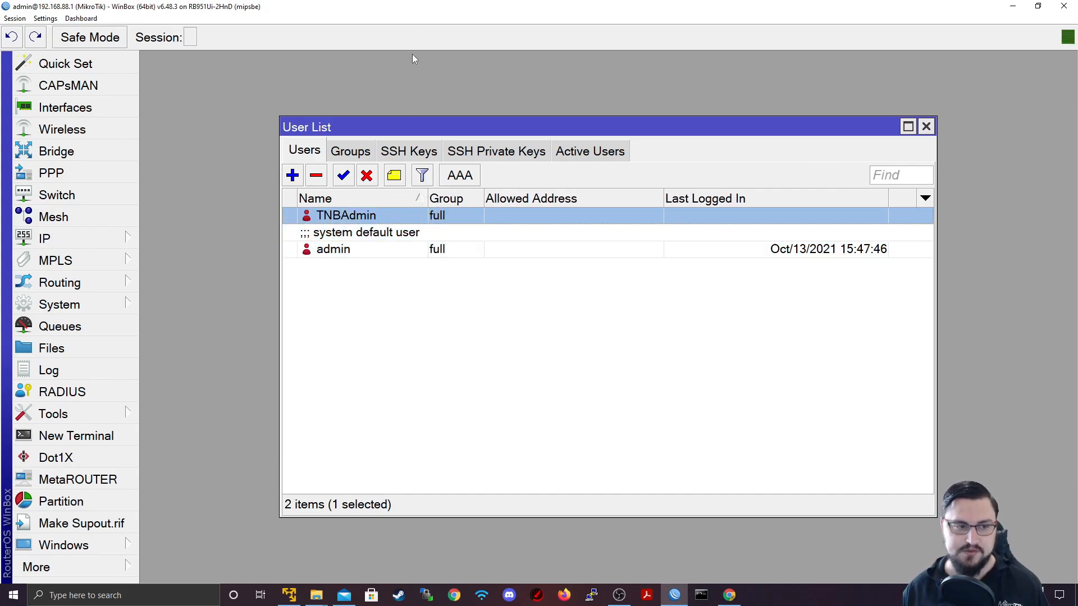
double_click(346, 215)
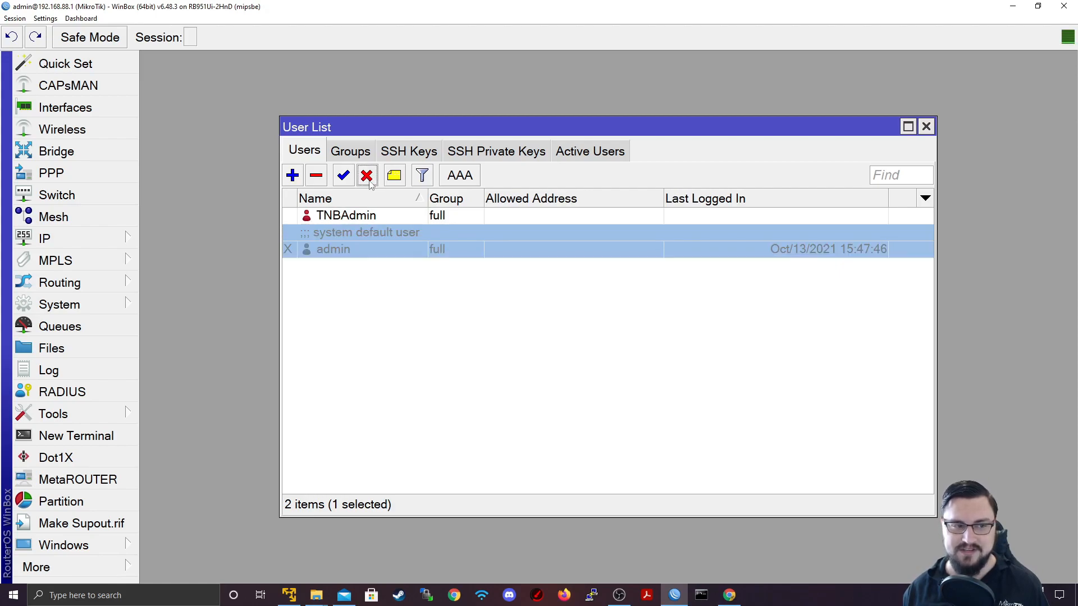
mouse_move(552, 267)
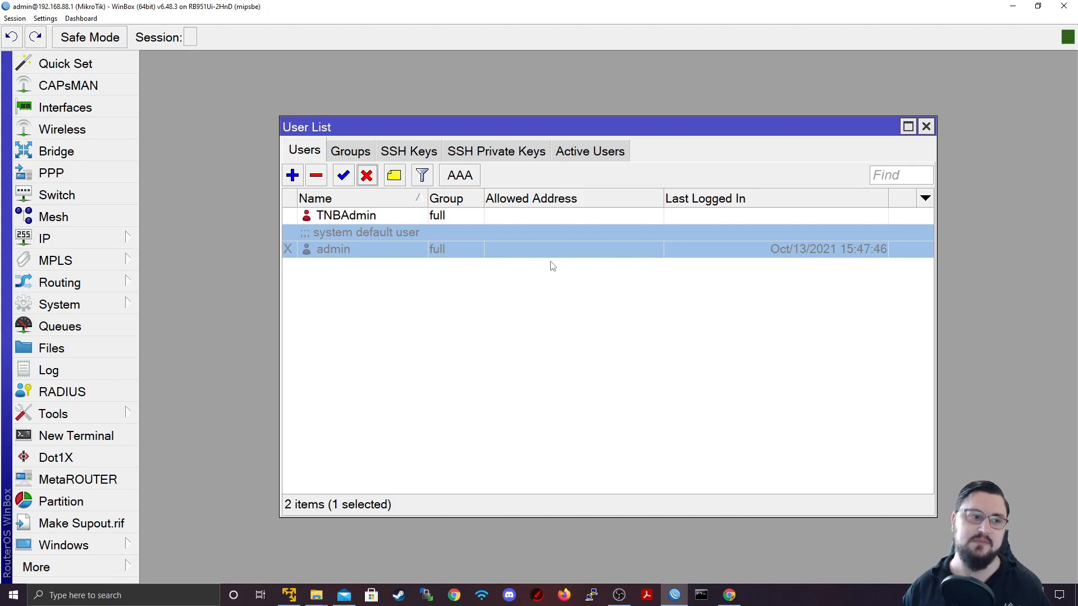
mouse_move(319, 299)
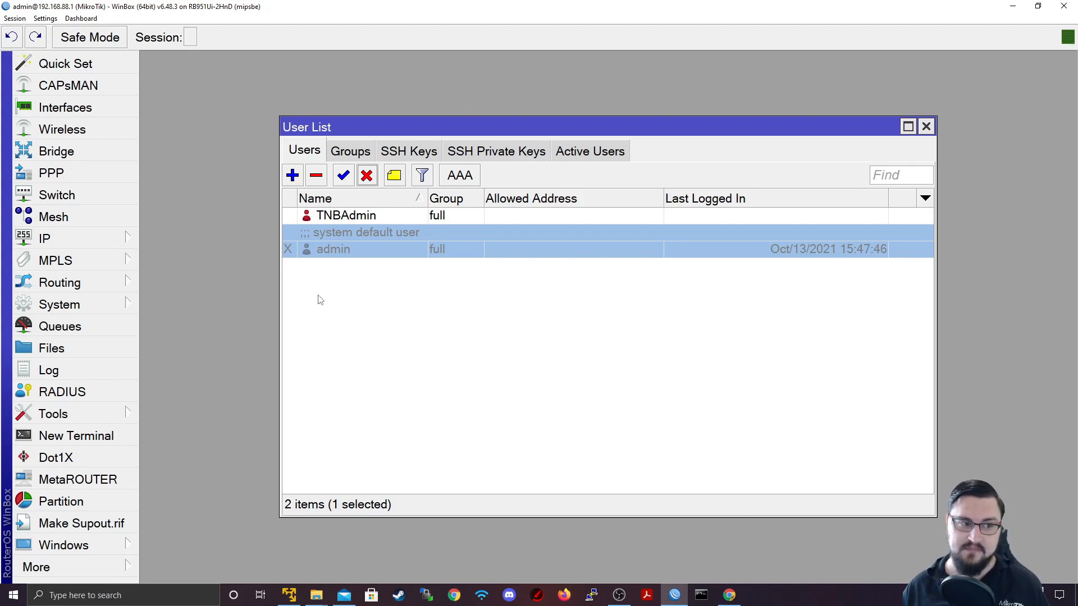
mouse_move(883, 307)
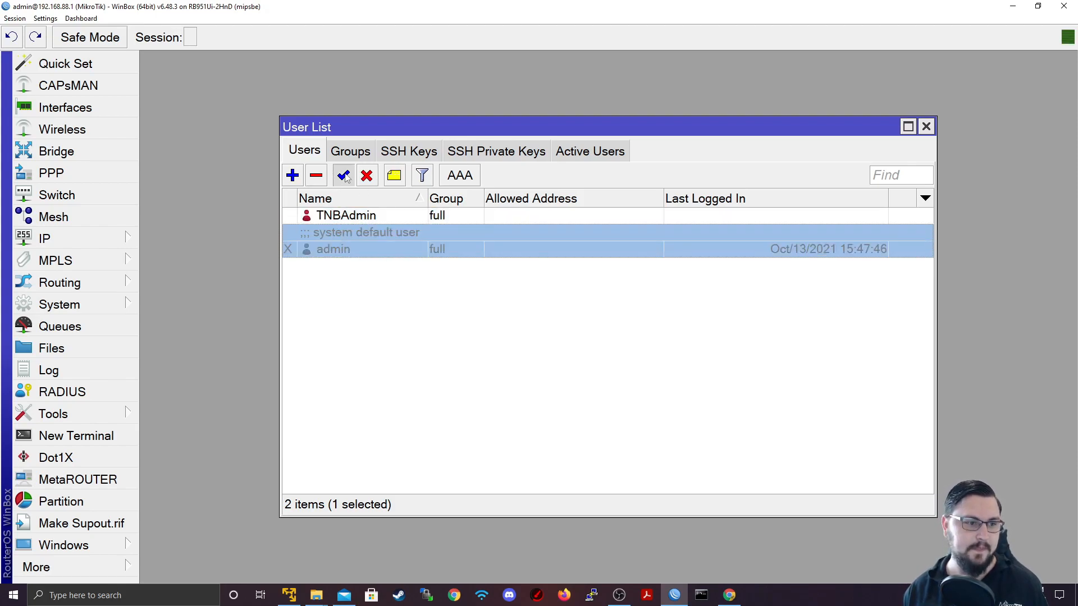
left_click(342, 175)
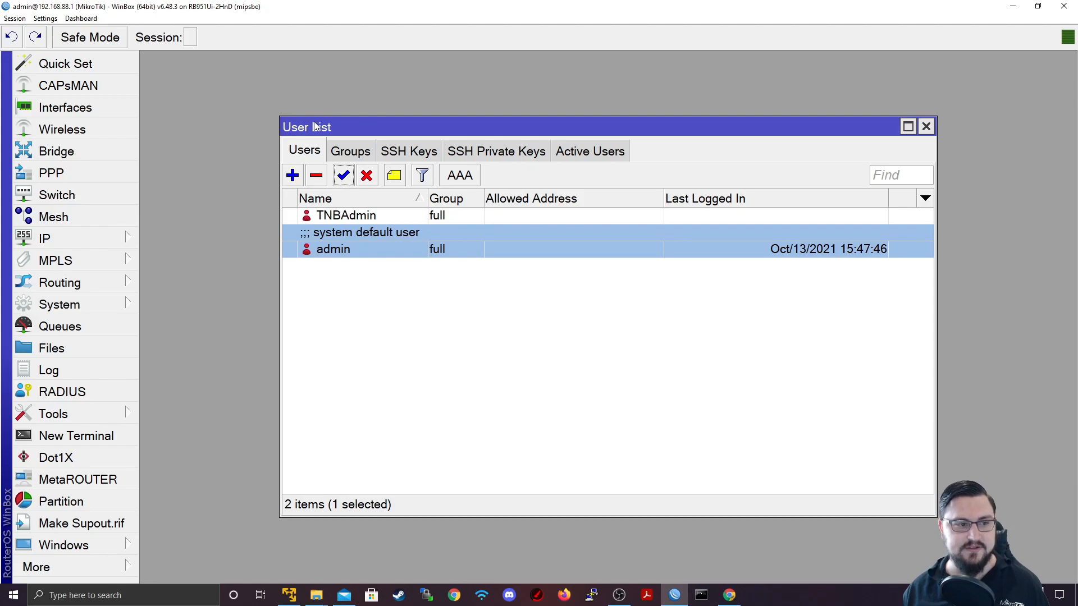
mouse_move(368, 145)
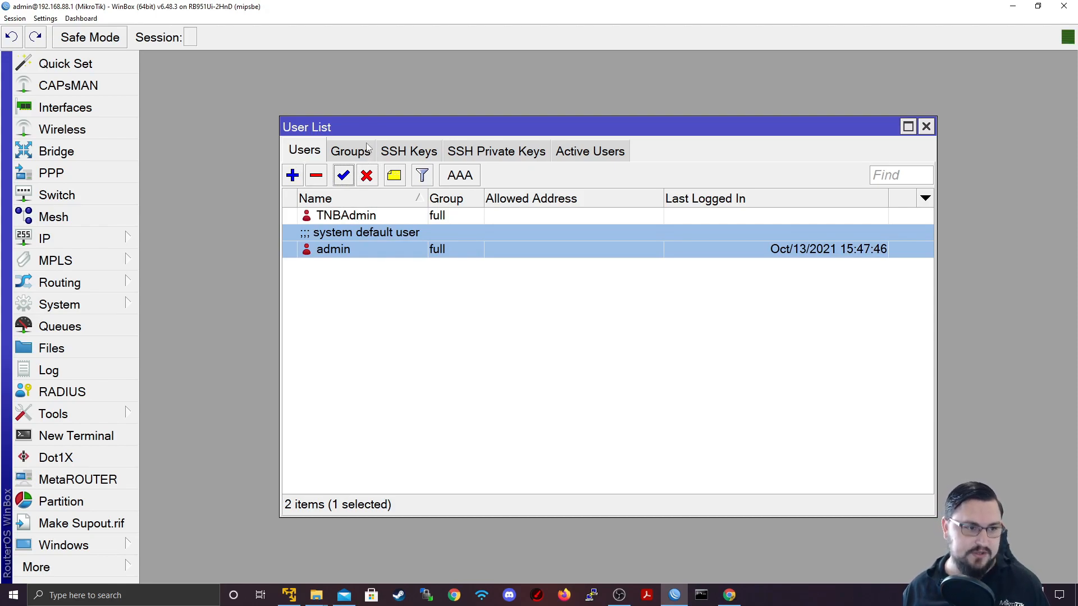
On the Groups tab, review the full group's policies and cancel without changes
left_click(349, 151)
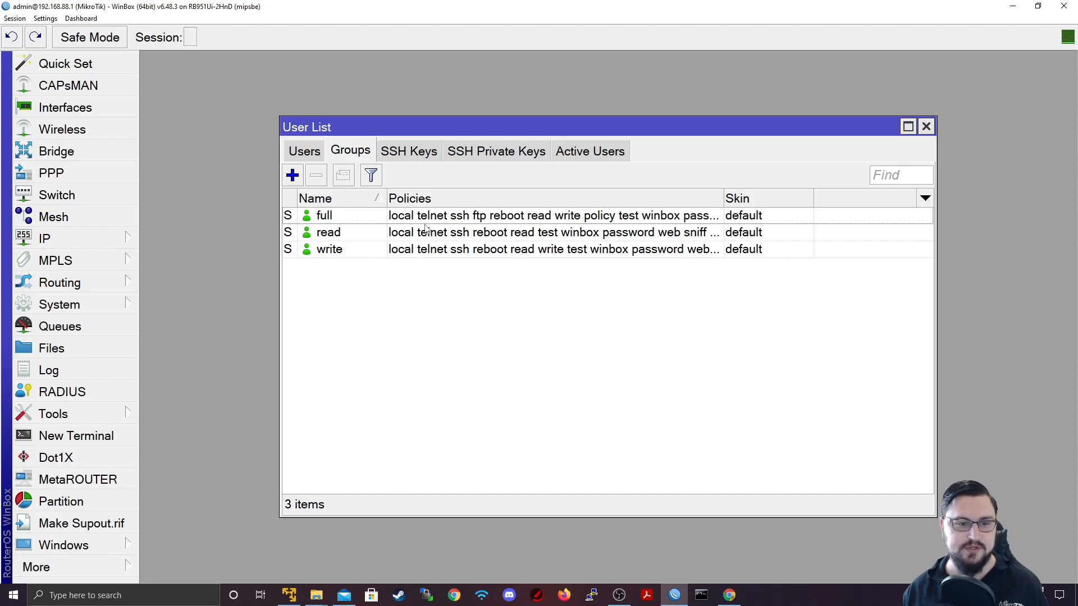
double_click(324, 215)
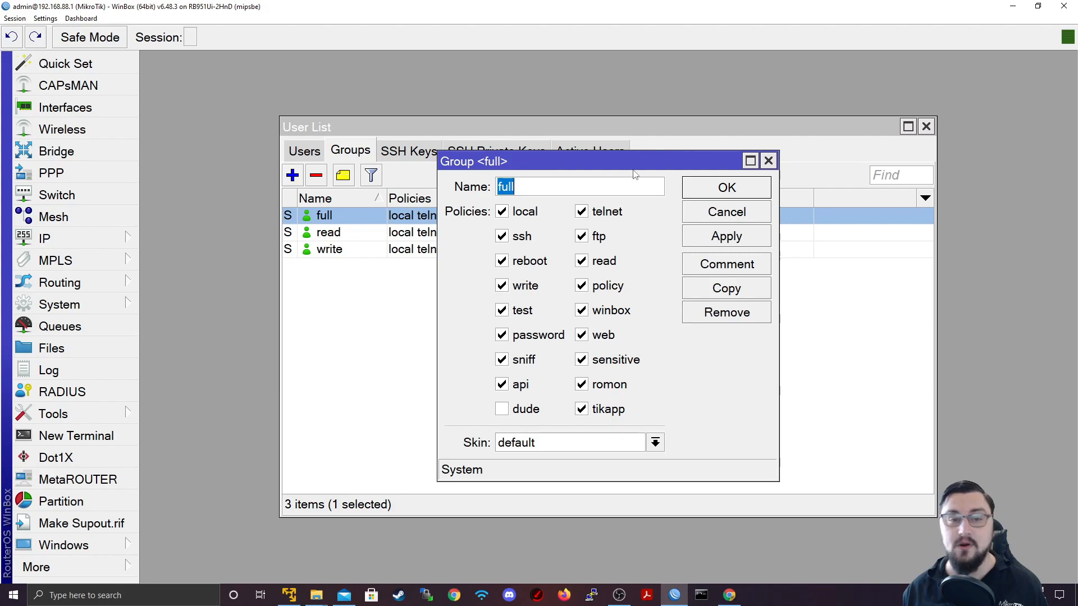
mouse_move(811, 129)
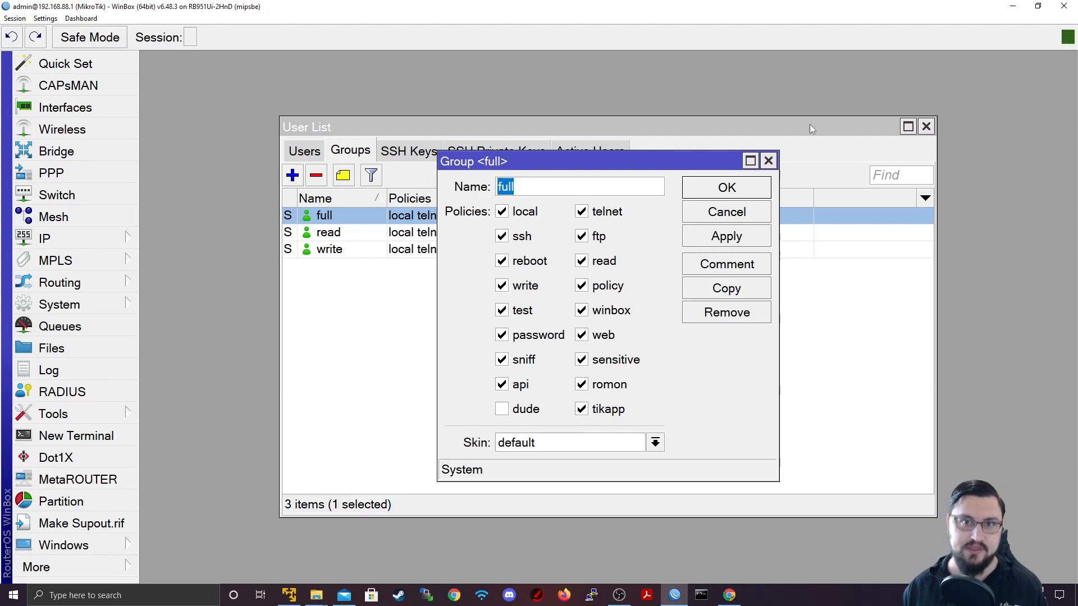
mouse_move(726, 212)
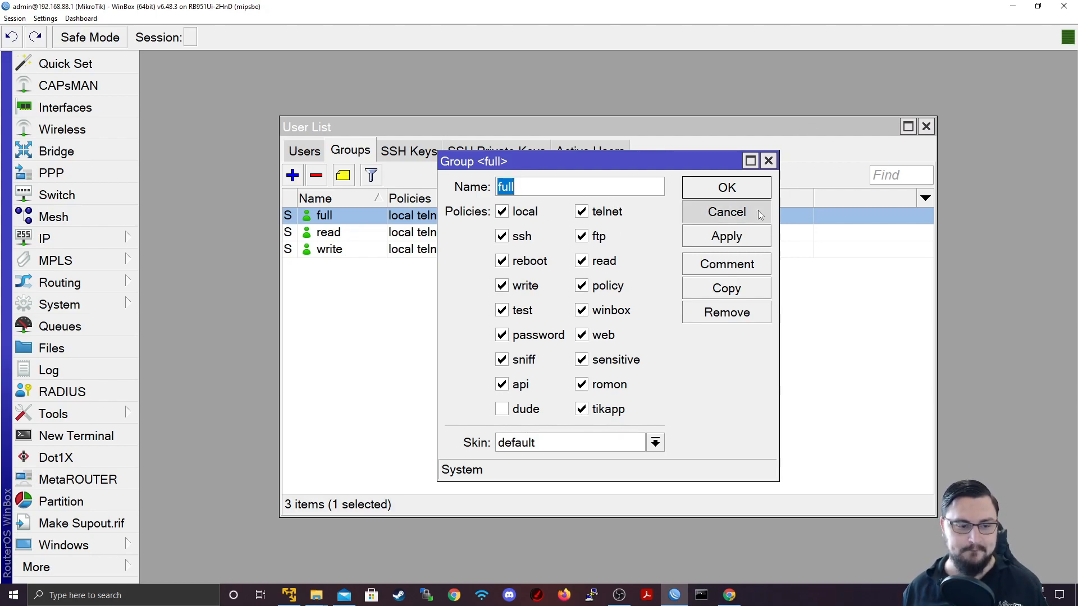
left_click(726, 212)
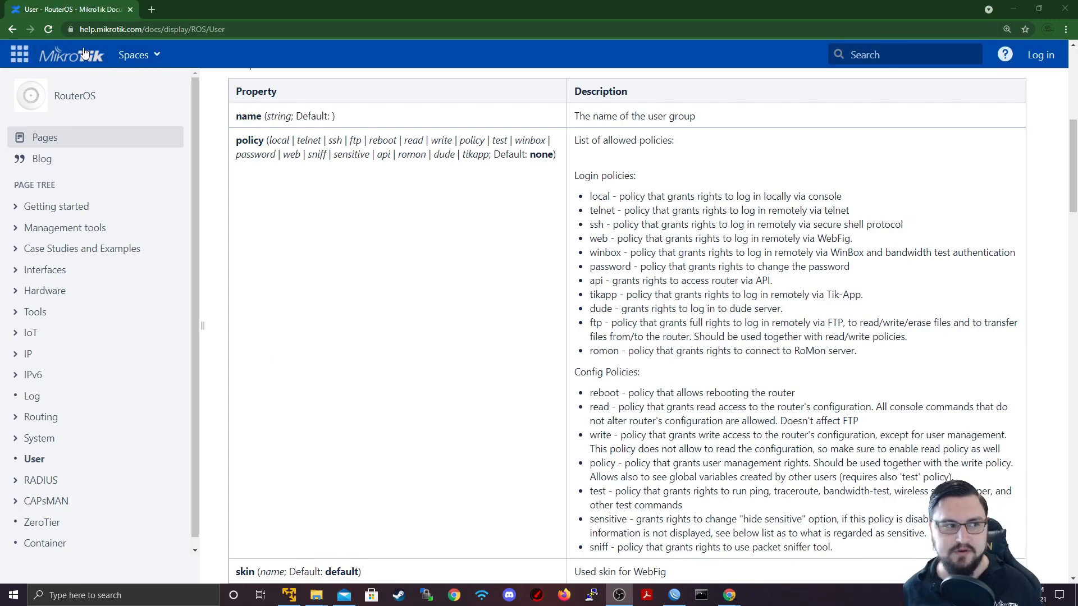
mouse_move(117, 79)
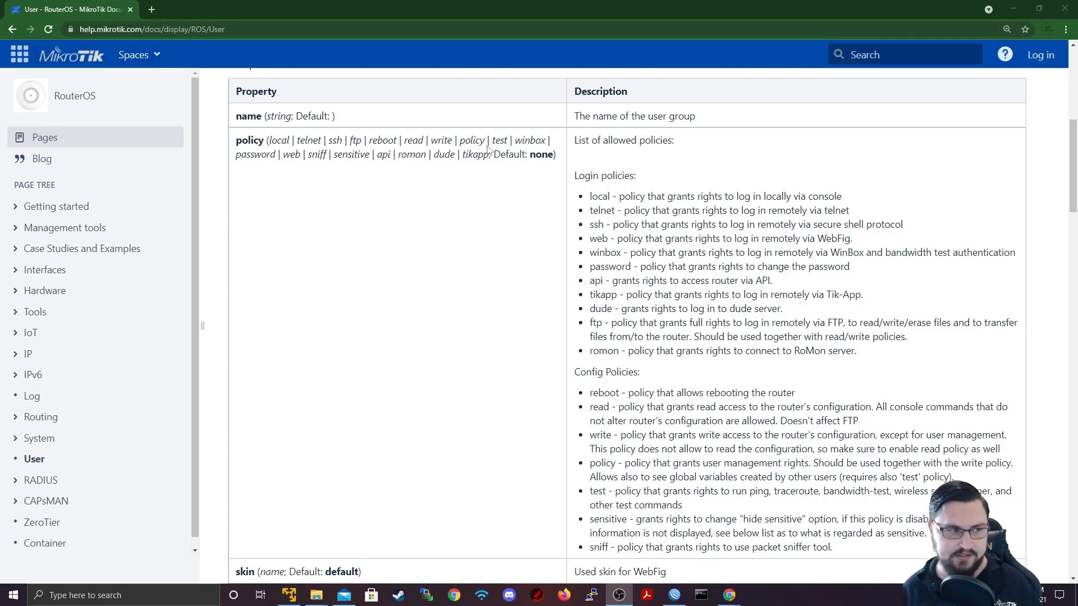
mouse_move(236, 137)
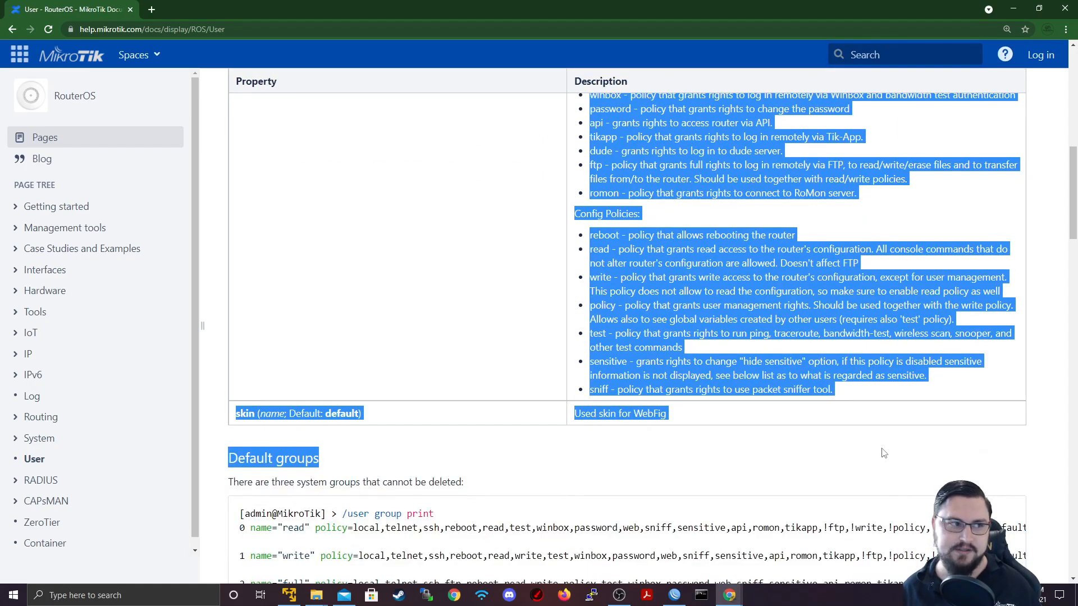
scroll("up", 3)
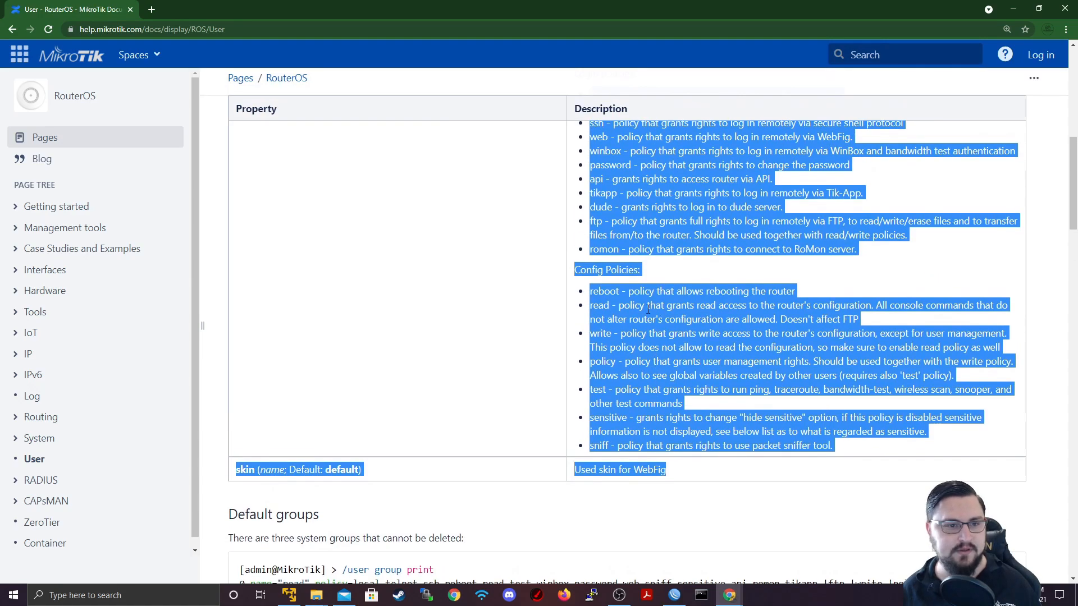
scroll("up", 3)
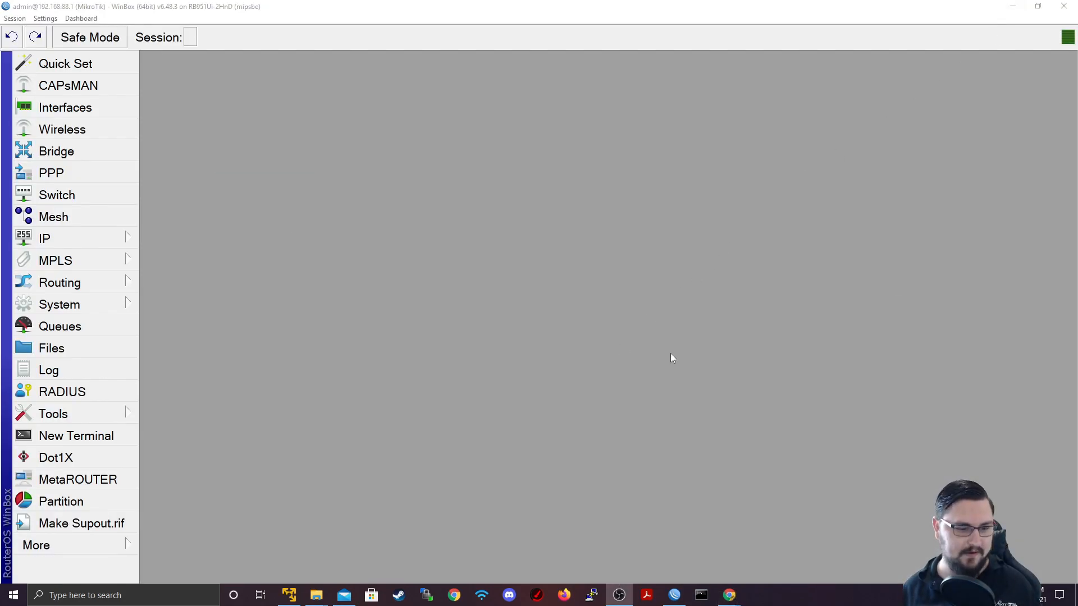
Return to WinBox and restore the User List window on the Groups tab
left_click(43, 238)
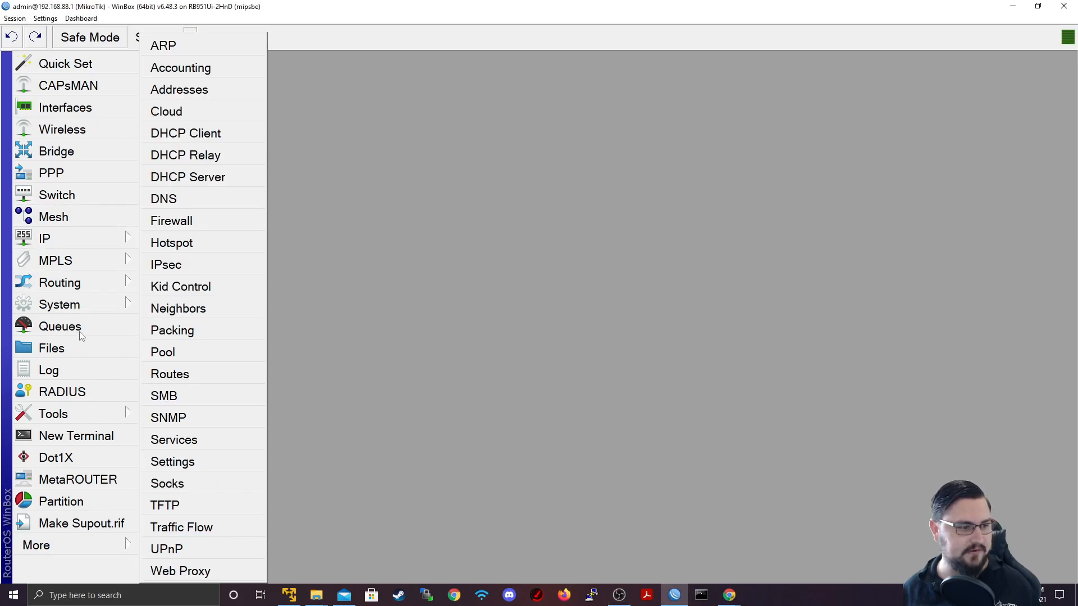
left_click(60, 326)
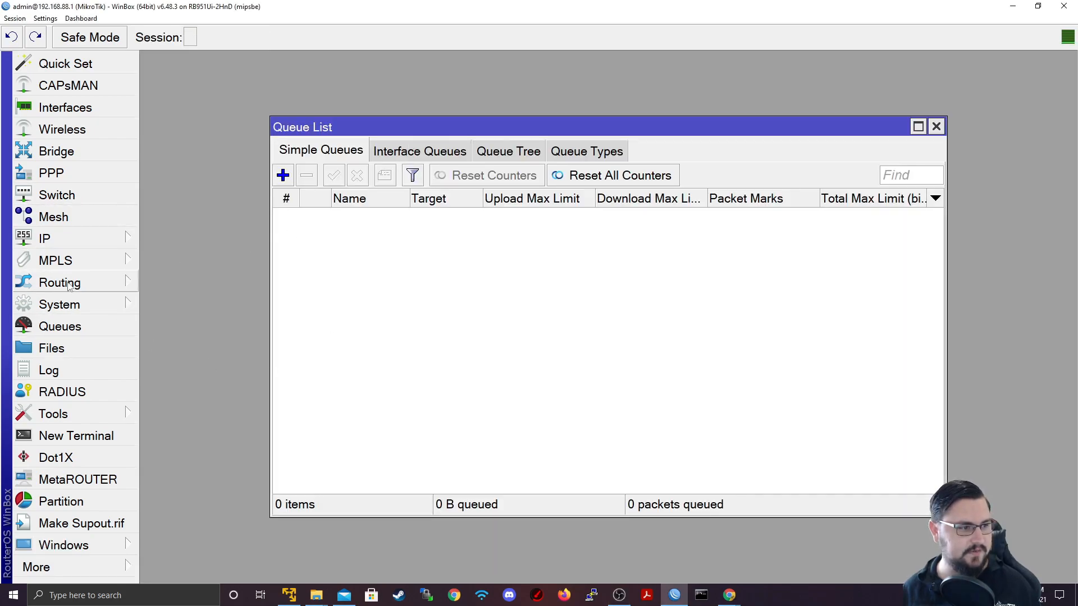
left_click(936, 126)
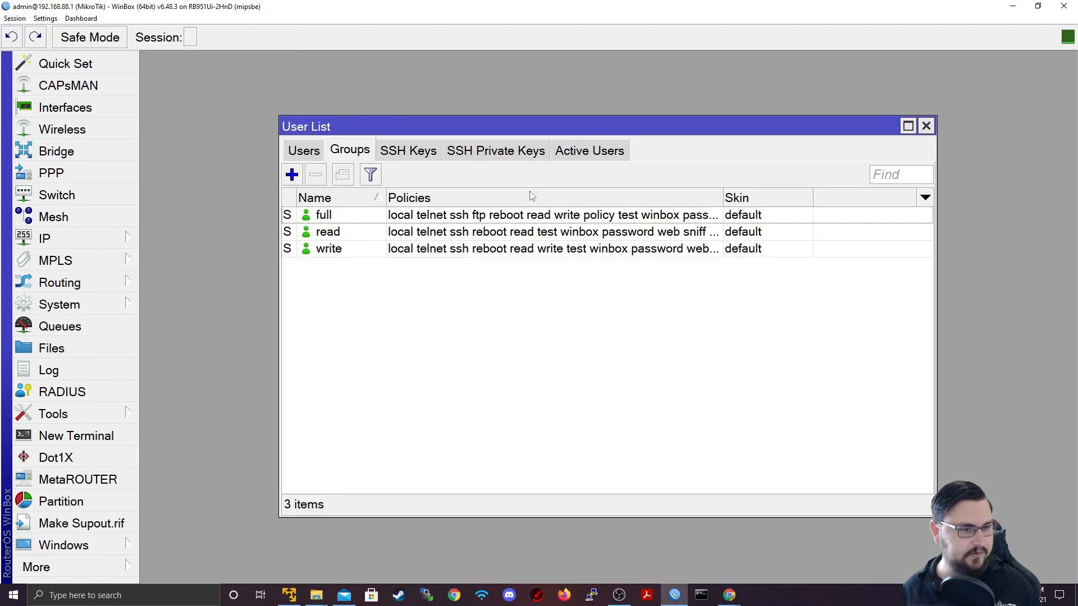
mouse_move(338, 167)
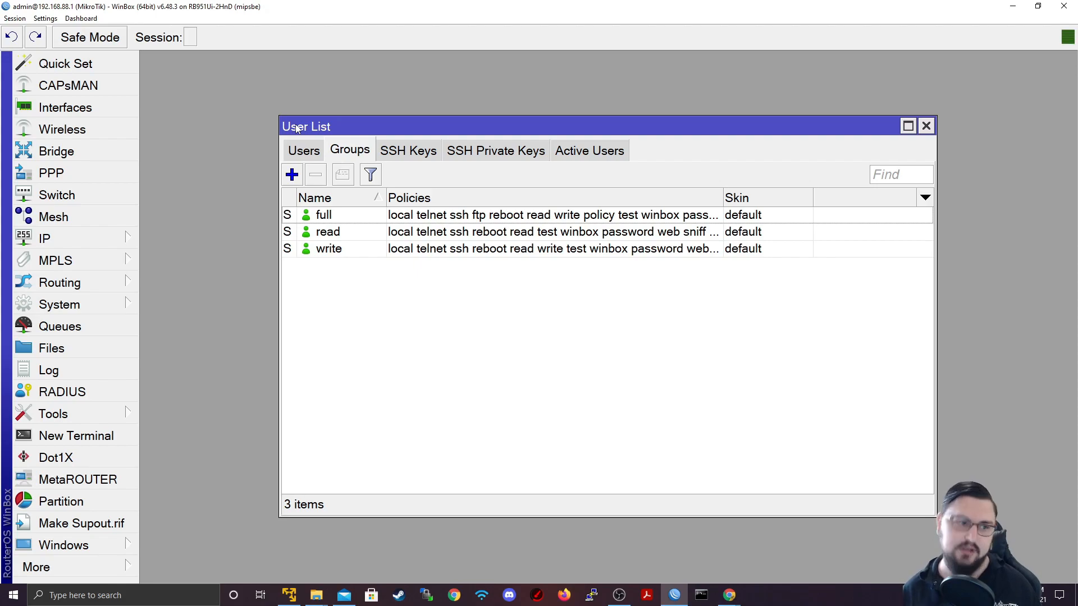
Add group 'TelnetOnly' with telnet, read and write policies ticked, and save it
left_click(291, 174)
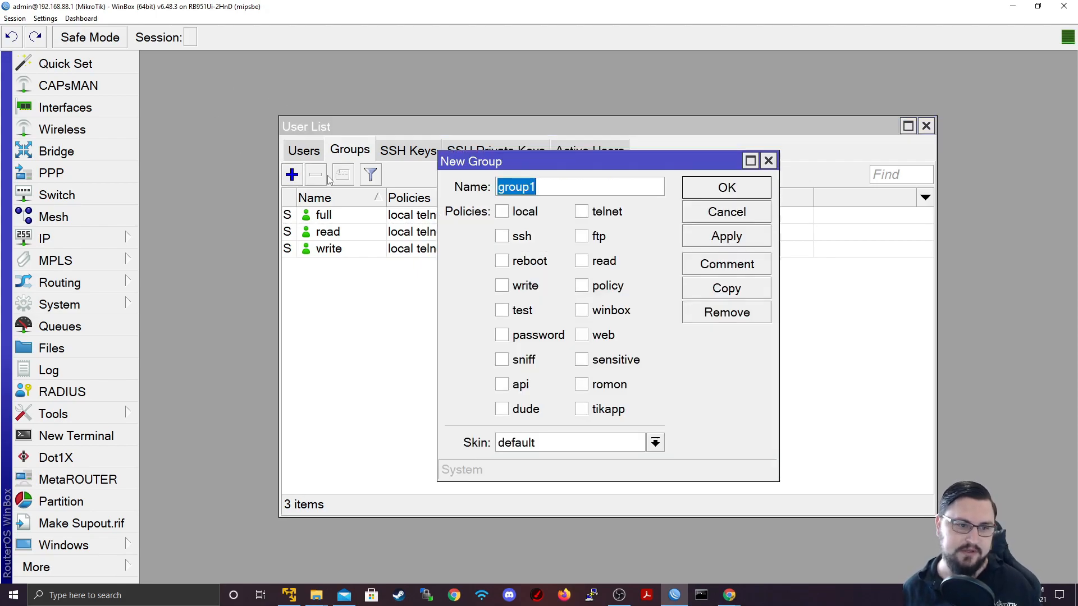
mouse_move(658, 262)
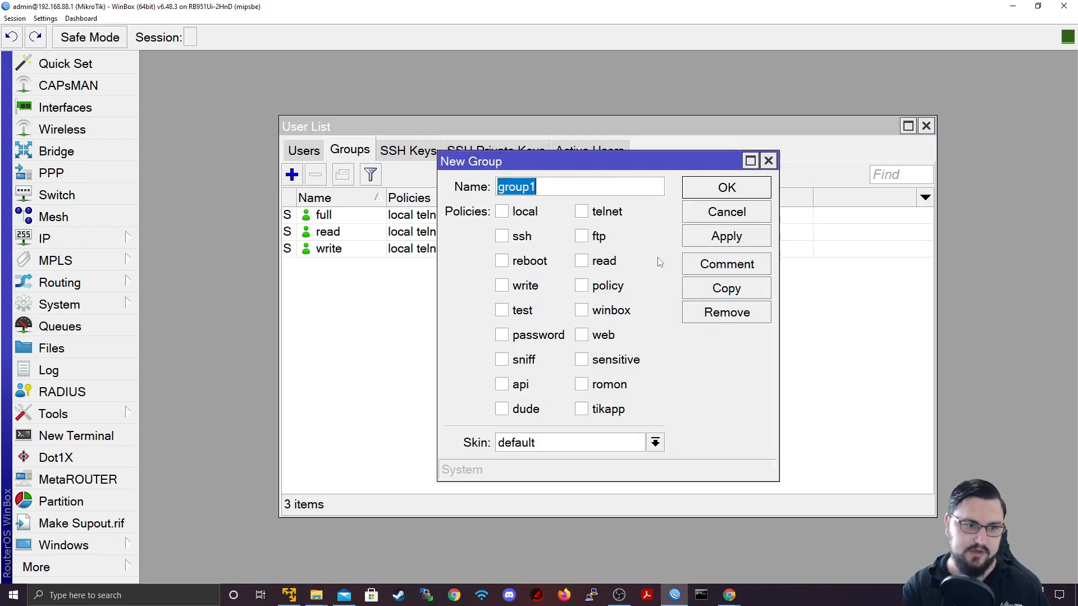
type("Telnet")
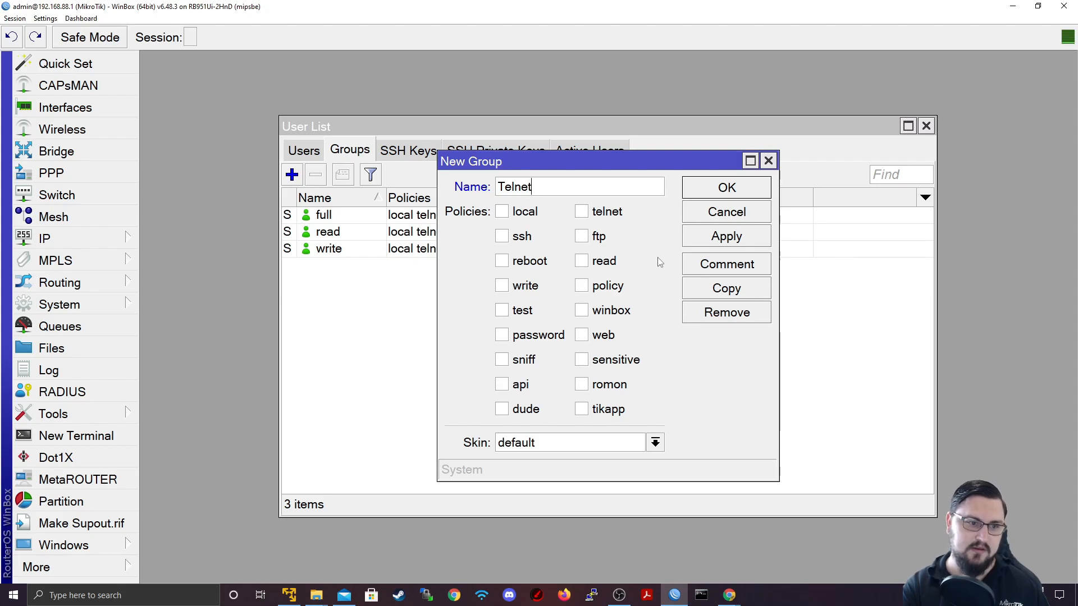
type("Only")
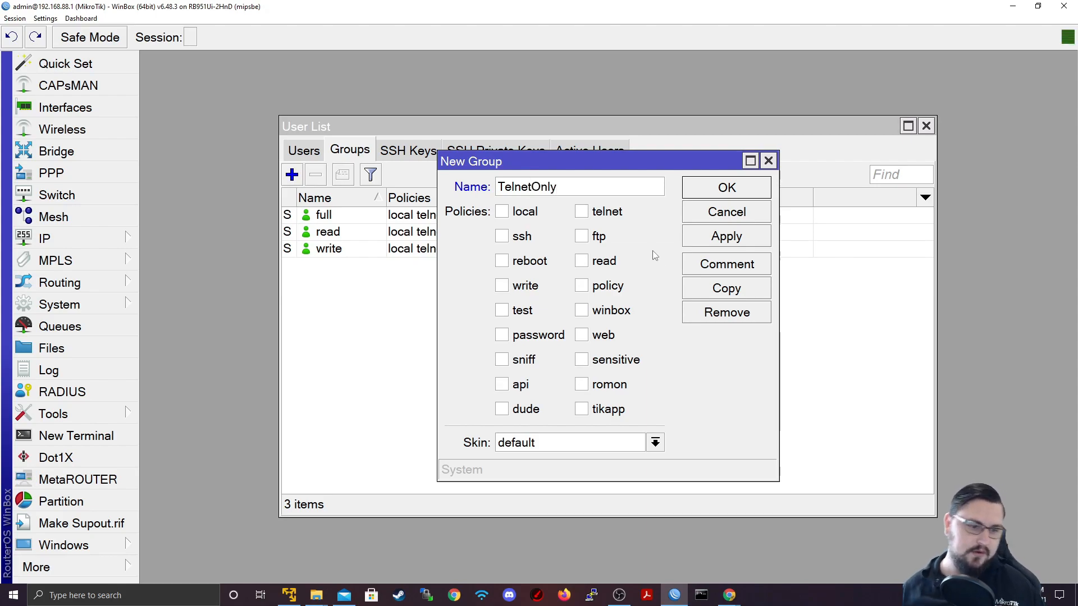
left_click(581, 211)
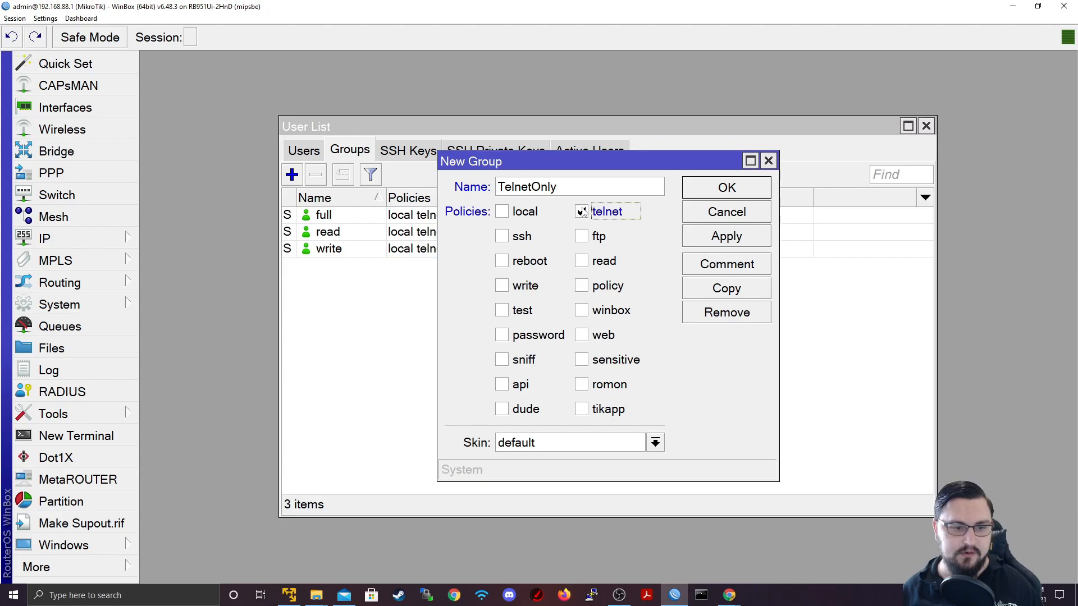
left_click(581, 211)
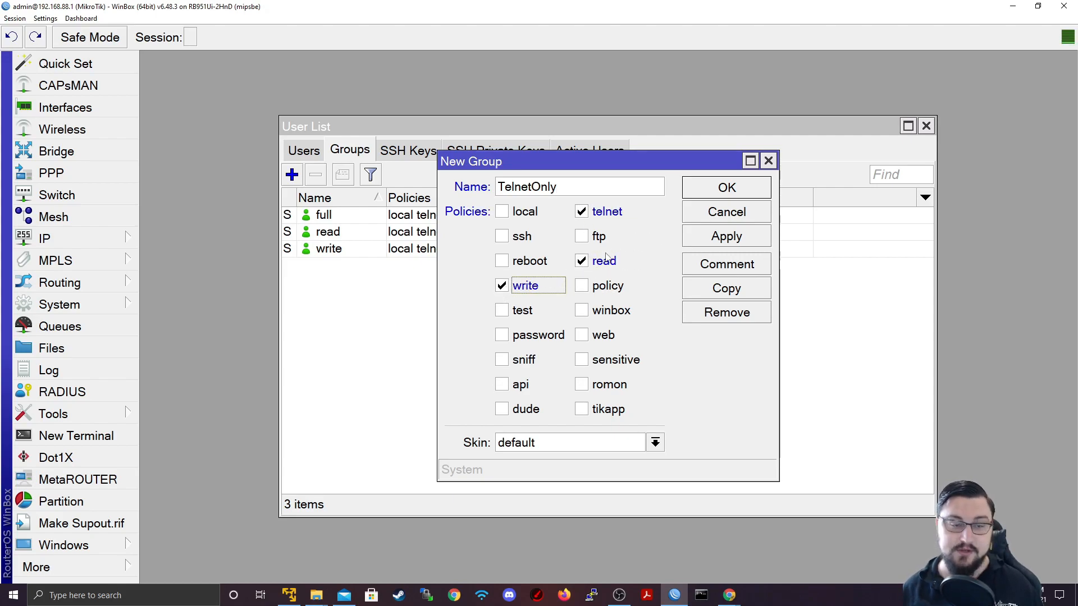
mouse_move(630, 281)
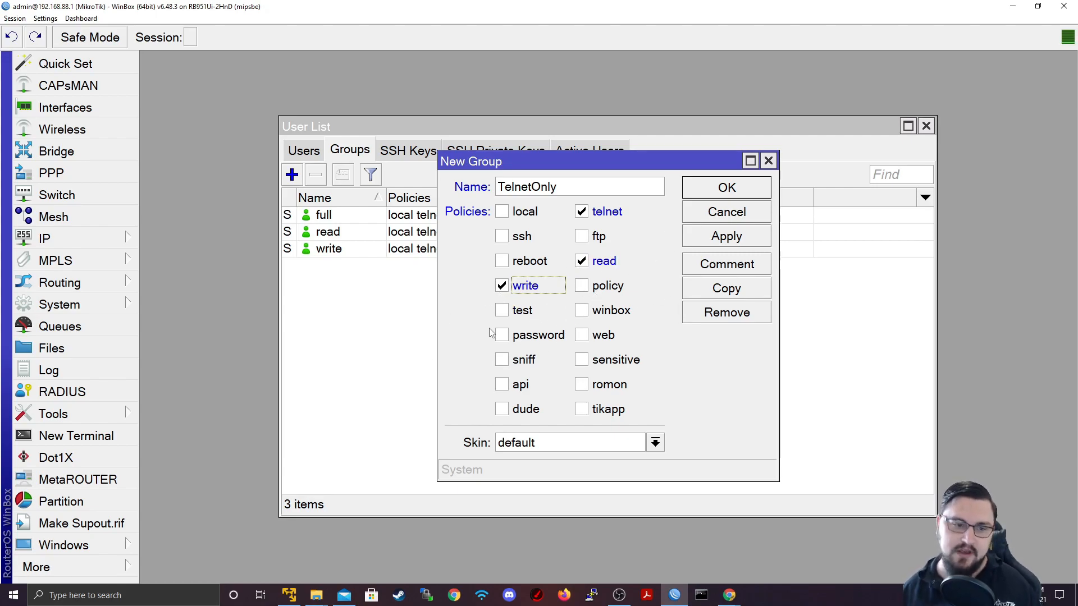
left_click(502, 286)
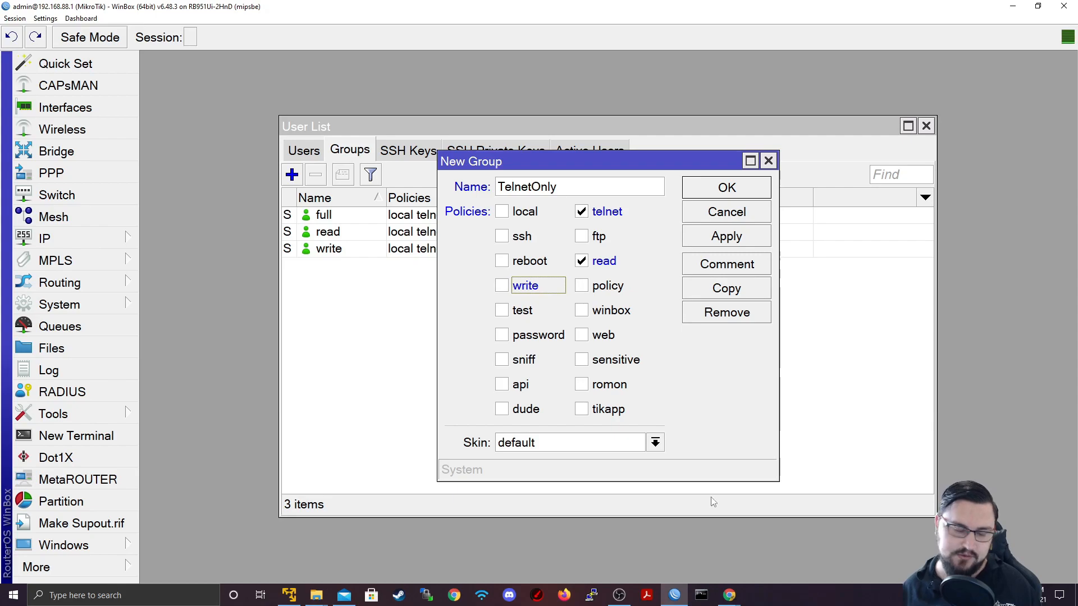
mouse_move(336, 355)
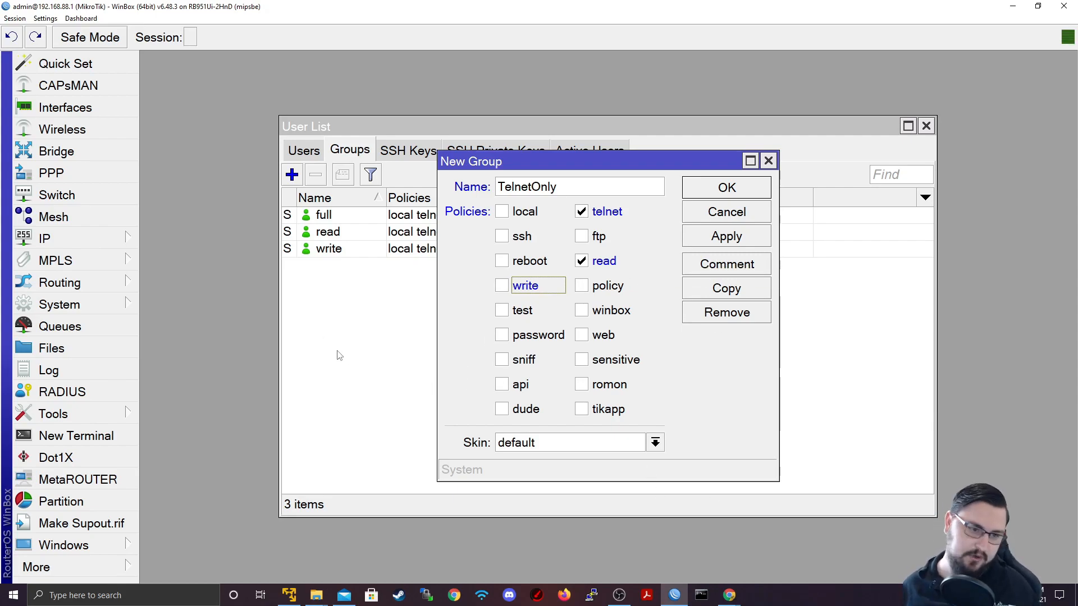
left_click(502, 285)
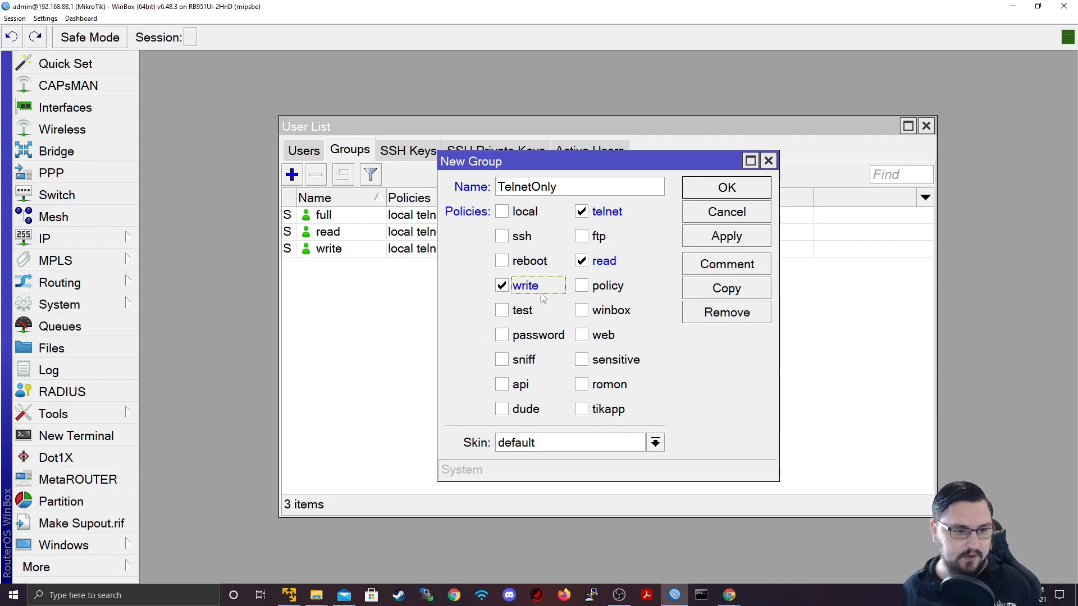
left_click(654, 442)
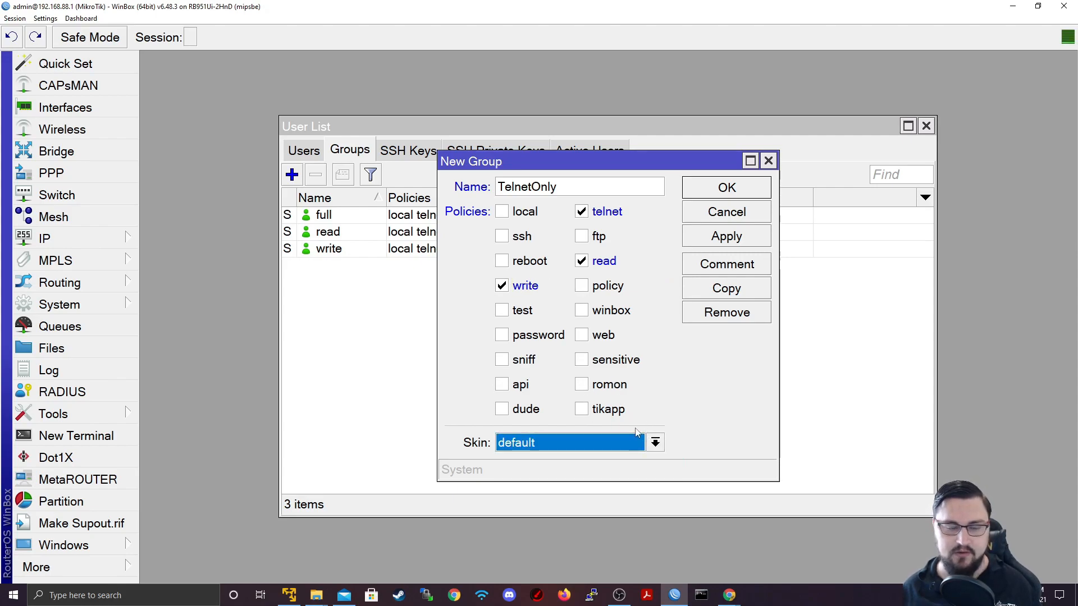
mouse_move(582, 411)
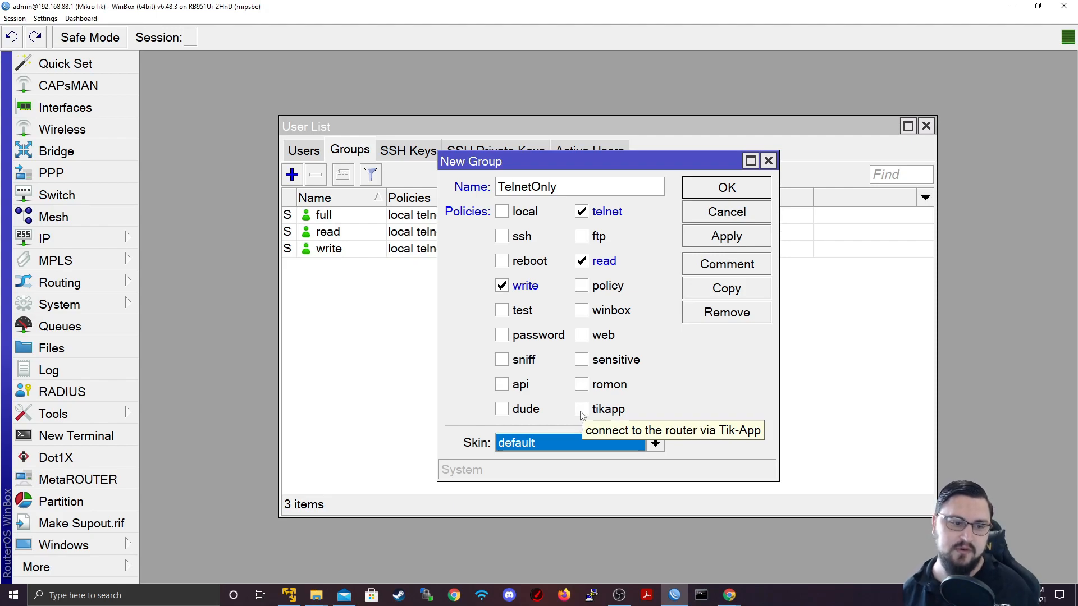
mouse_move(584, 413)
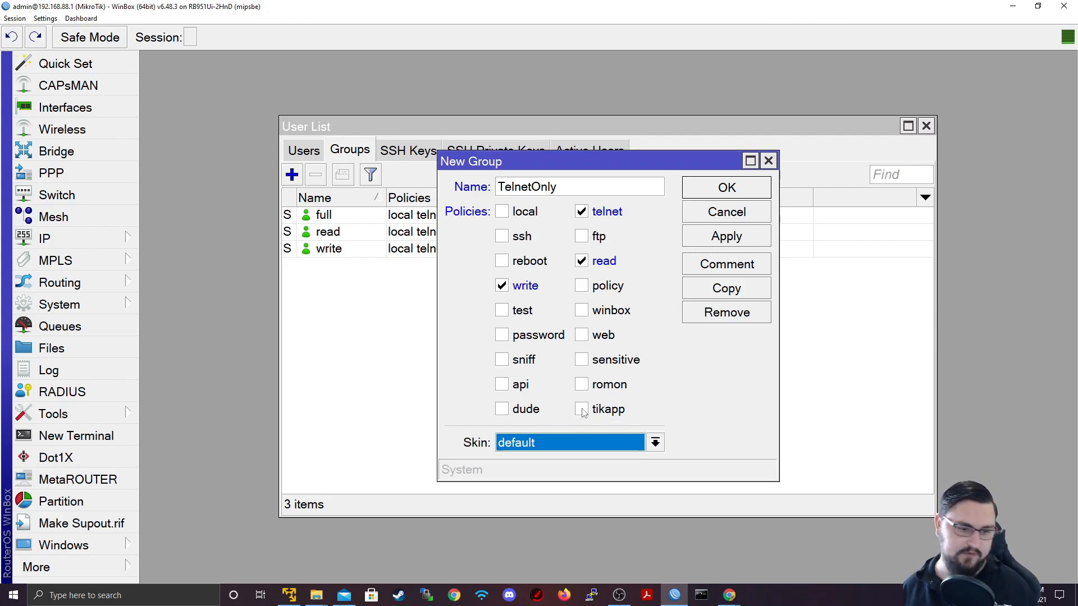
mouse_move(601, 359)
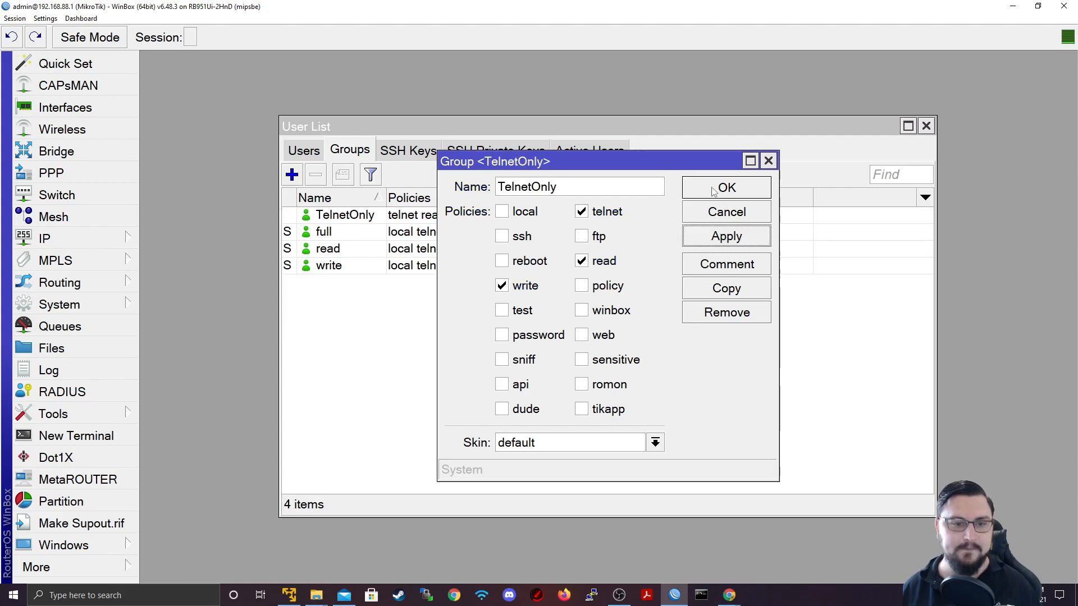
left_click(726, 187)
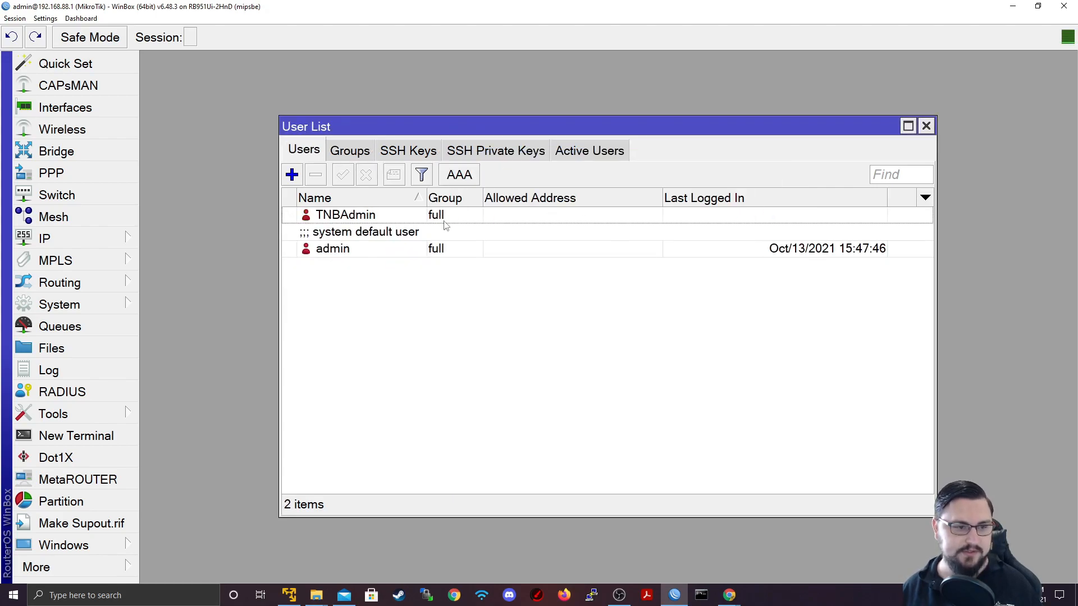
Change TNBAdmin's group to TelnetOnly and save the user
double_click(345, 215)
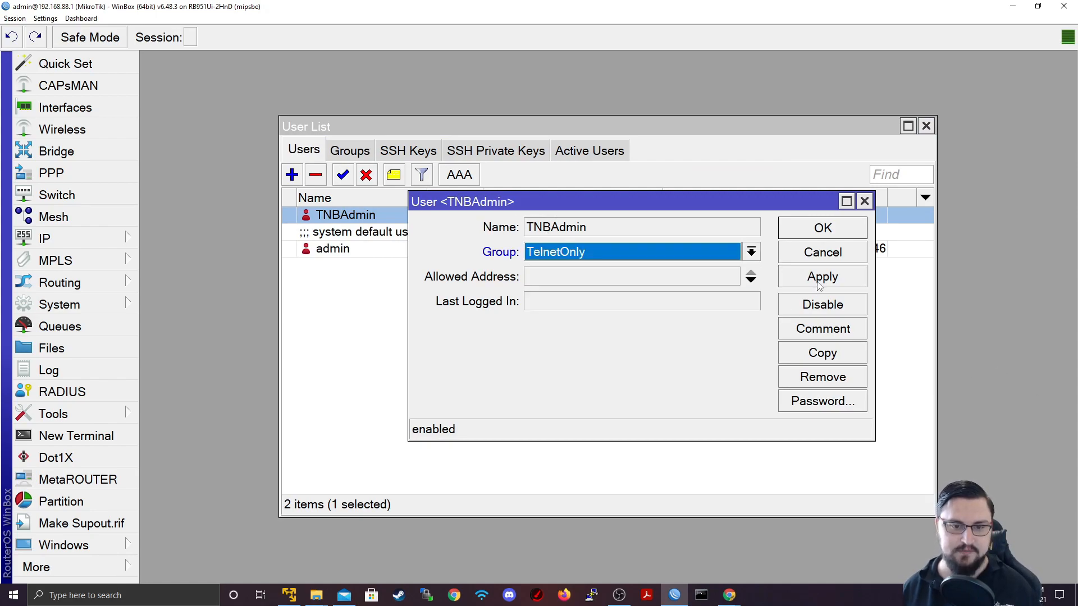
left_click(822, 228)
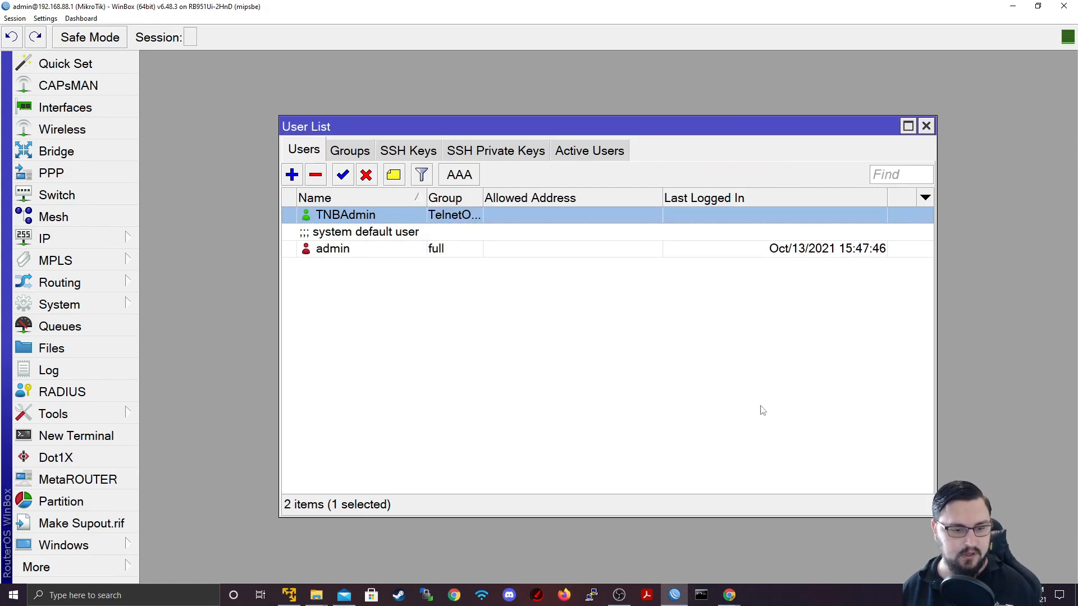
right_click(674, 594)
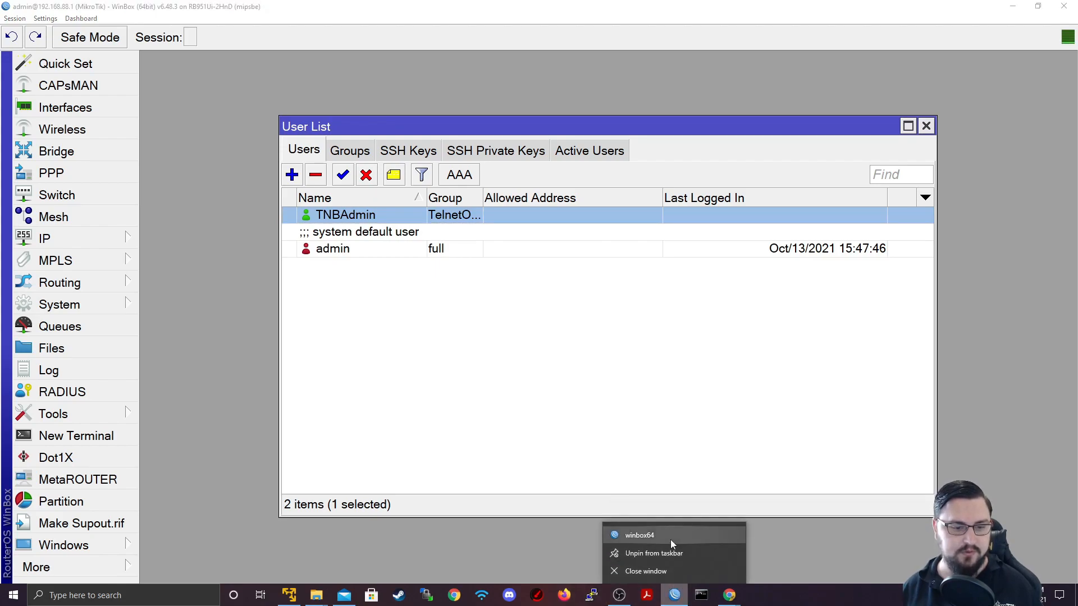
Launch a new WinBox and try logging into 192.168.88.1 as TNBAdmin, twice
left_click(638, 535)
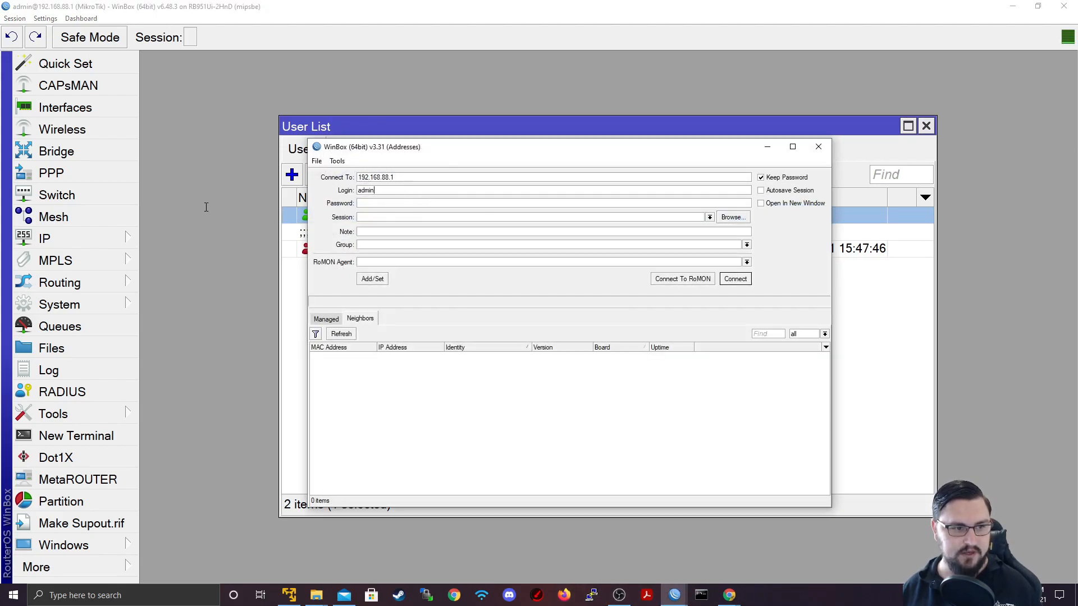
type("TNB")
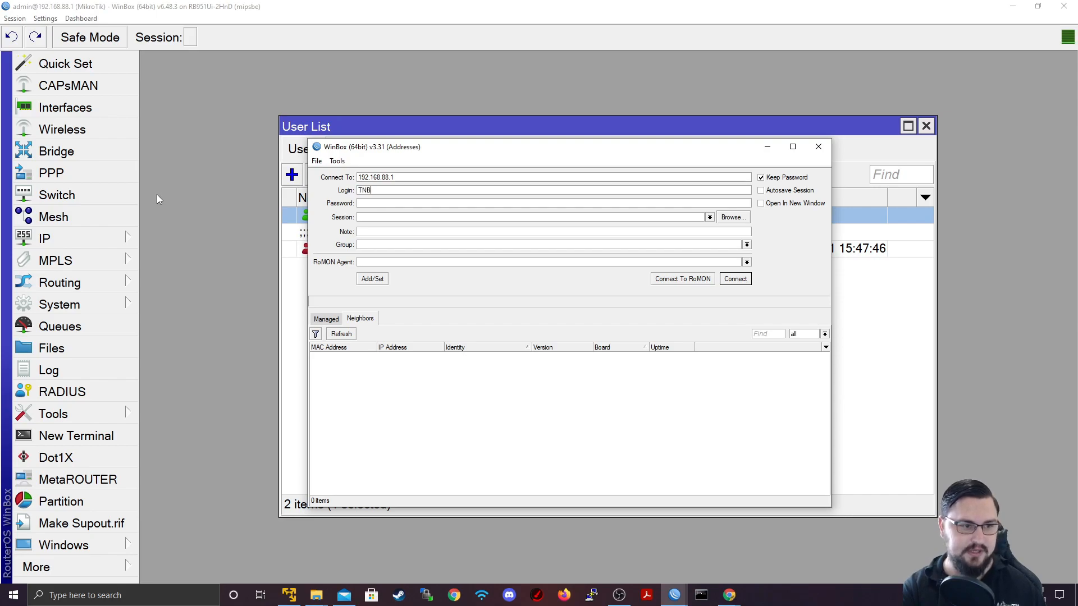
type("Admin")
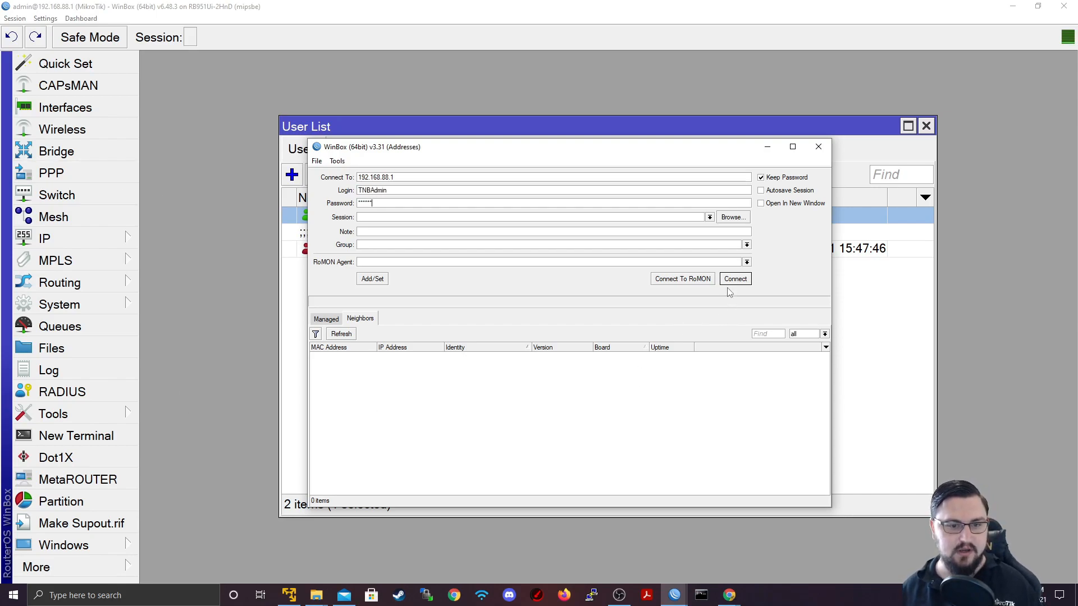
mouse_move(732, 285)
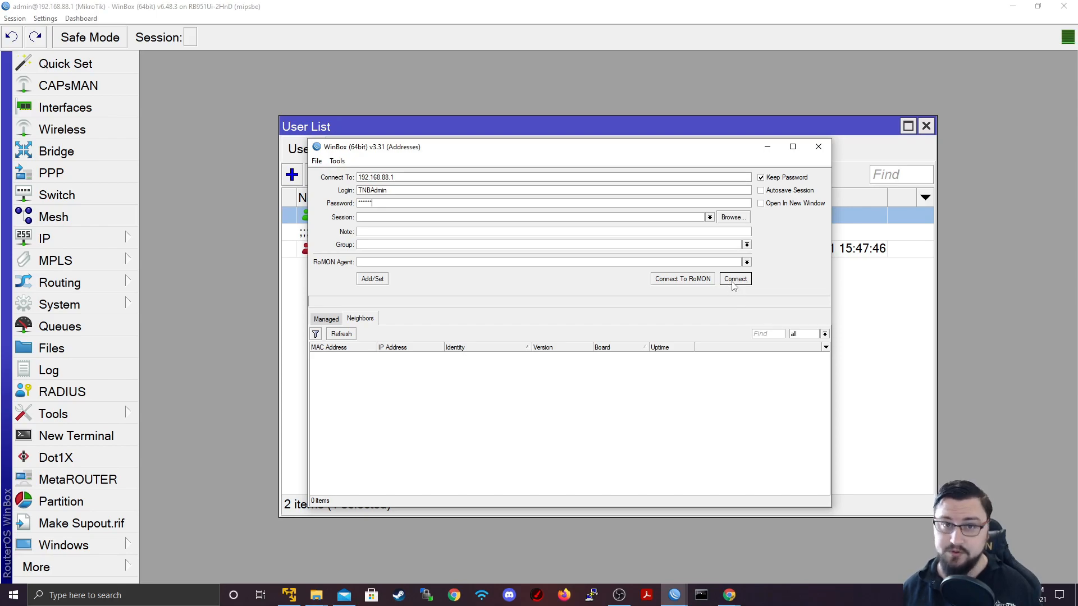
left_click(735, 279)
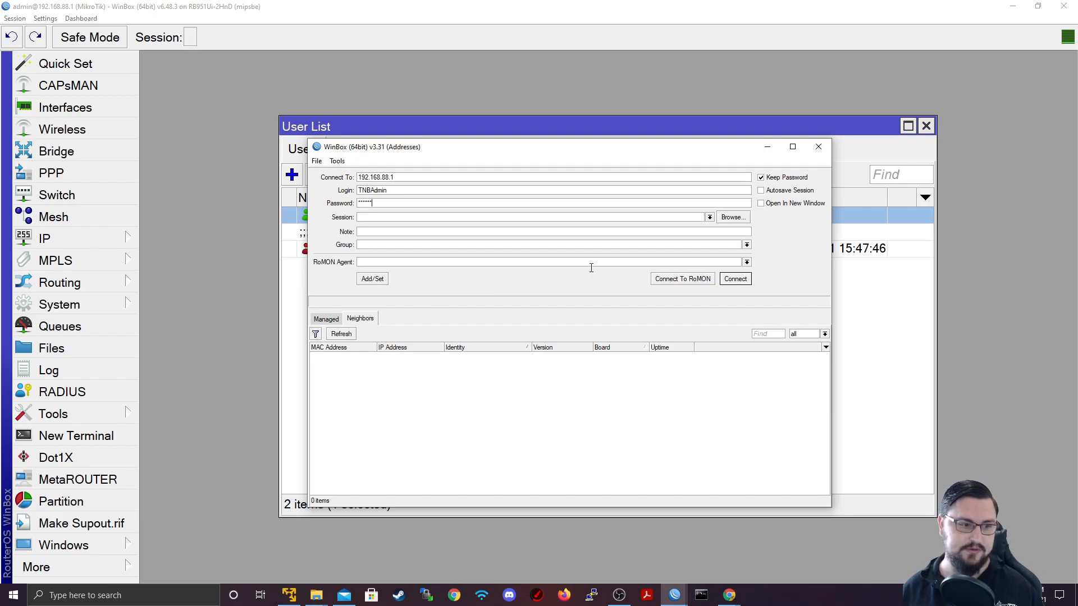
left_click(734, 279)
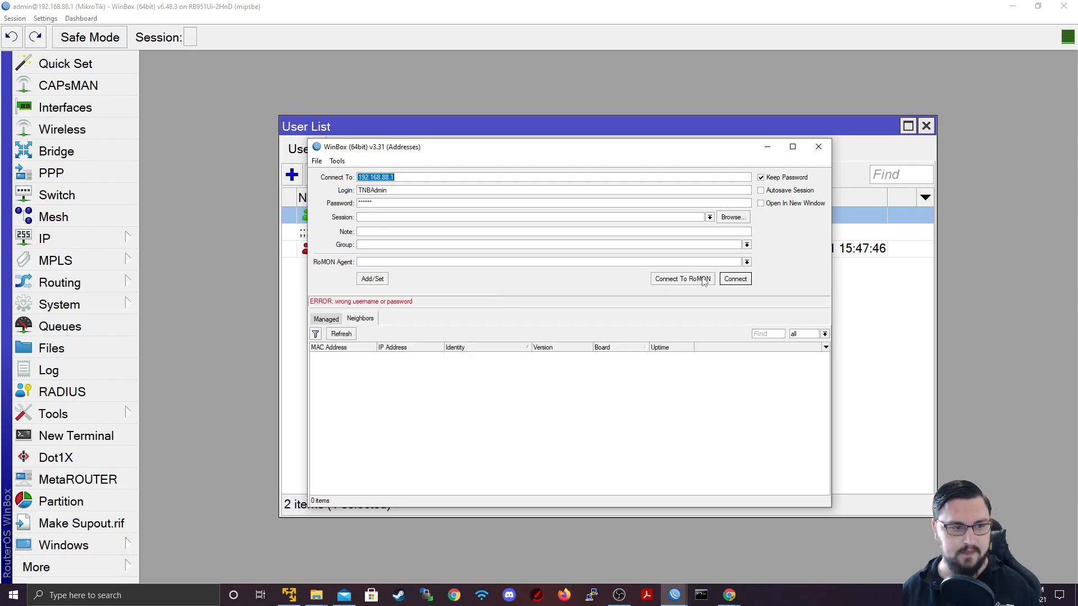
mouse_move(631, 432)
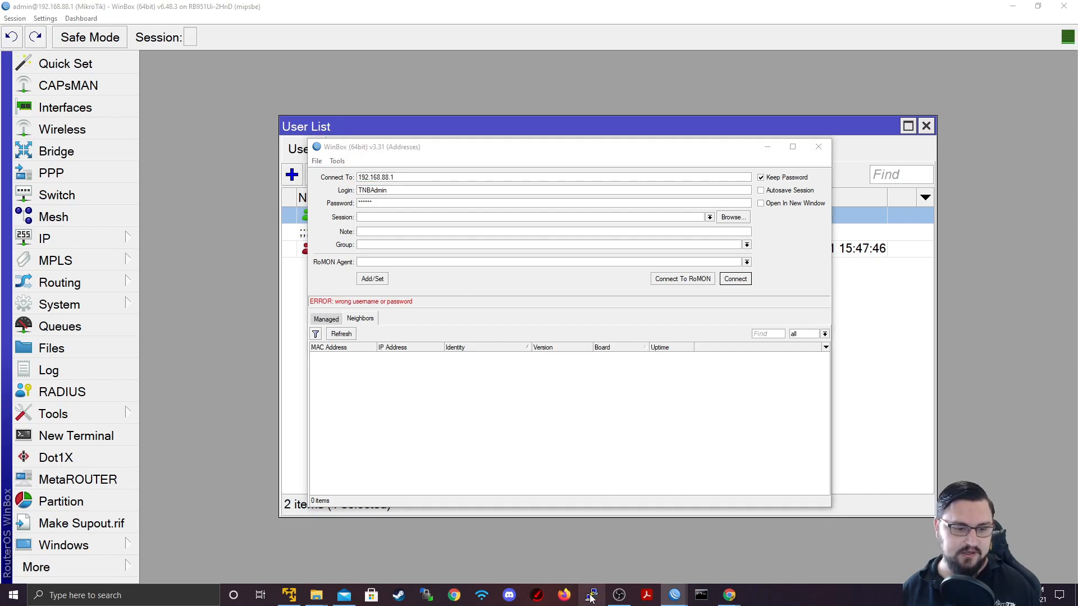
Launch PuTTY, open a Telnet session to 192.168.88.1 and submit a login attempt
left_click(591, 595)
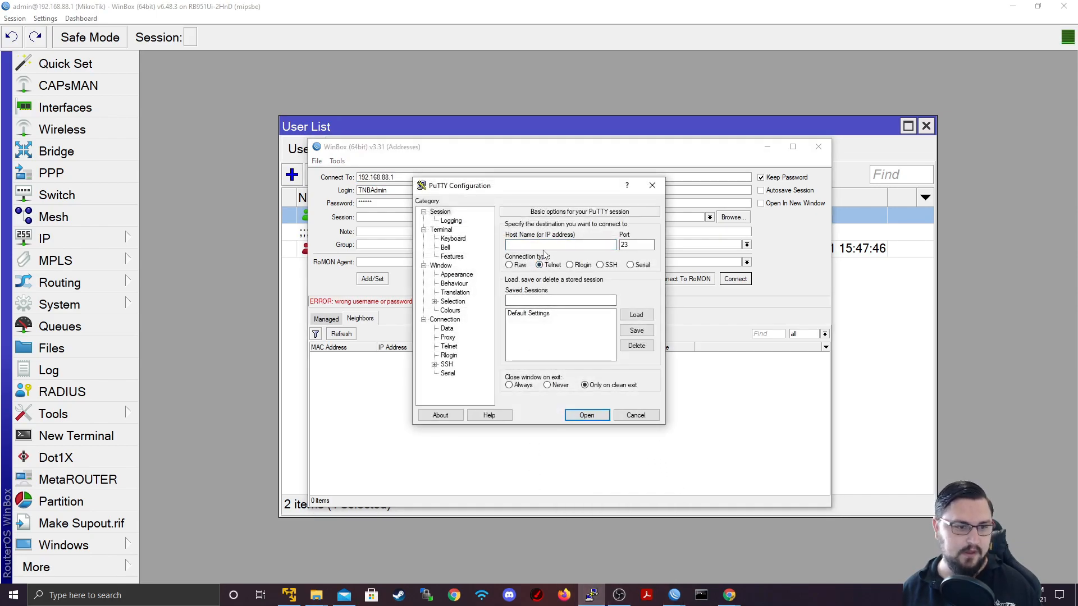
type("192.168.88.1")
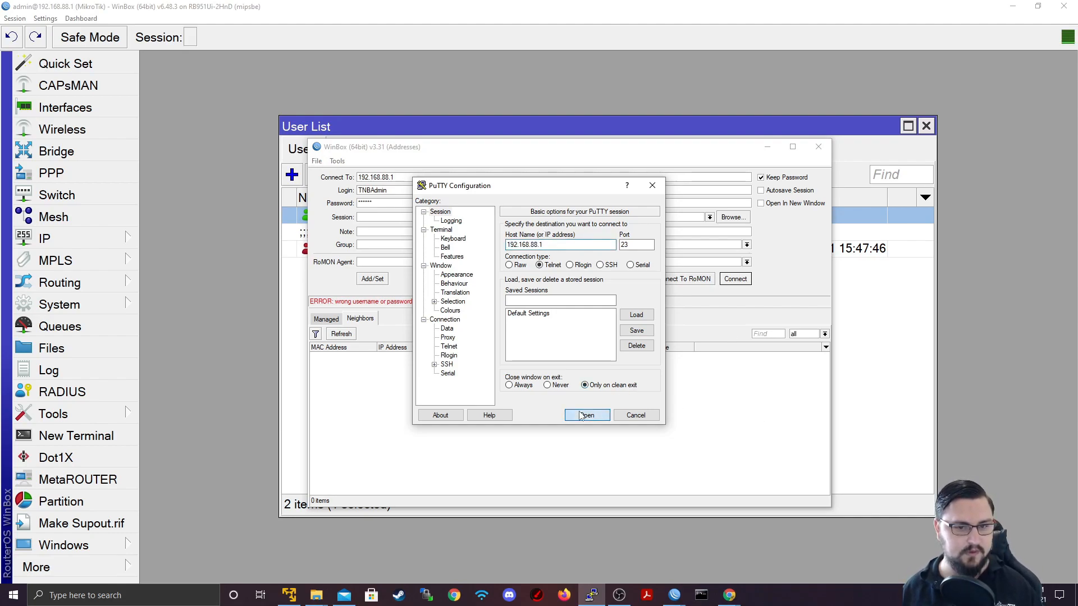
left_click(586, 414)
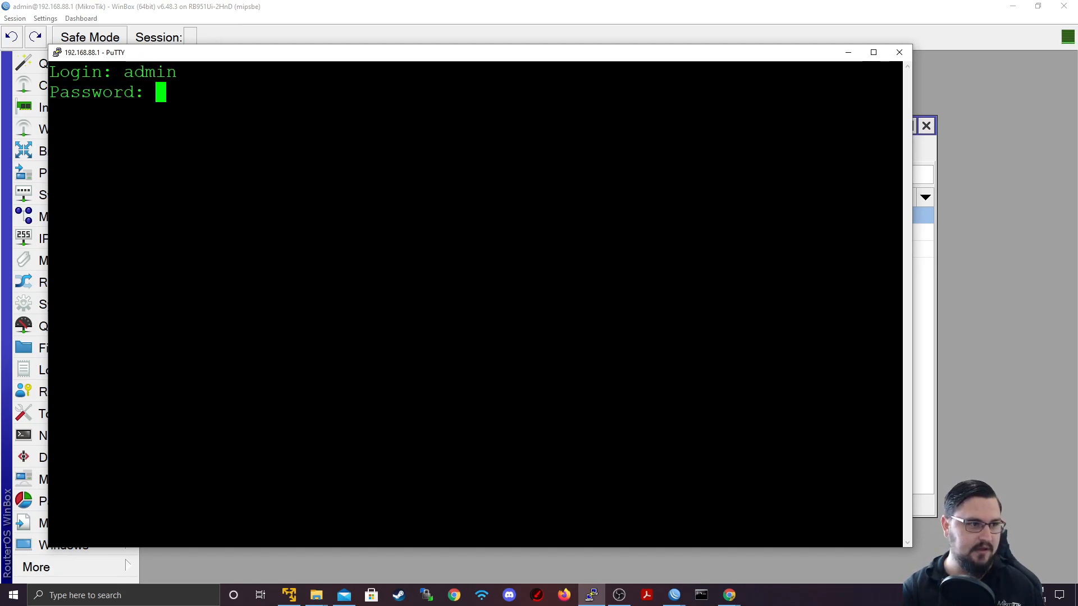
key("Return")
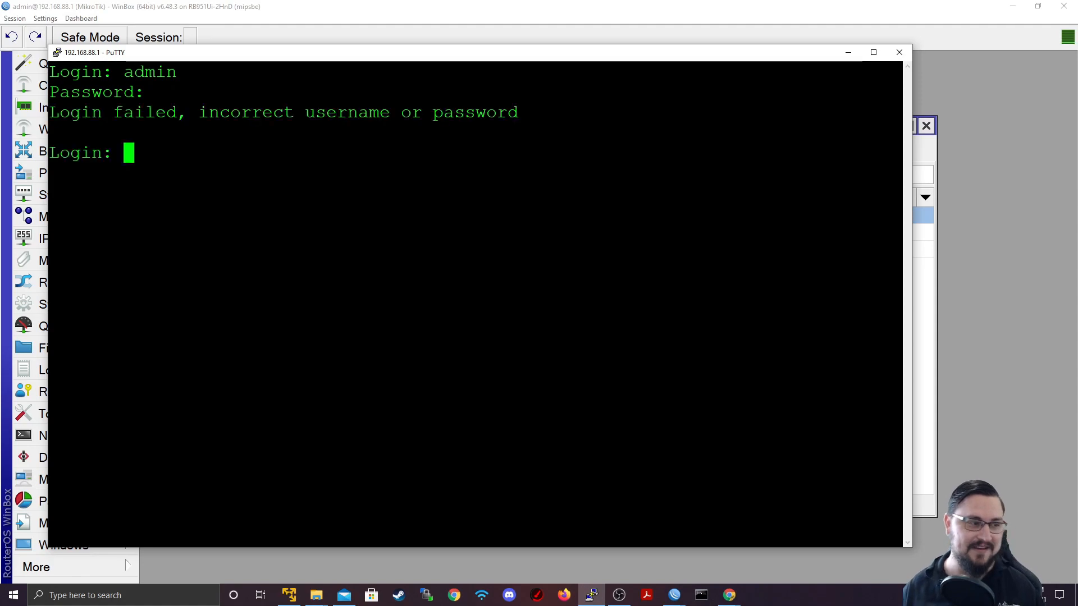
Log in as TNBAdmin and run 'ip address print'
type("TNB")
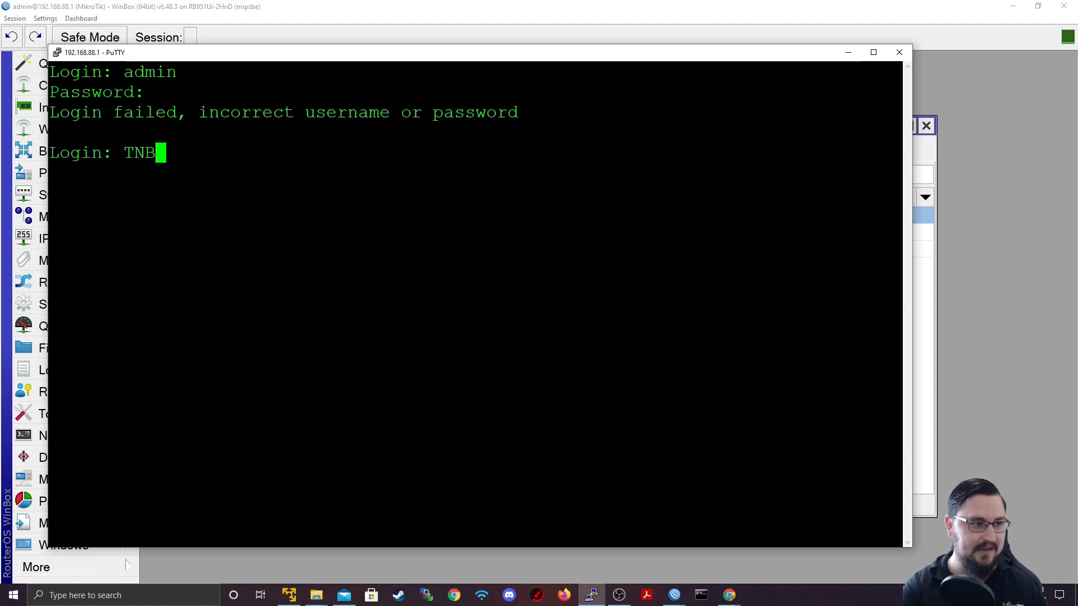
type("Admin")
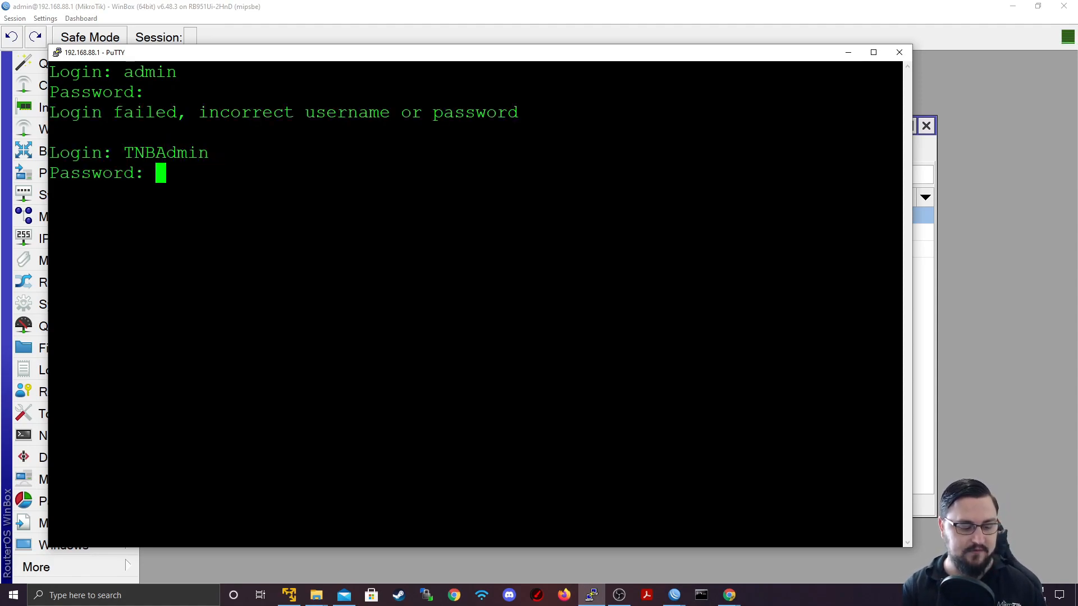
key("Return")
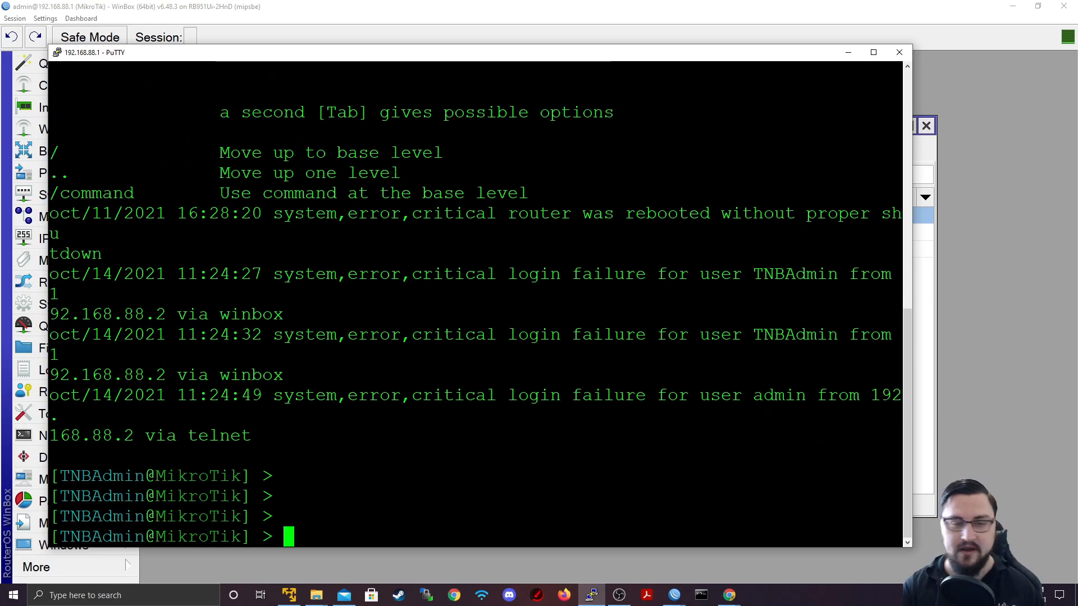
type("ip address print")
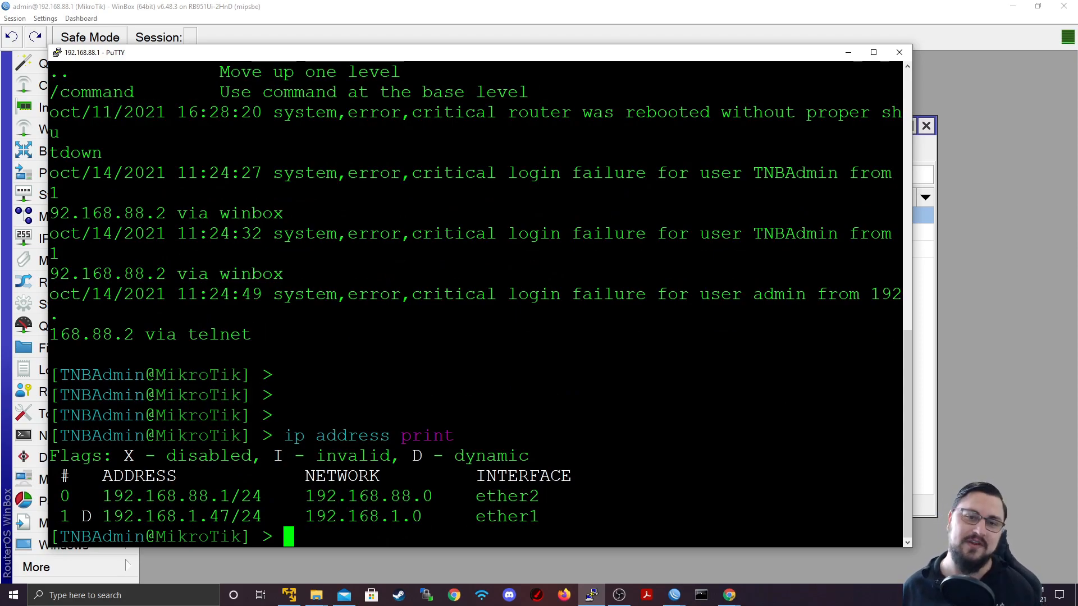
mouse_move(790, 46)
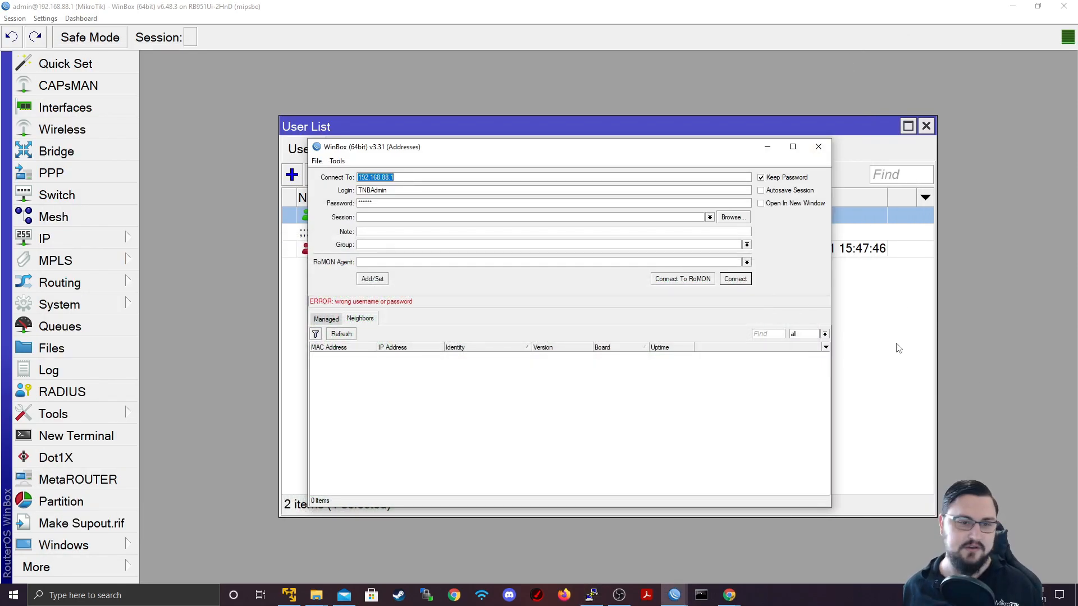
Close the failed WinBox login window so the User List is back in focus
left_click(819, 147)
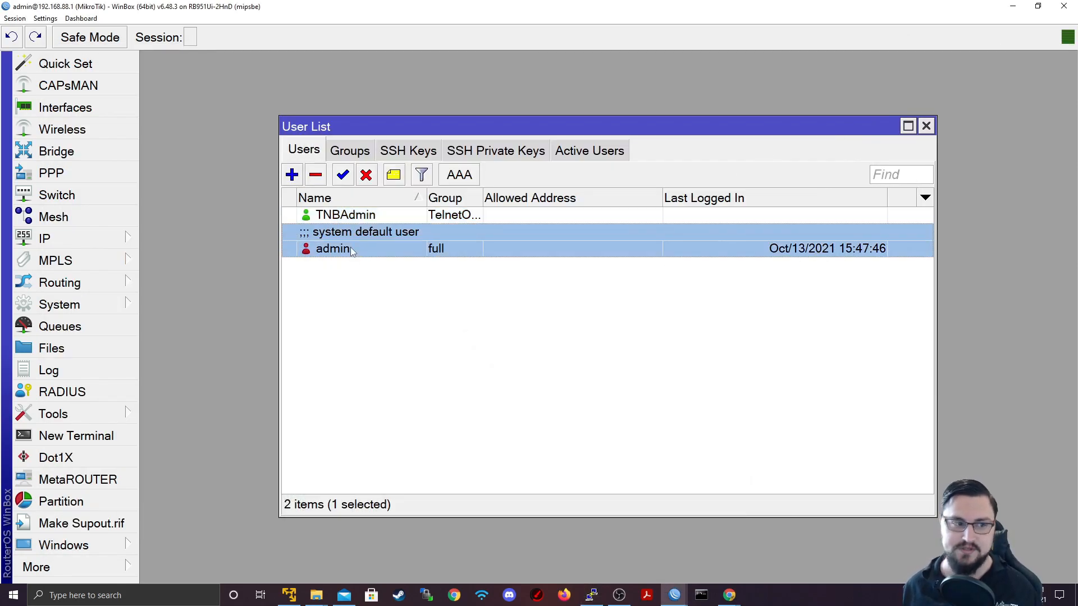
mouse_move(362, 199)
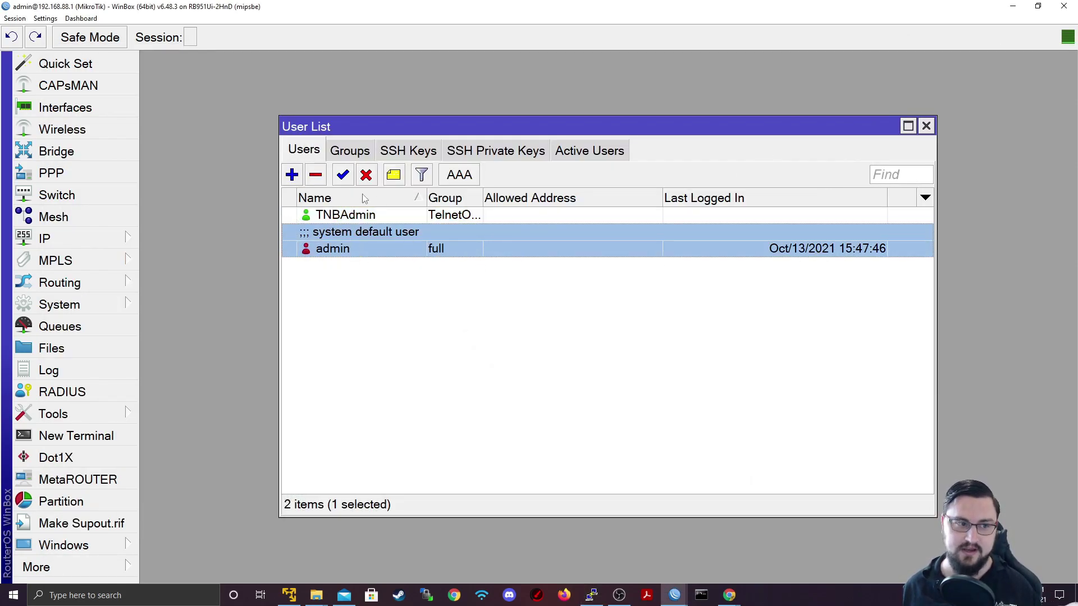
mouse_move(401, 189)
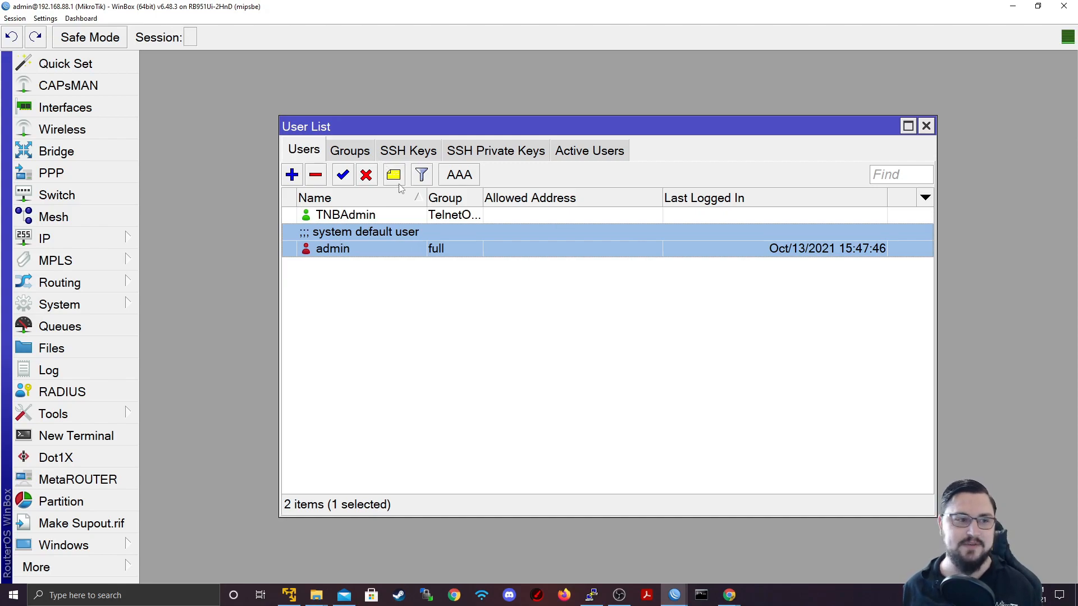
mouse_move(393, 174)
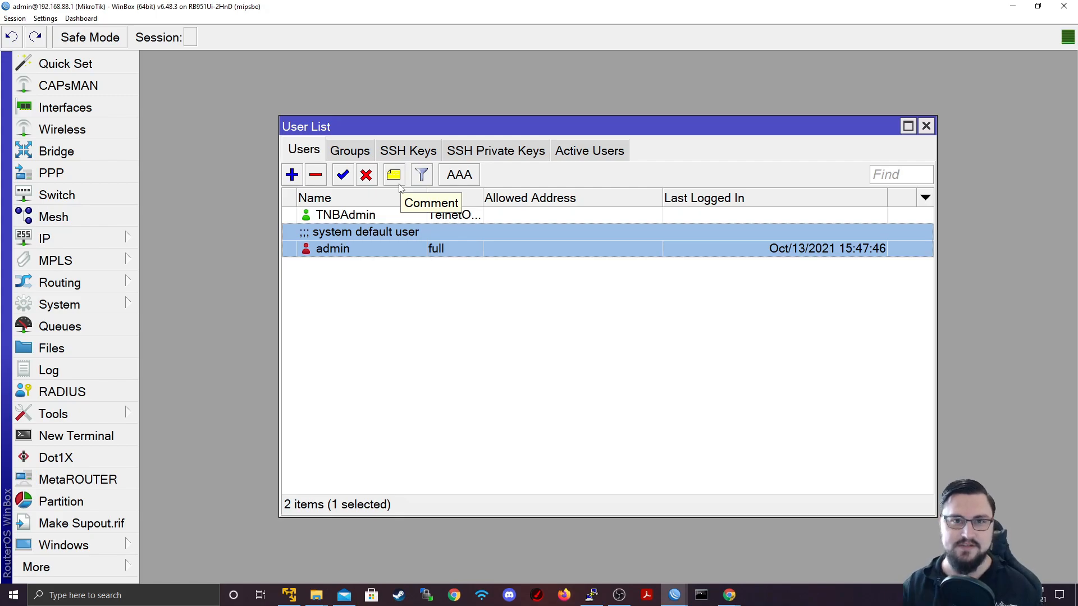
Close the User List and bring up the IP Service List from the IP menu
left_click(926, 126)
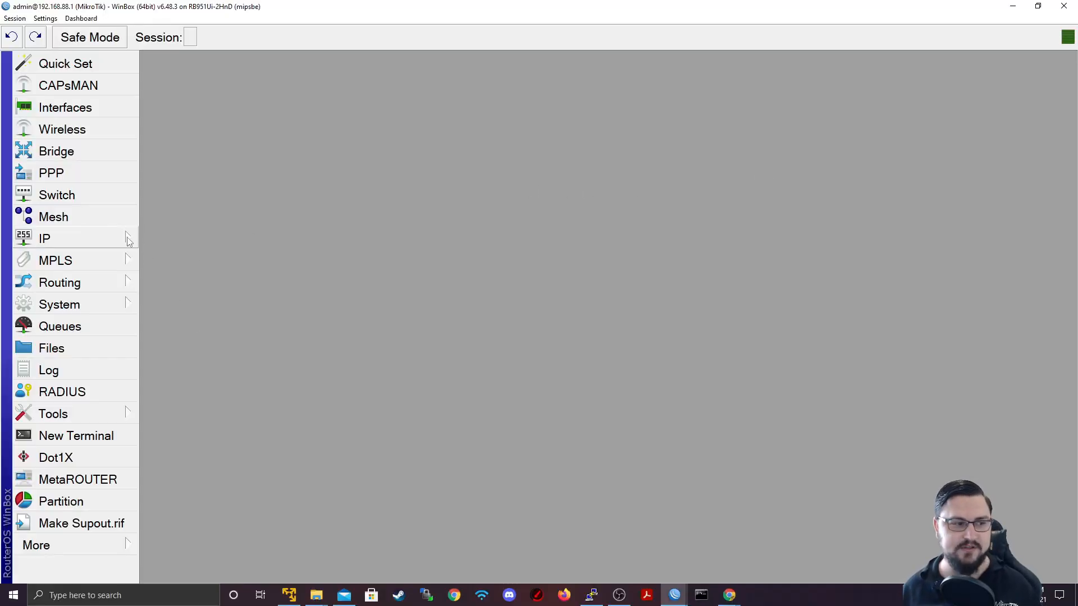
left_click(44, 238)
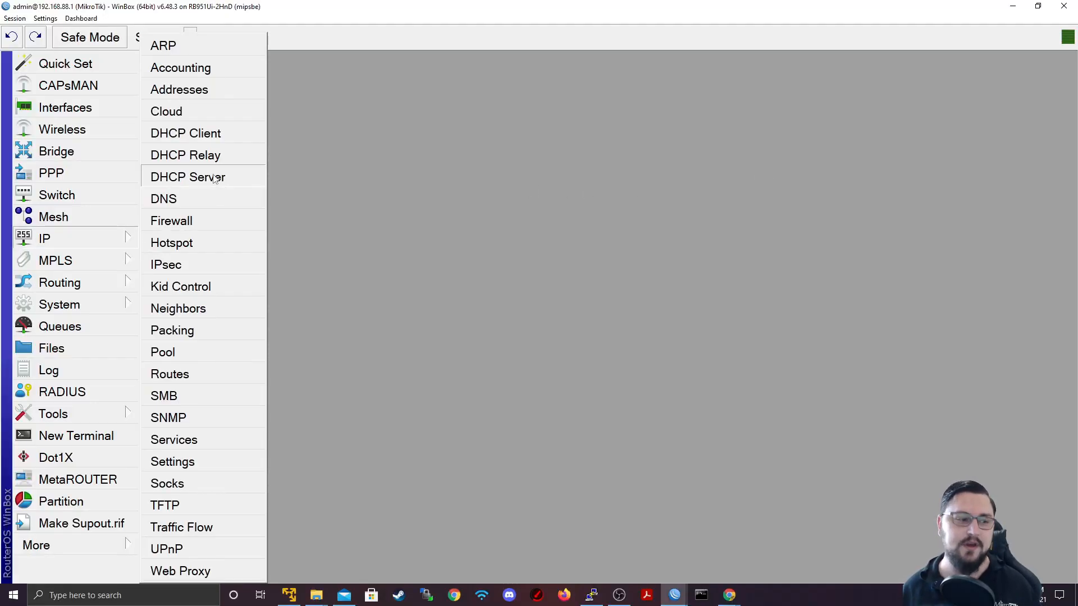
left_click(174, 439)
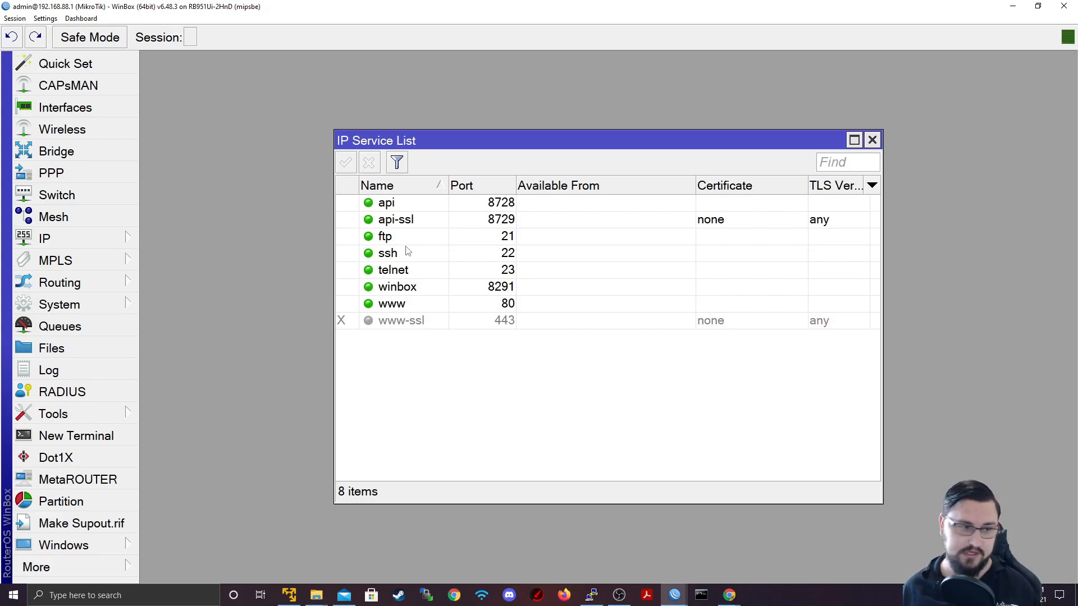
Look through the api, ftp, ssh, winbox and www service entries
left_click(396, 219)
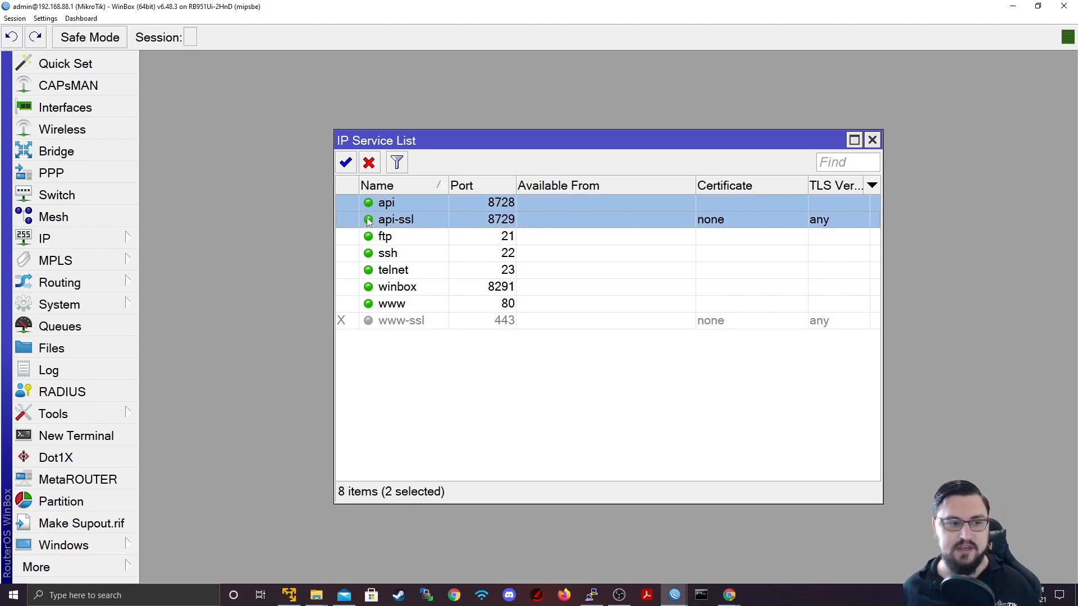
left_click(385, 236)
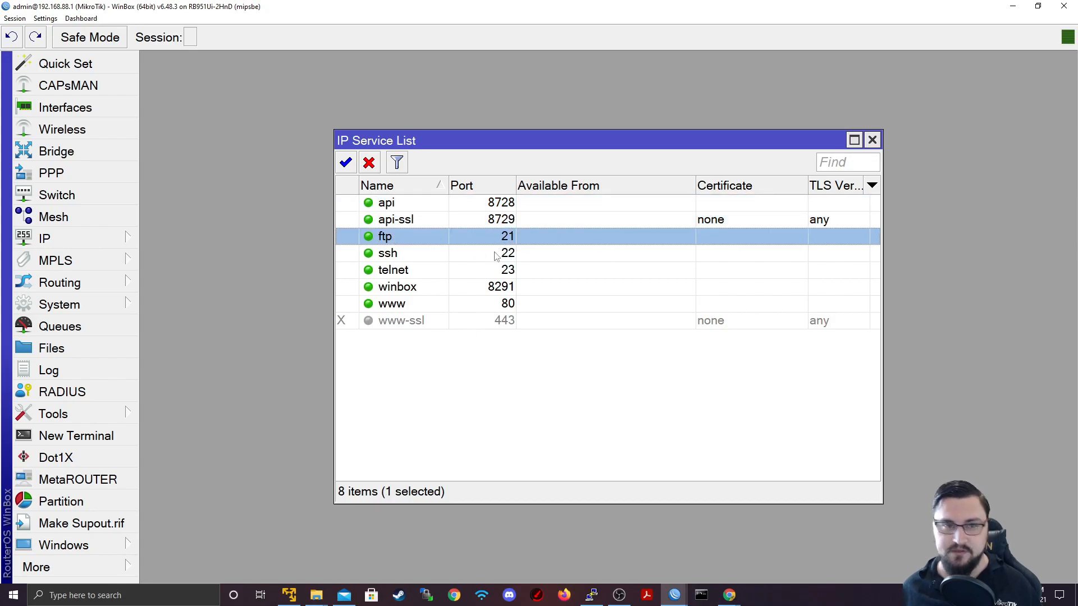
mouse_move(392, 242)
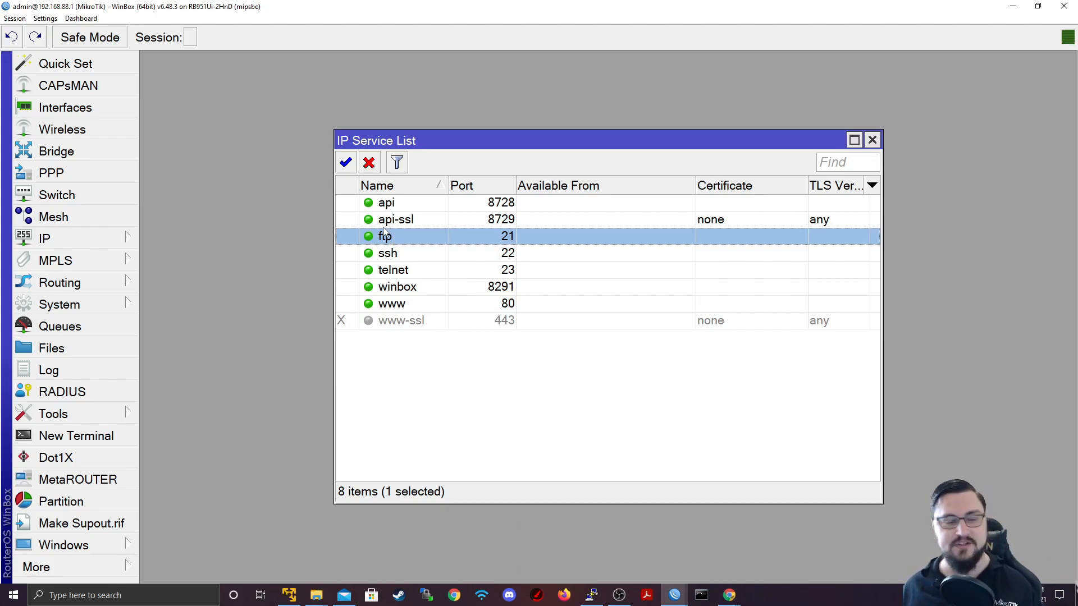
mouse_move(357, 284)
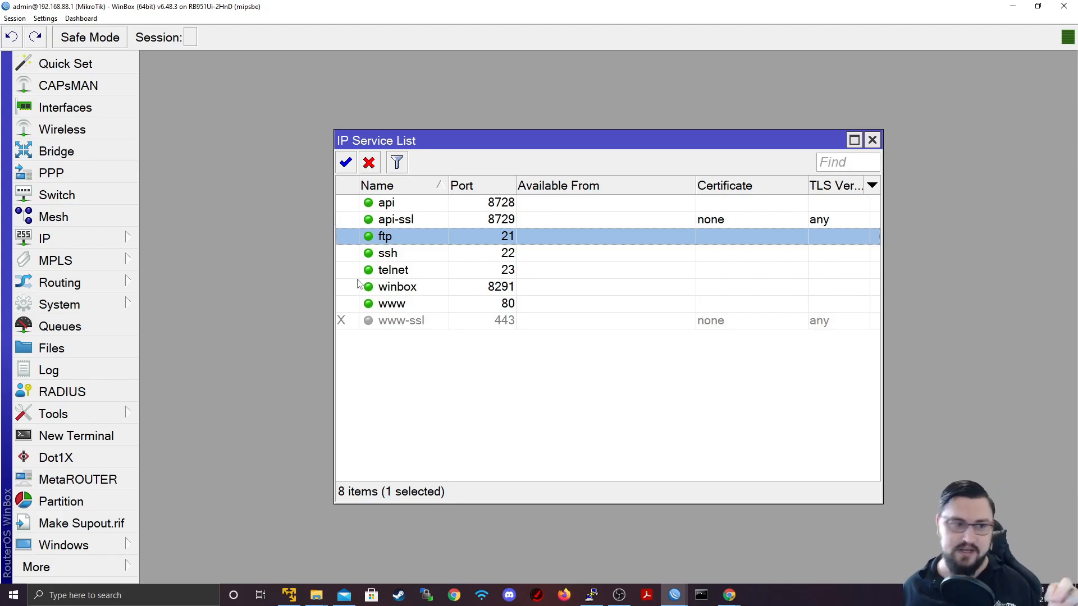
mouse_move(521, 202)
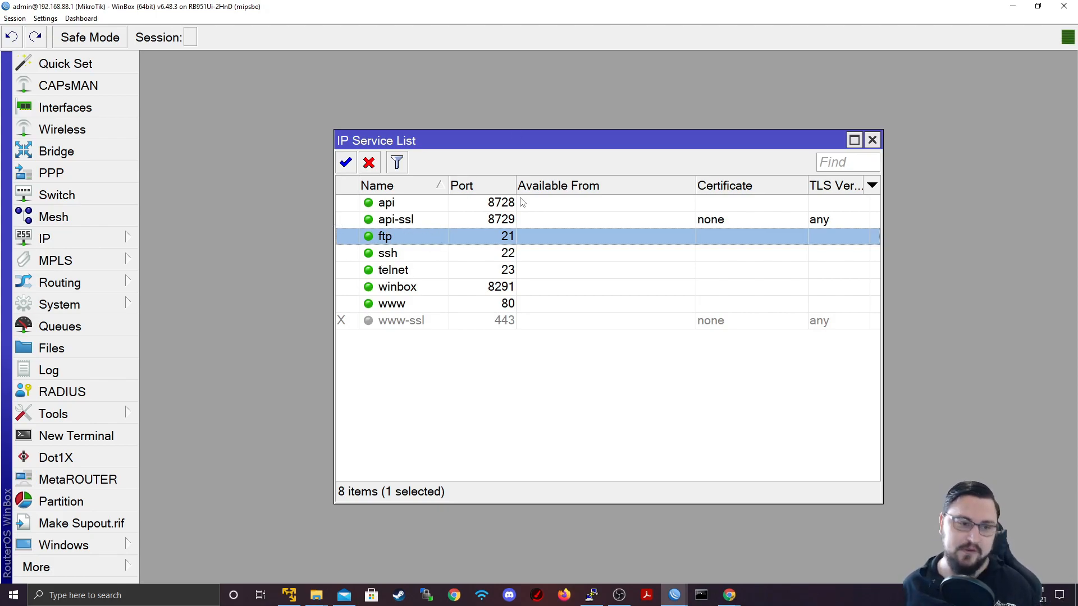
left_click(388, 253)
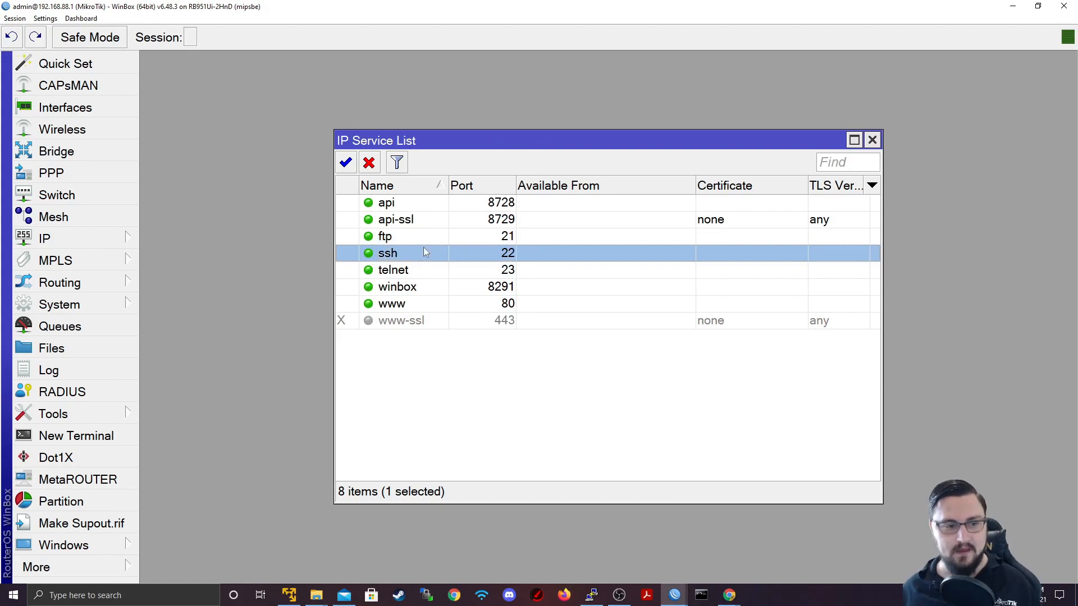
left_click(398, 287)
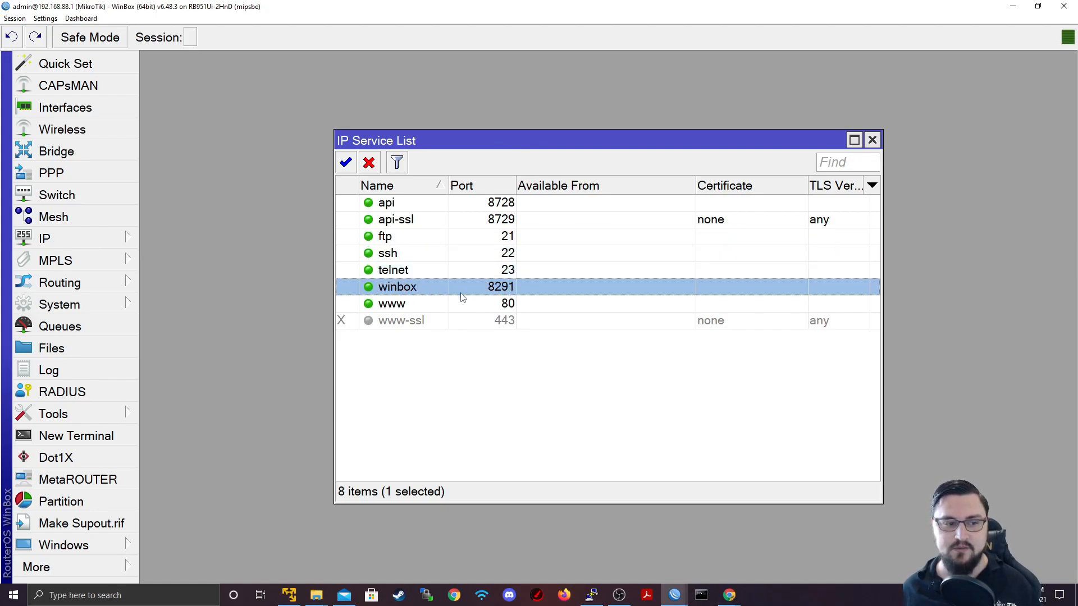
left_click(392, 303)
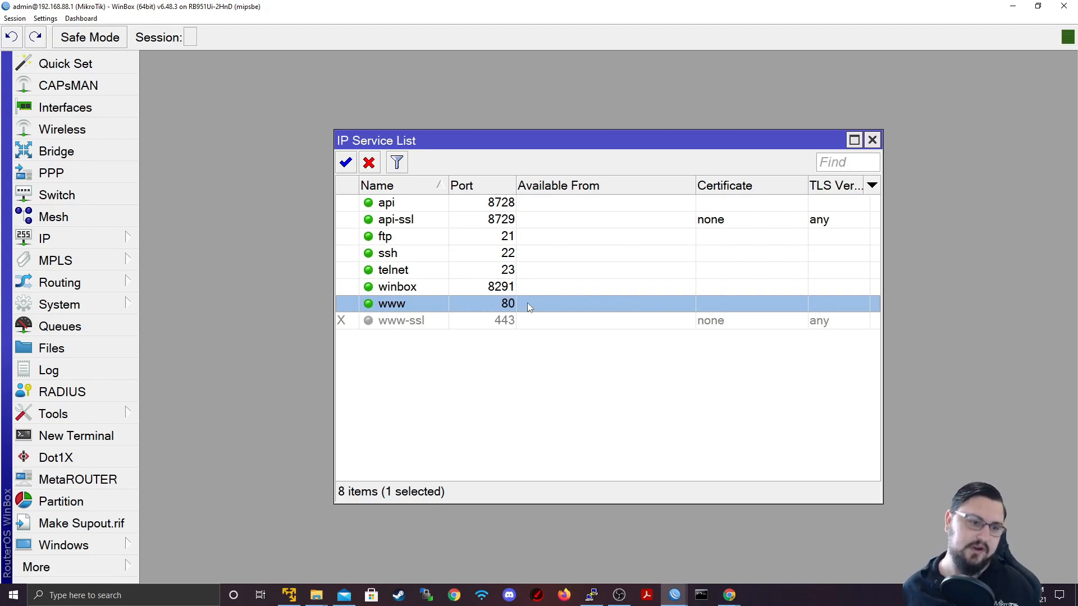
mouse_move(487, 276)
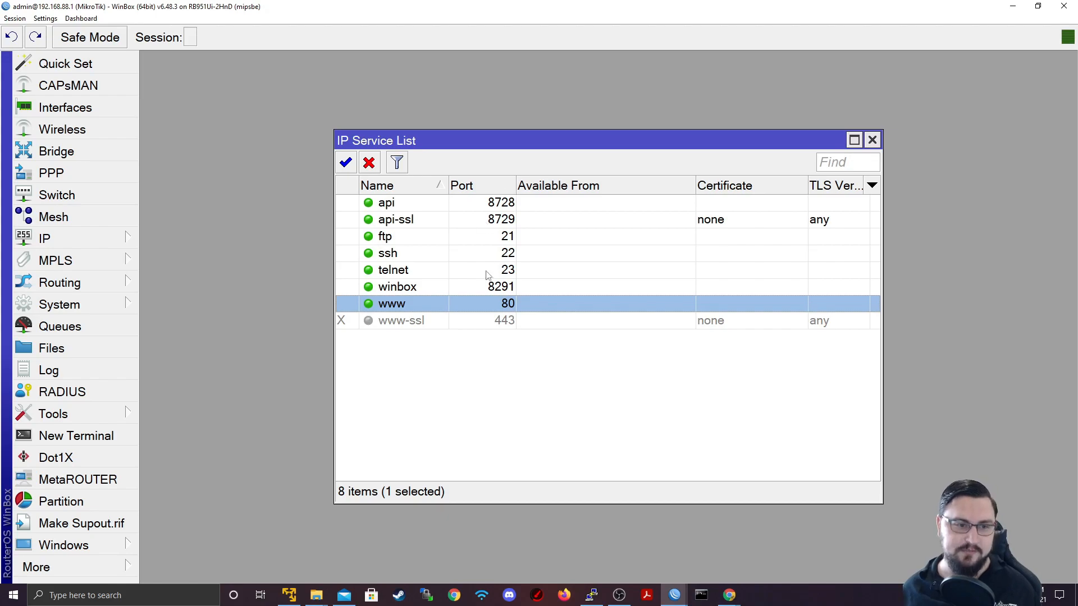
mouse_move(453, 205)
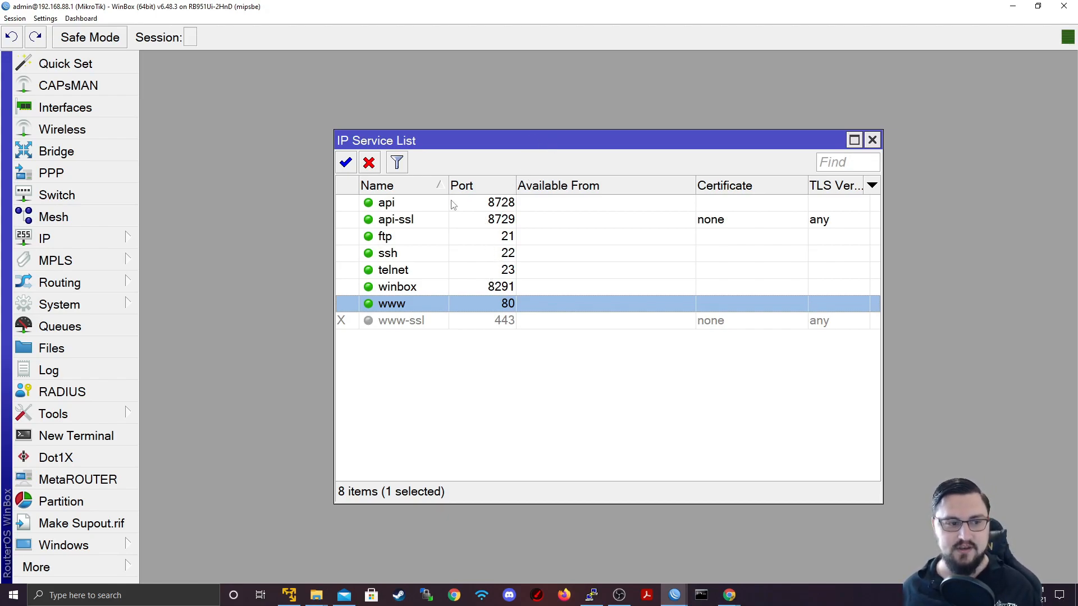
Multi-select api, api-ssl, ftp and www and disable them
left_click(386, 202)
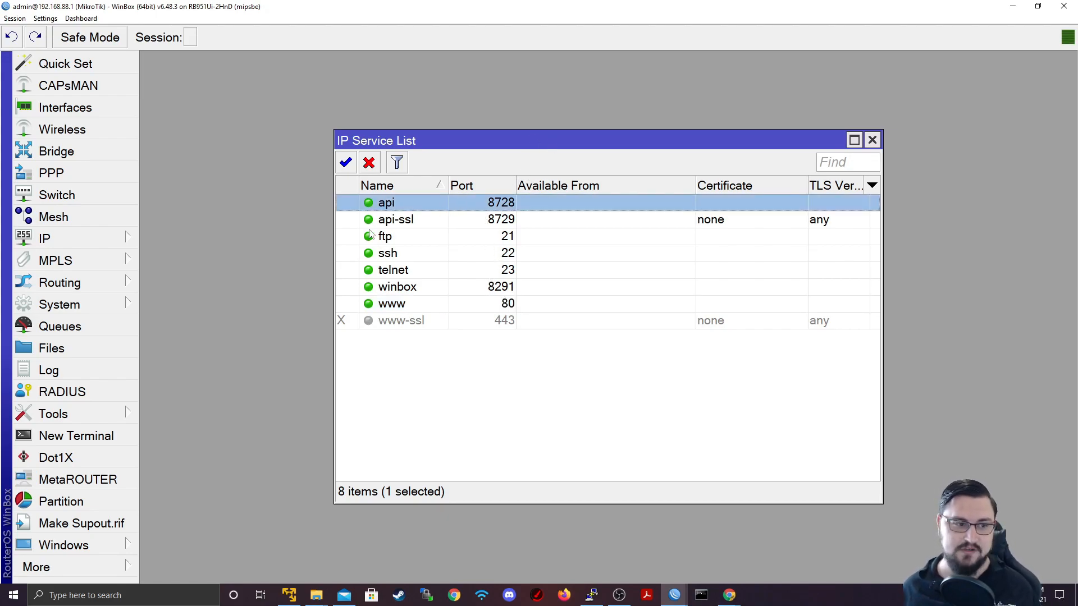
left_click(395, 220)
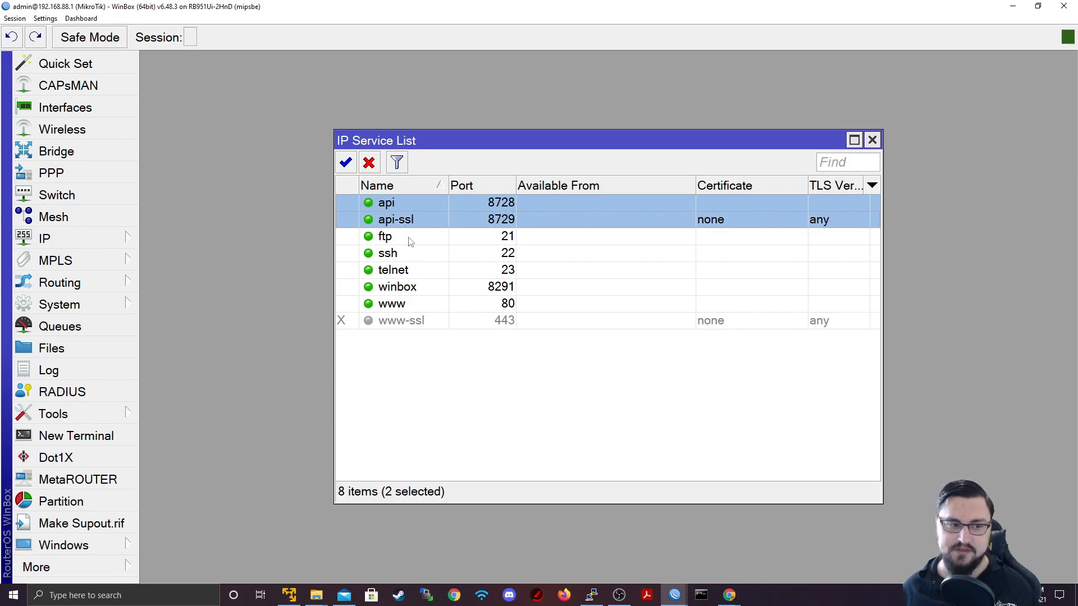
left_click(385, 235)
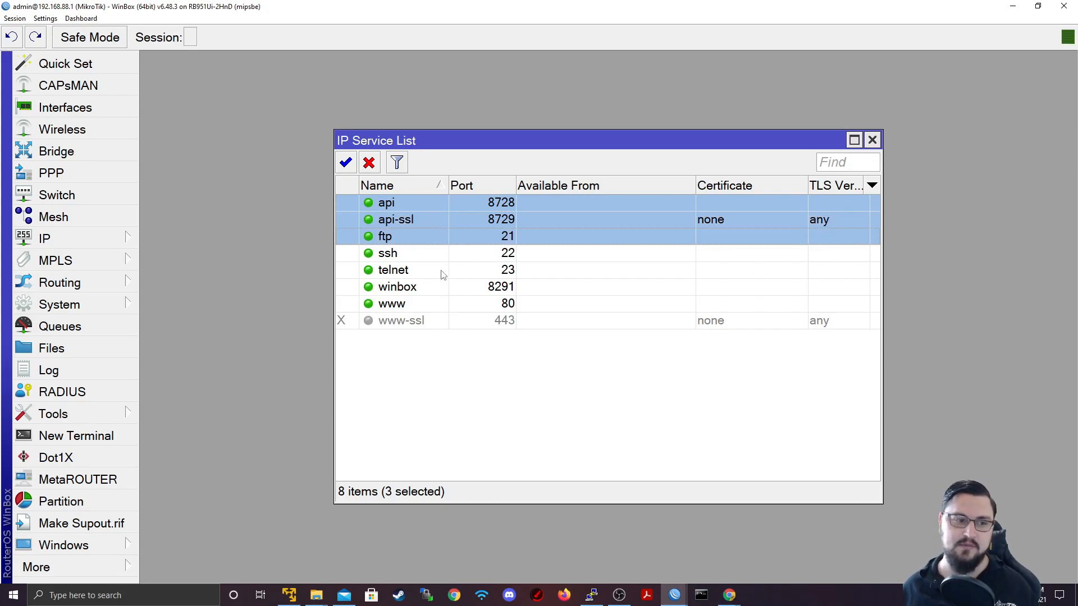
mouse_move(395, 308)
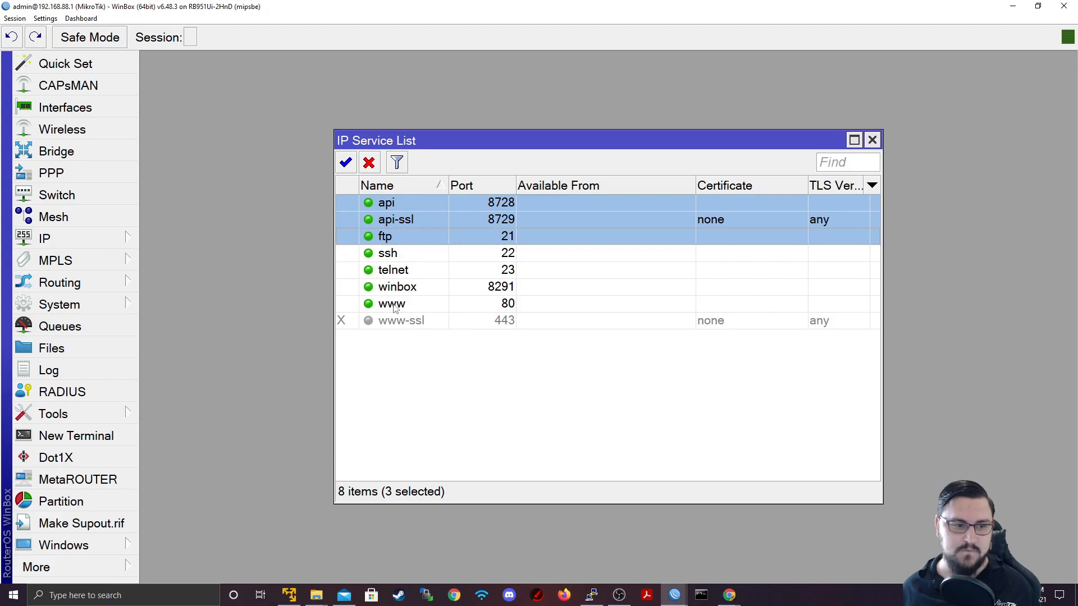
left_click(390, 303)
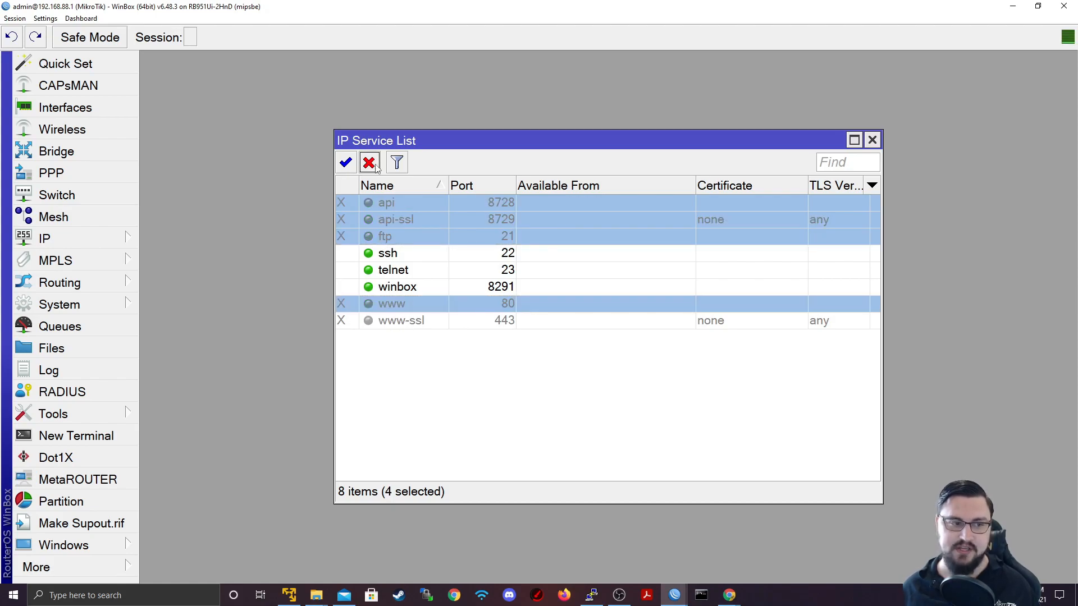
mouse_move(404, 145)
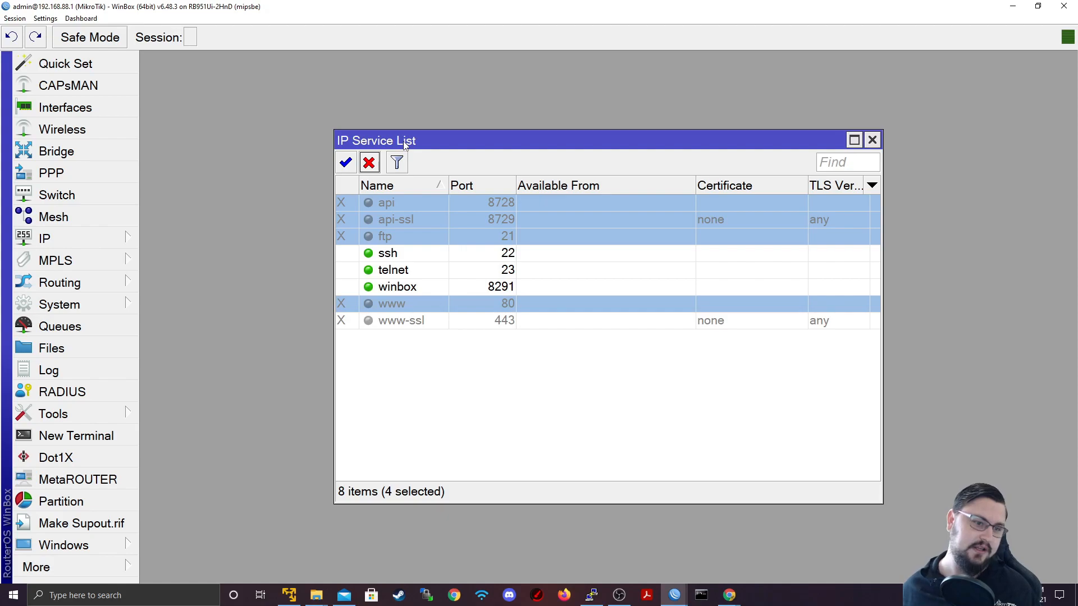
Open the telnet service settings and change its port from 23 to 2323
left_click(388, 253)
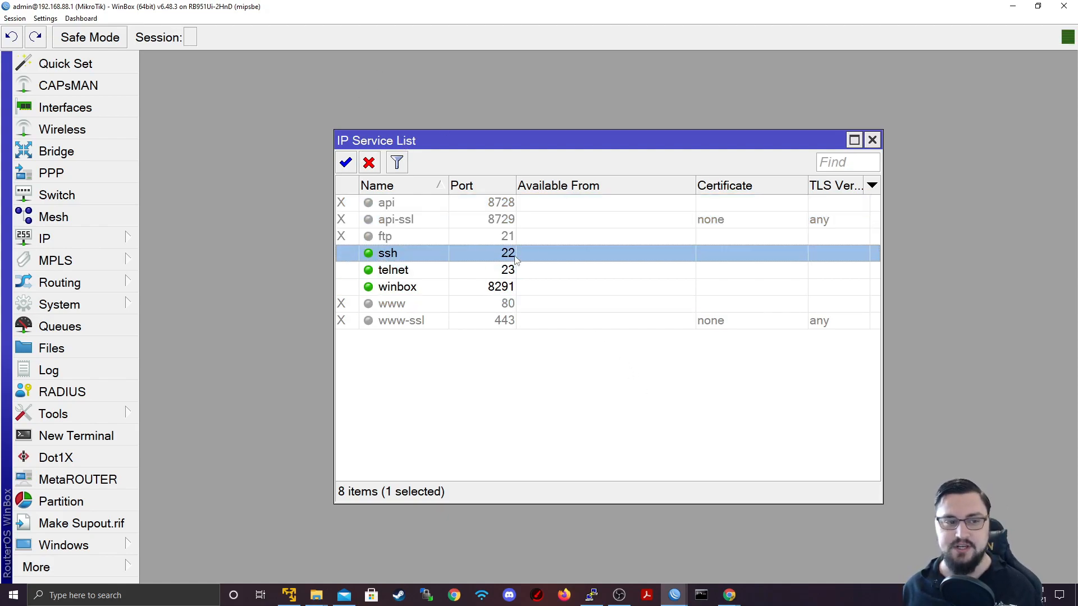
mouse_move(502, 256)
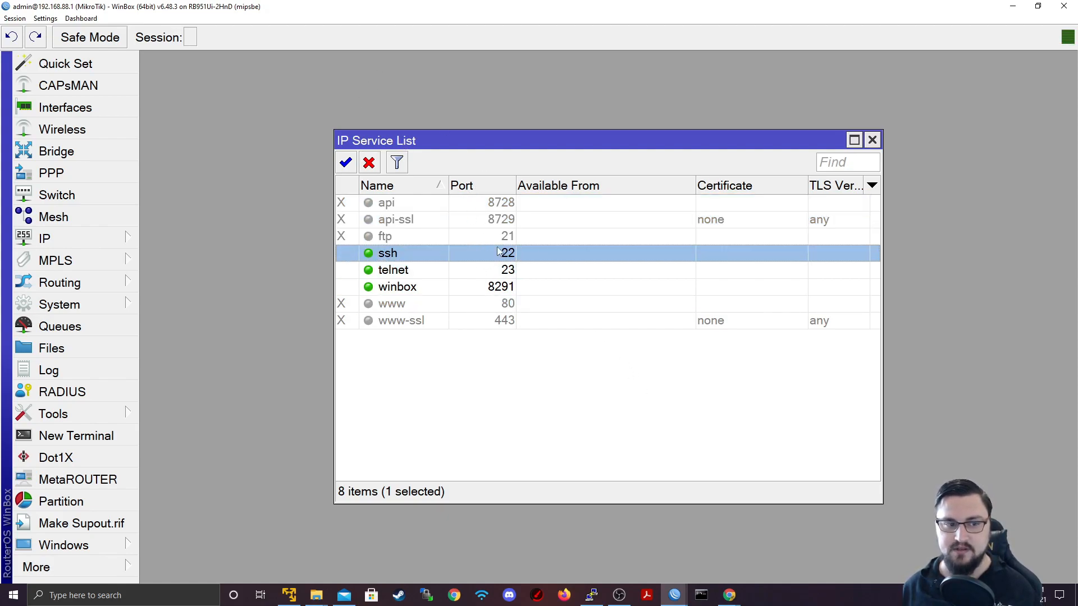
mouse_move(500, 266)
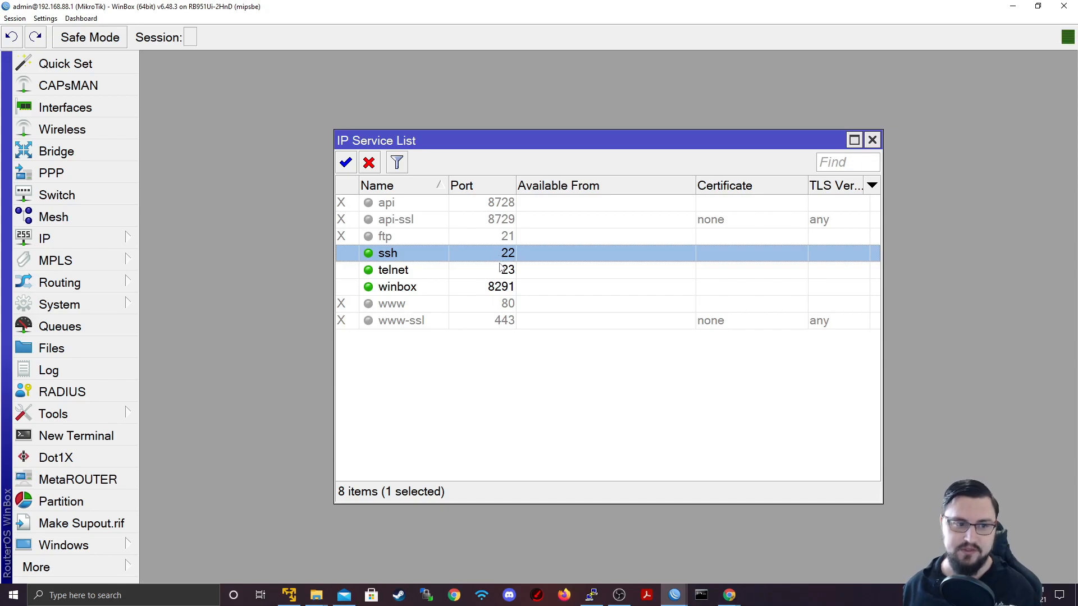
mouse_move(493, 239)
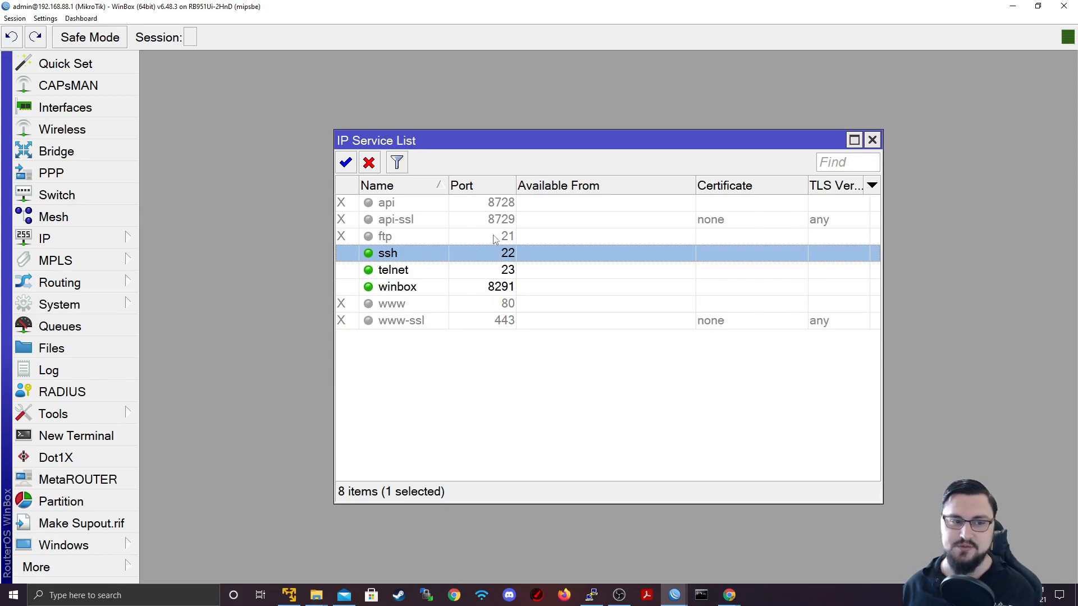
double_click(393, 269)
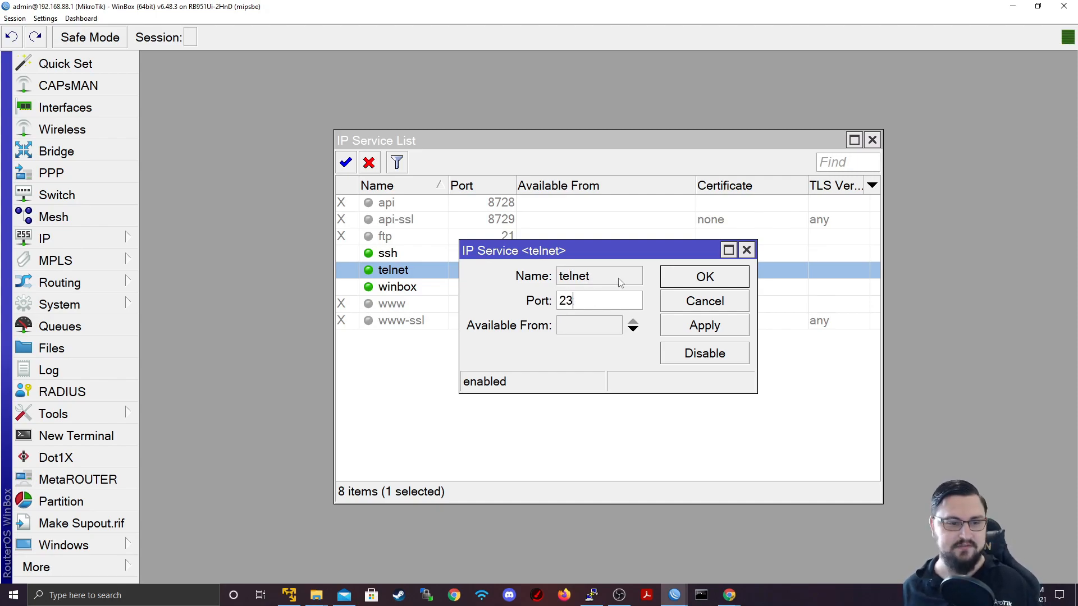
type("23")
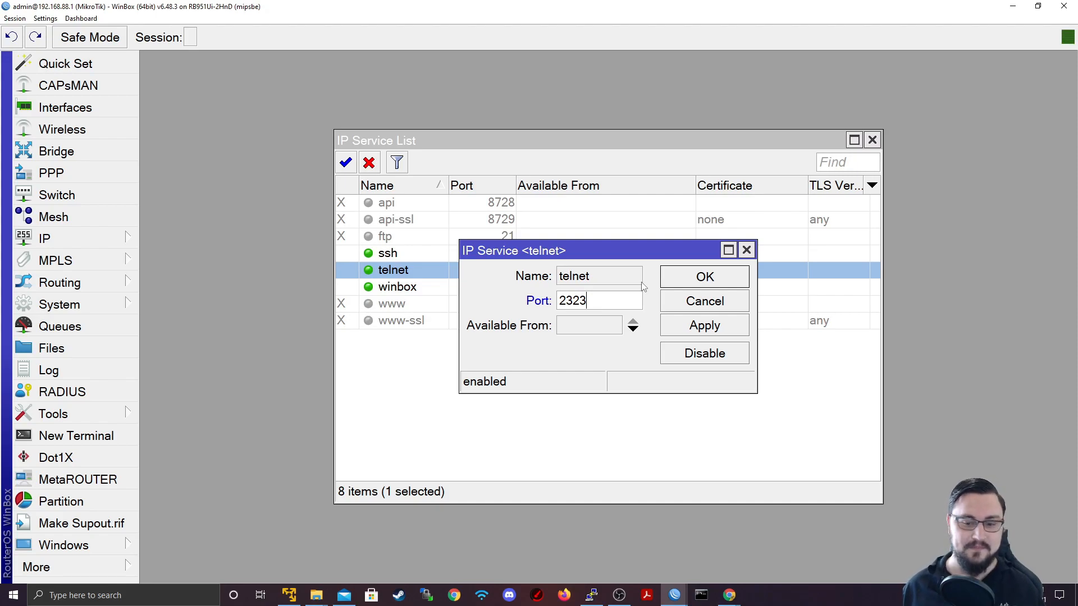
mouse_move(597, 324)
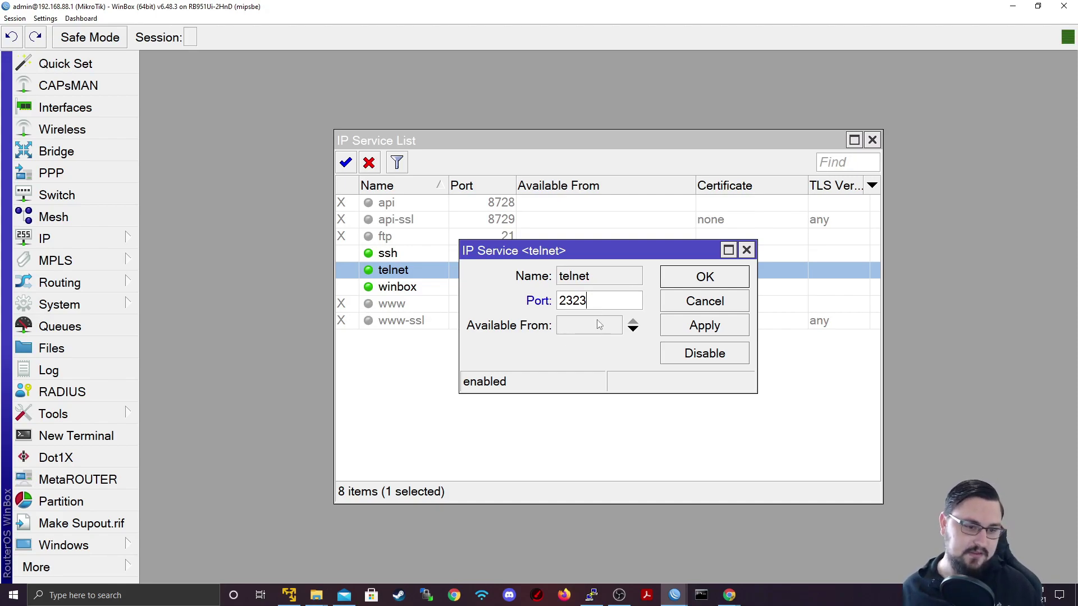
Set telnet's Available From address to 192.168.88.0/24
left_click(588, 325)
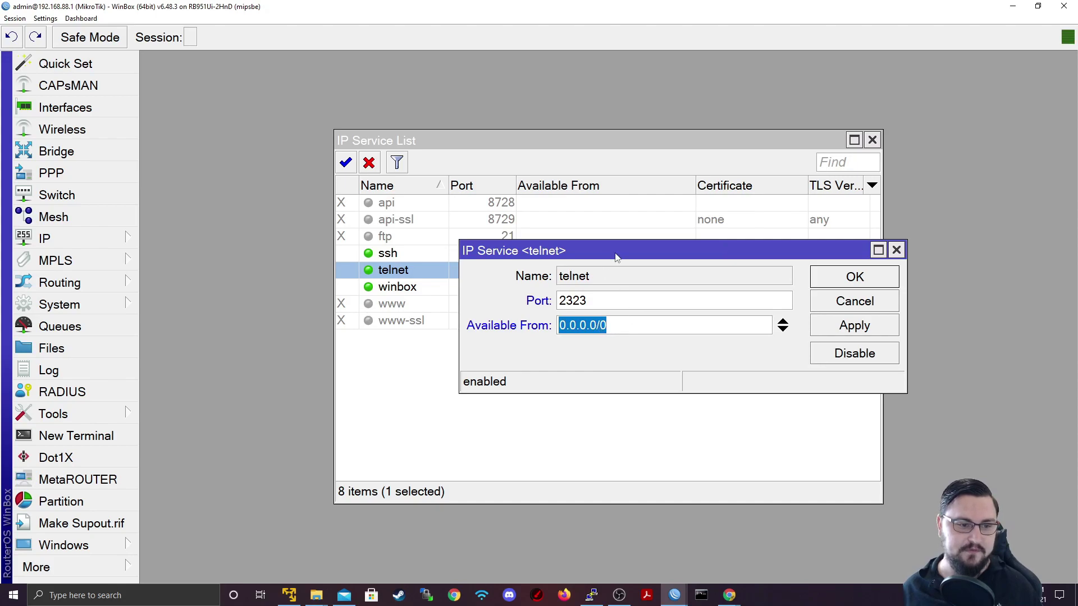
left_click_drag(612, 249, 612, 117)
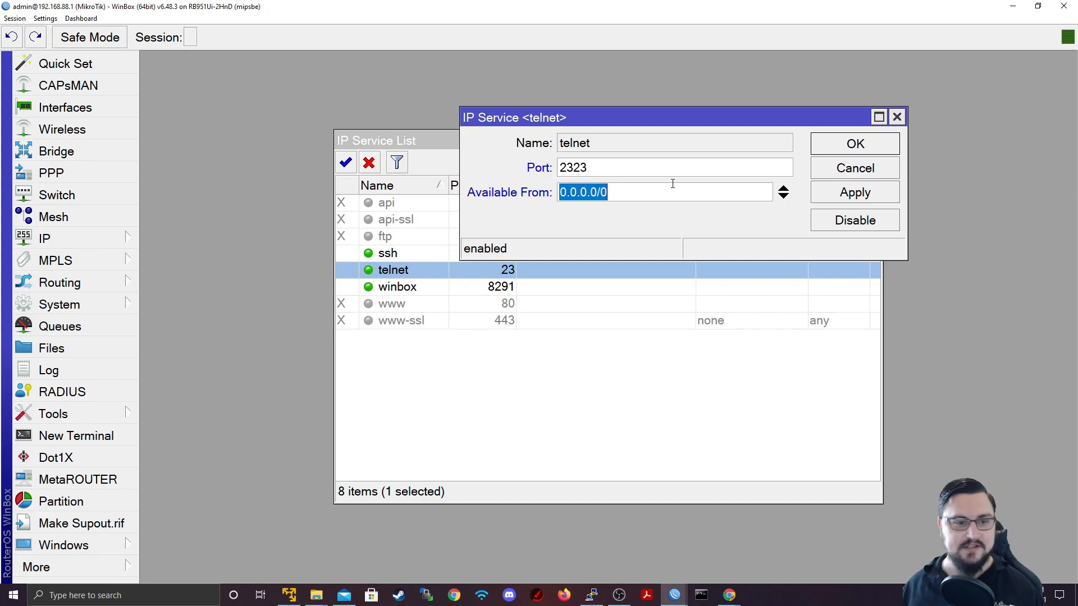
type("192.1")
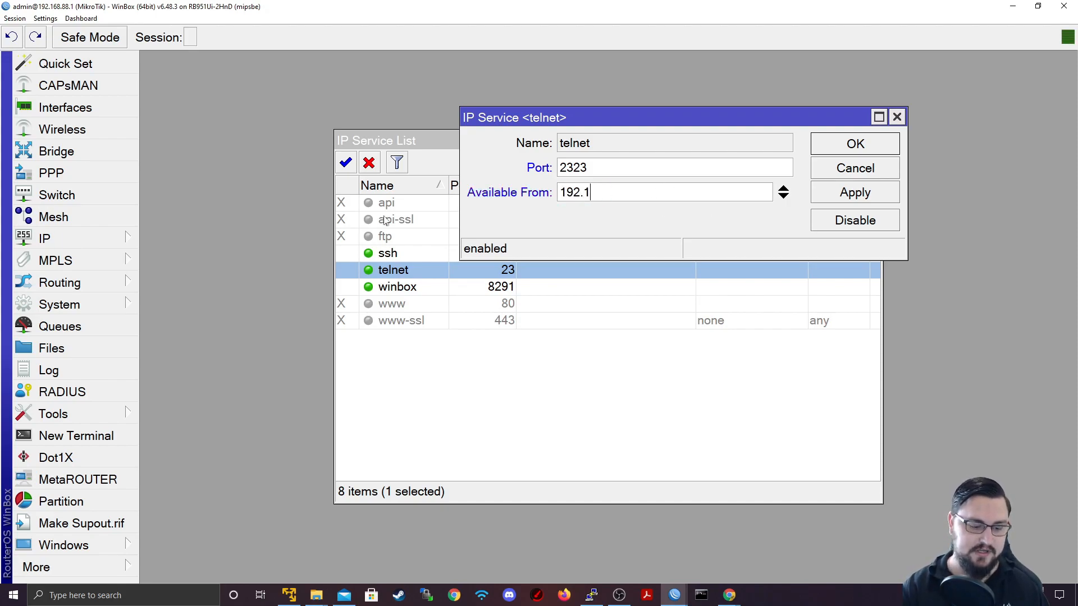
type("68.")
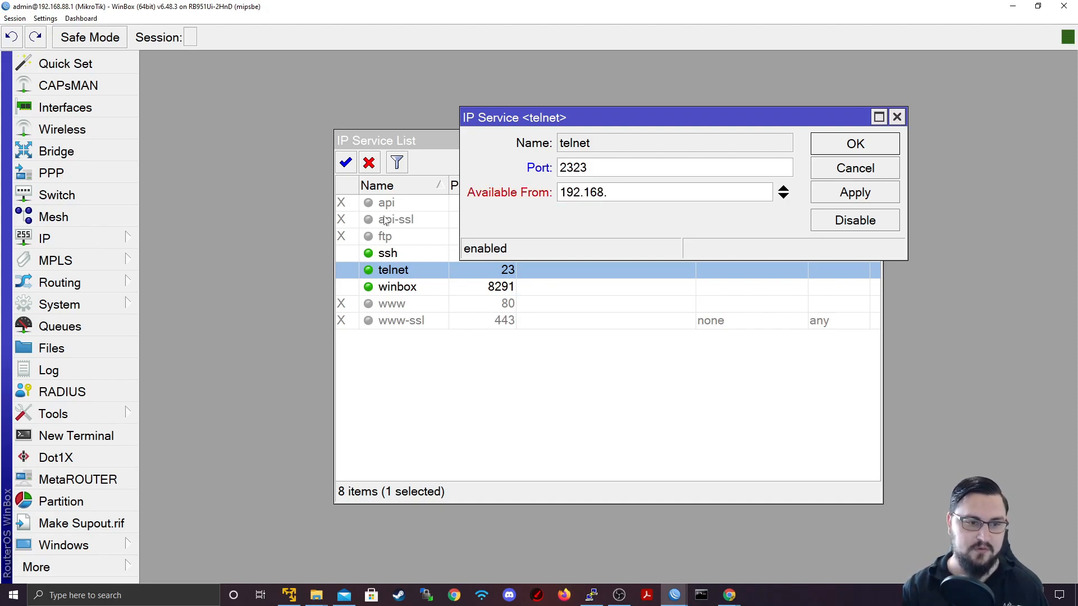
type("88.0")
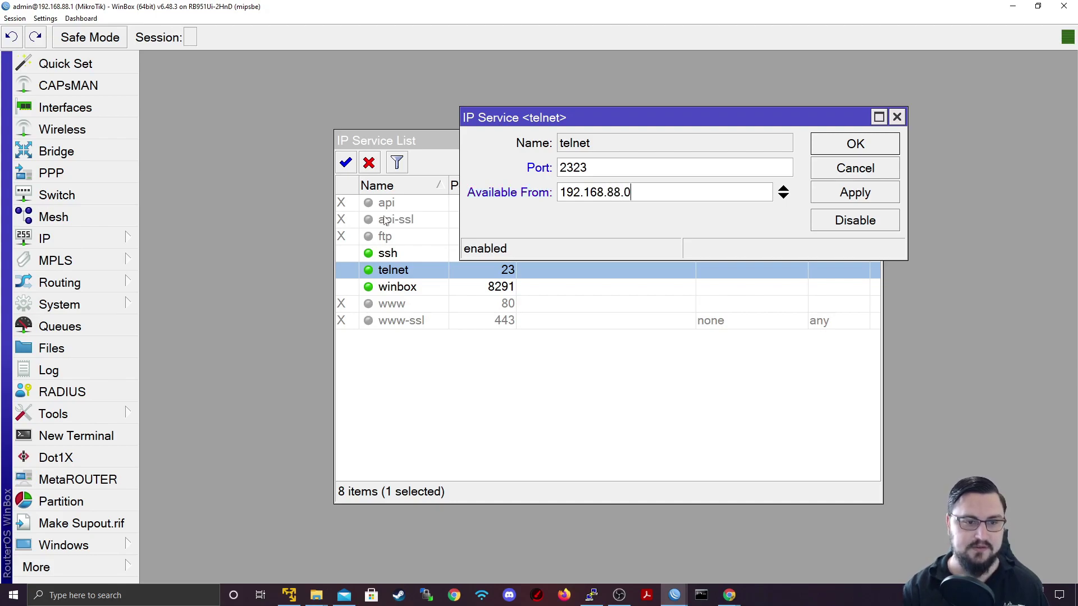
type("/24")
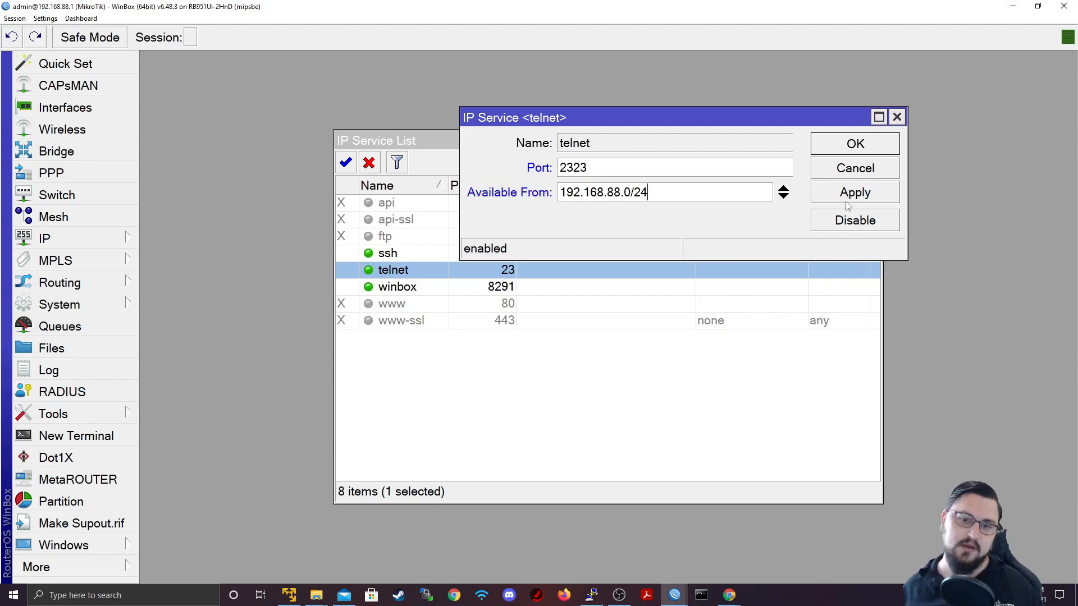
Apply port 2323 and the address restriction, close settings, and reselect telnet
left_click(855, 193)
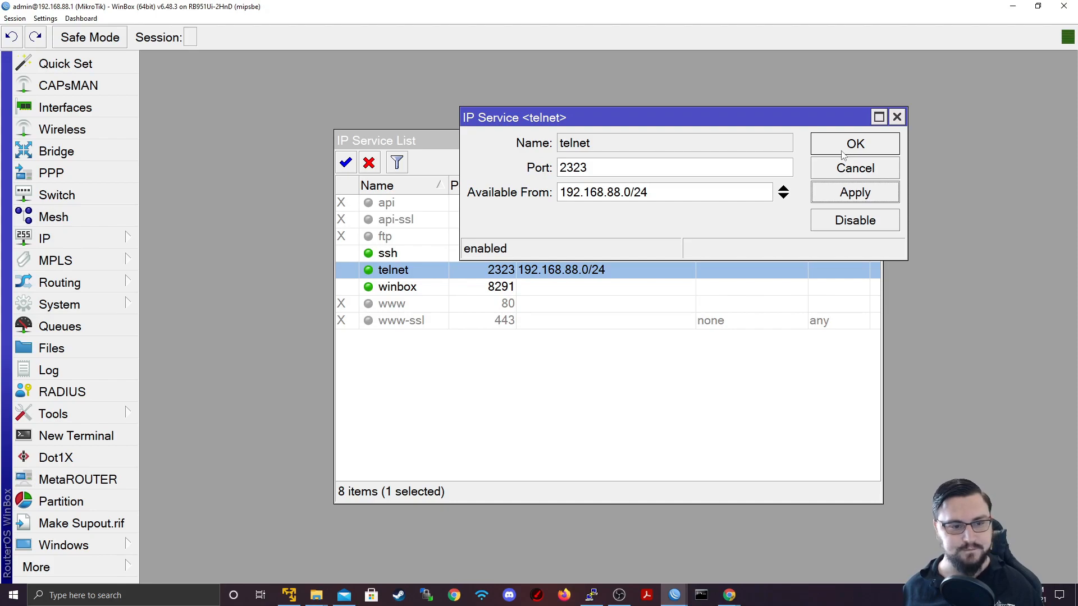
left_click(855, 143)
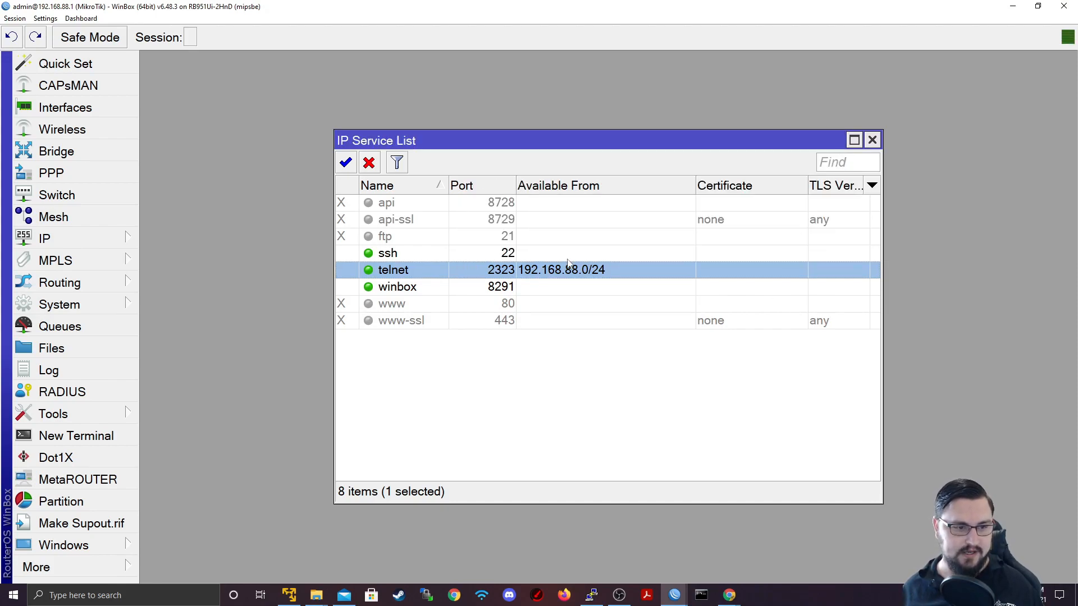
left_click(388, 253)
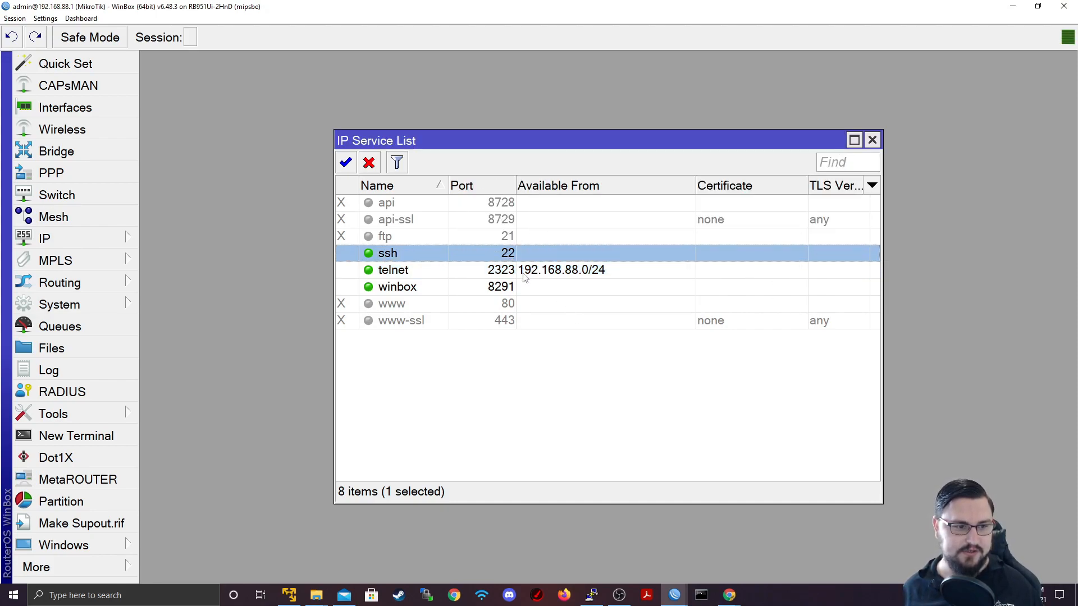
left_click(393, 270)
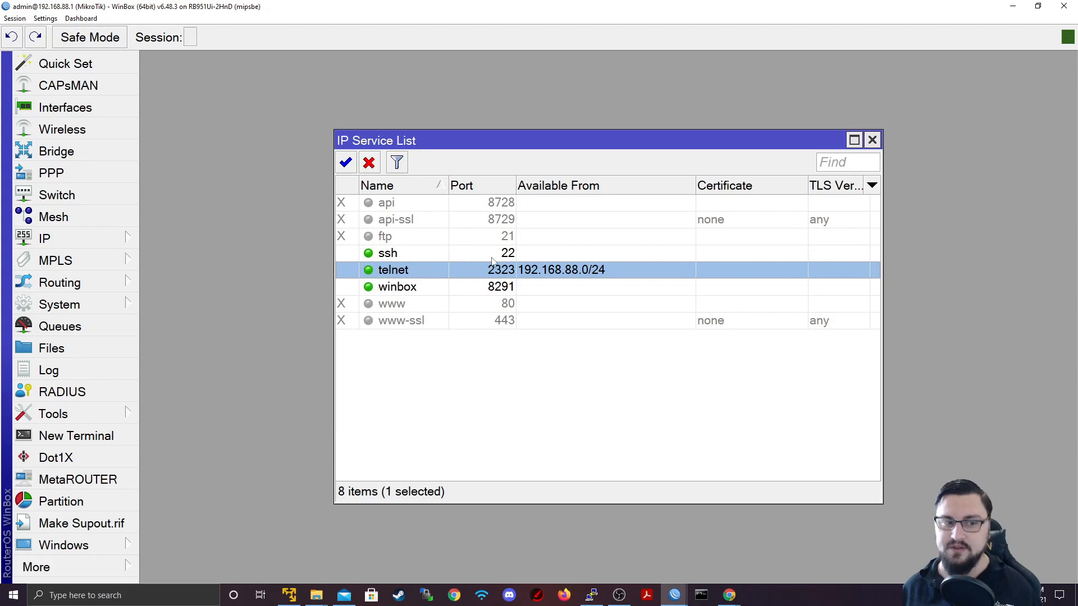
mouse_move(555, 269)
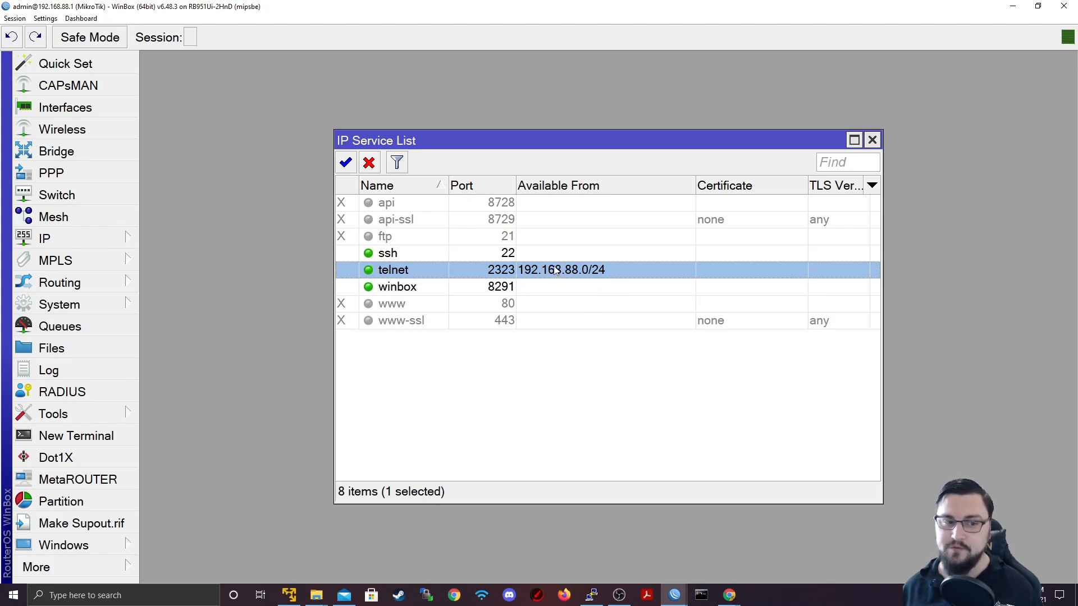
mouse_move(695, 304)
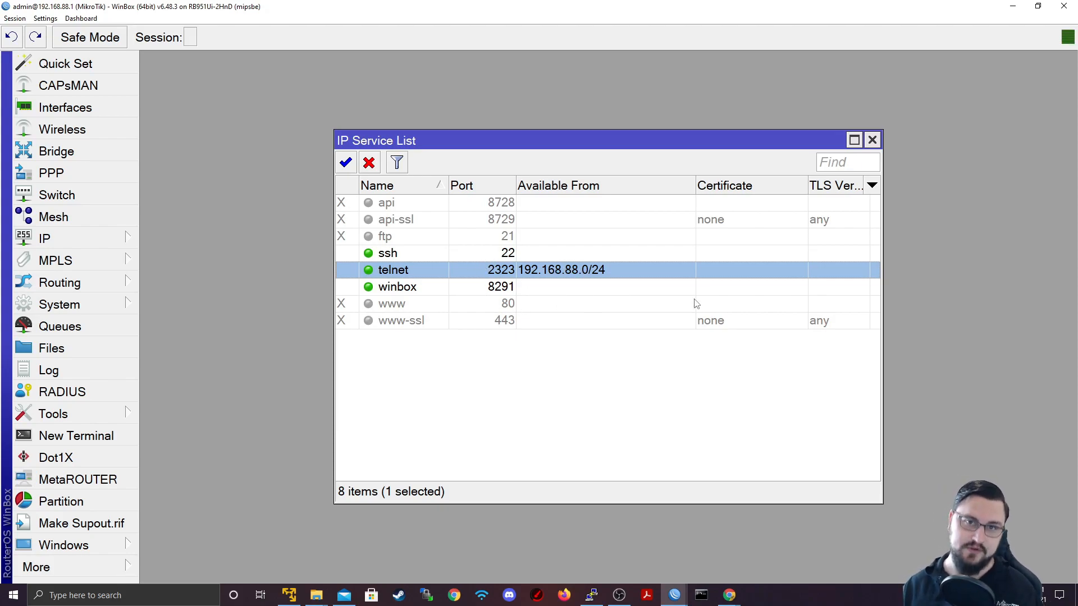
mouse_move(602, 367)
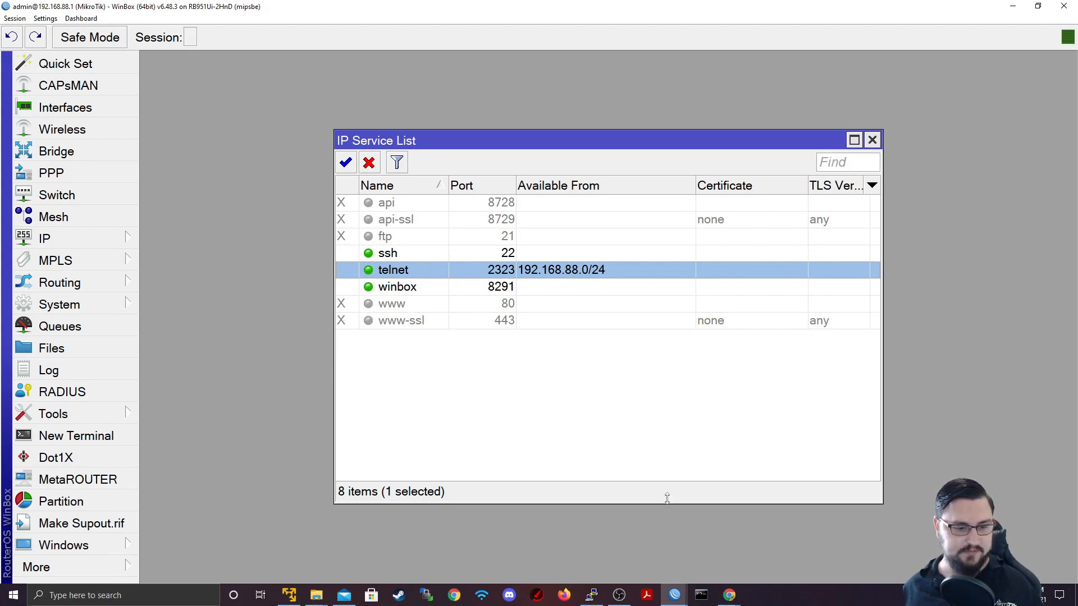
Start a new PuTTY Telnet session to 192.168.88.1 on port 2323
right_click(590, 595)
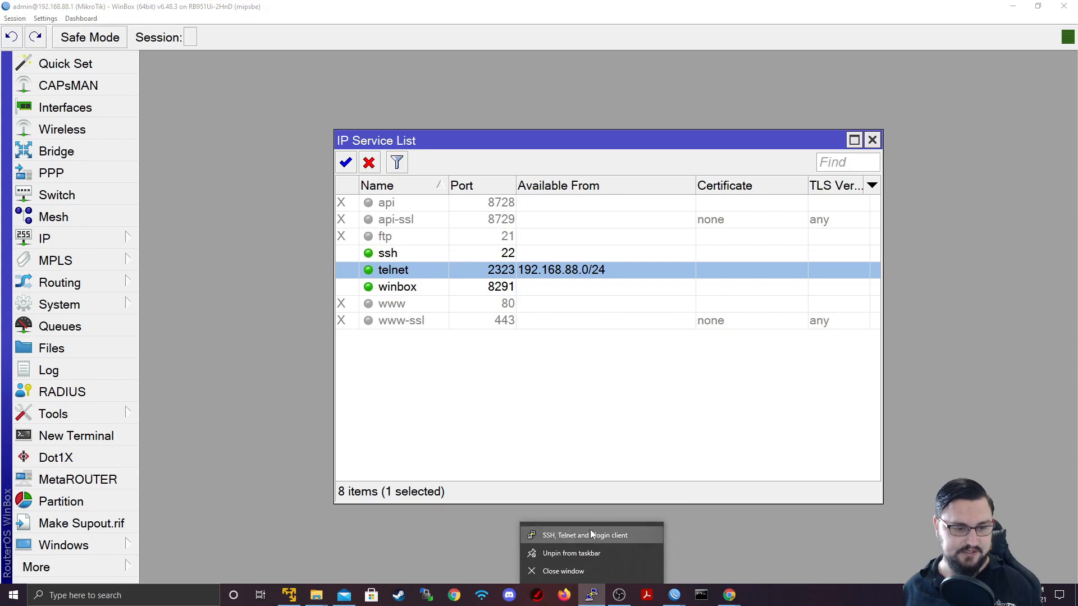
left_click(586, 535)
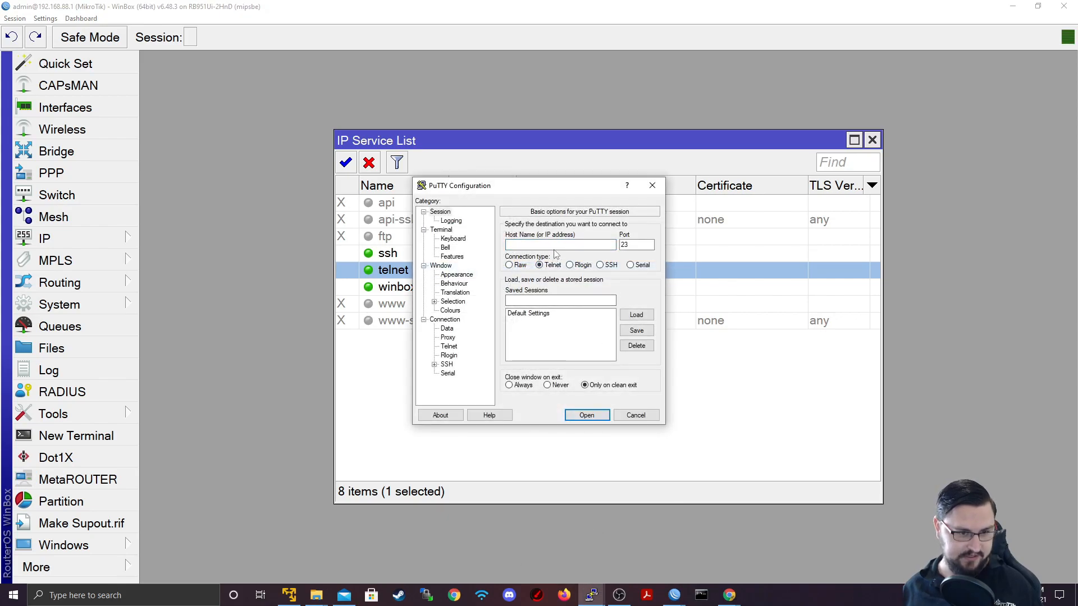
left_click(559, 245)
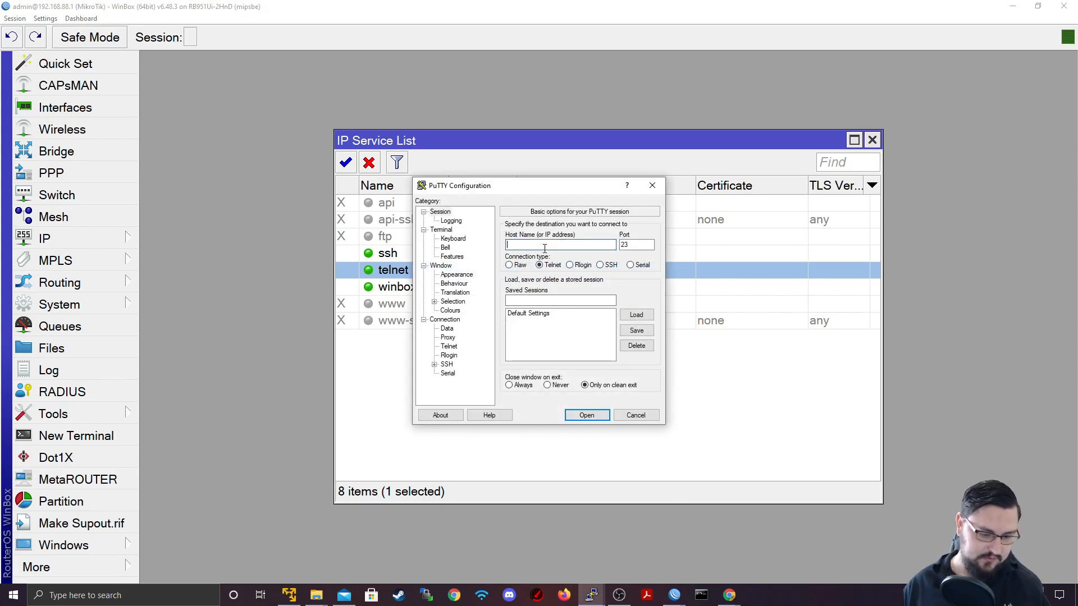
type("192.168.88.1")
left_click(636, 244)
type("23")
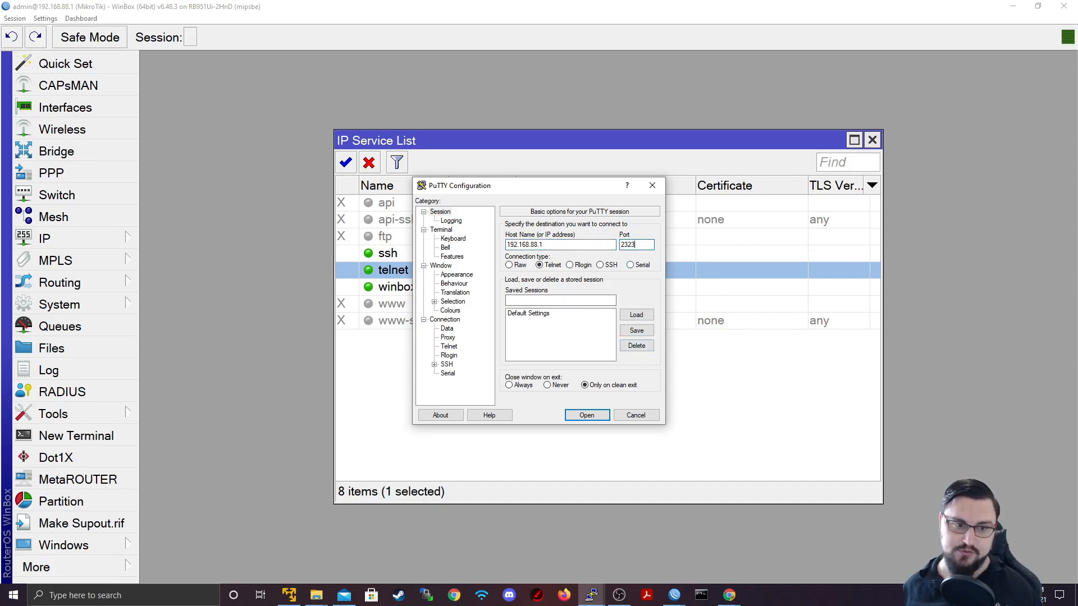
mouse_move(586, 415)
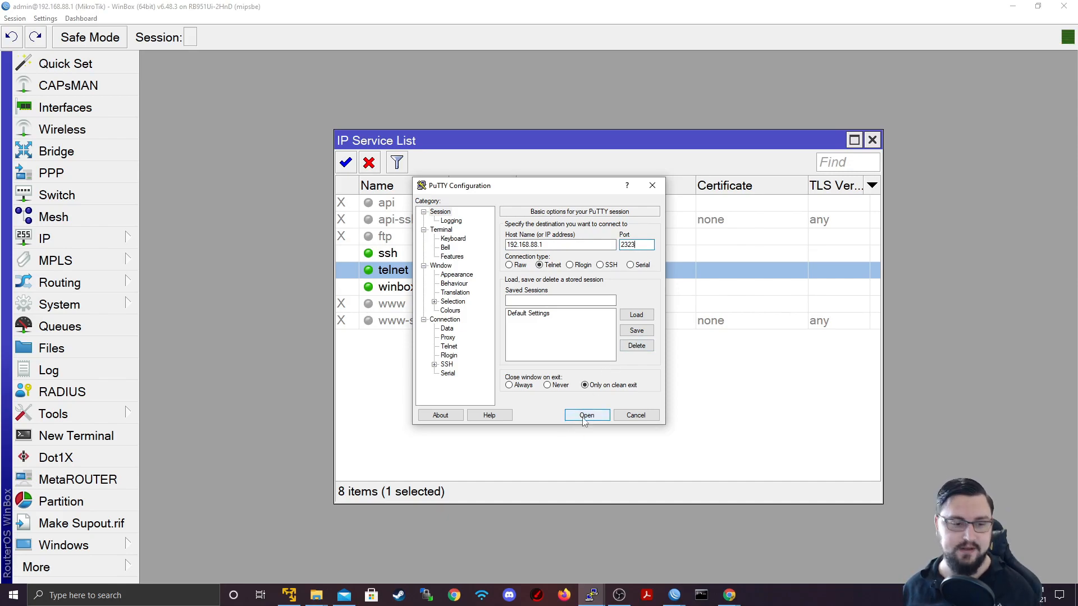
left_click(586, 416)
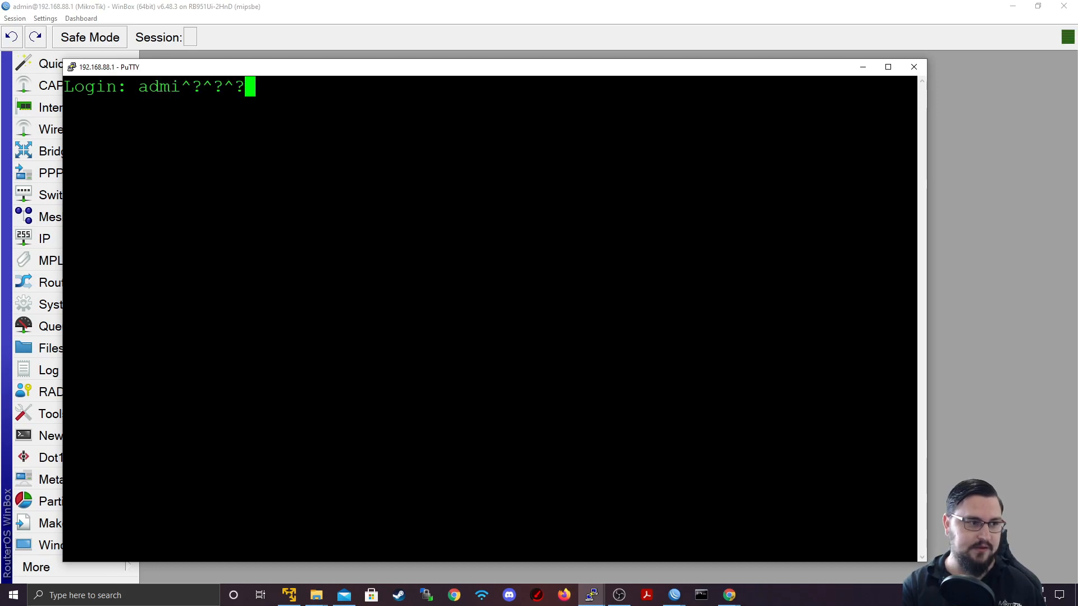
Log in as TNBAdmin and confirm the RouterOS prompt responds
type("TNBA")
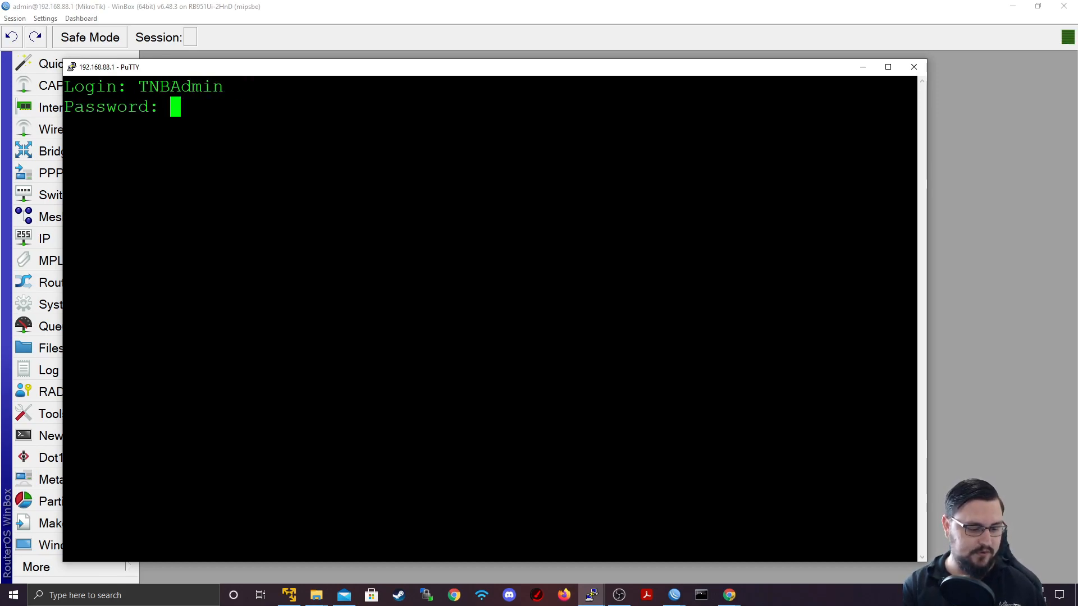
key("Return")
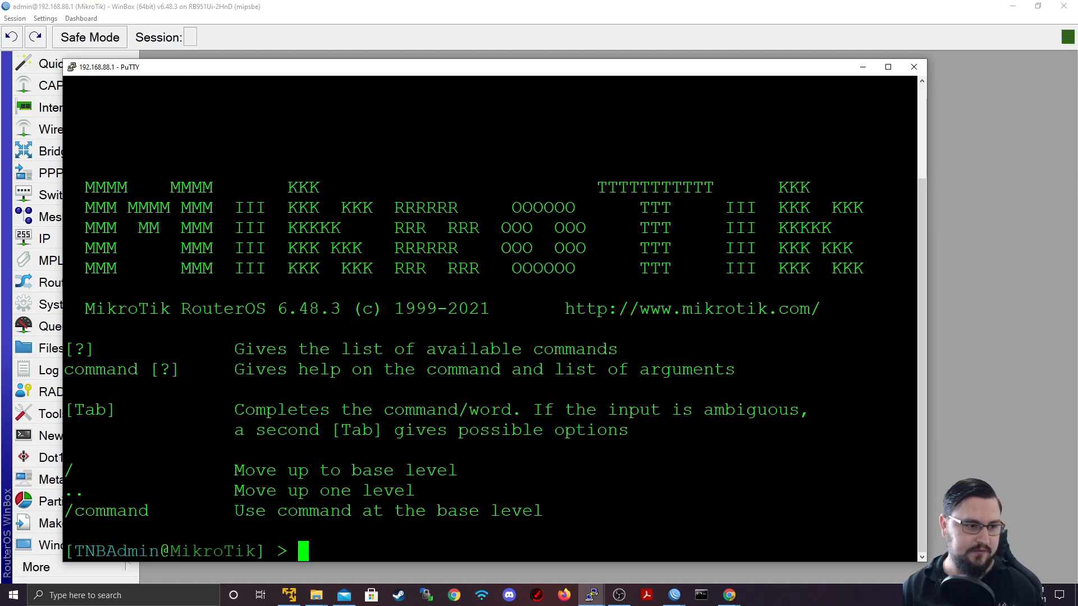
key("Return")
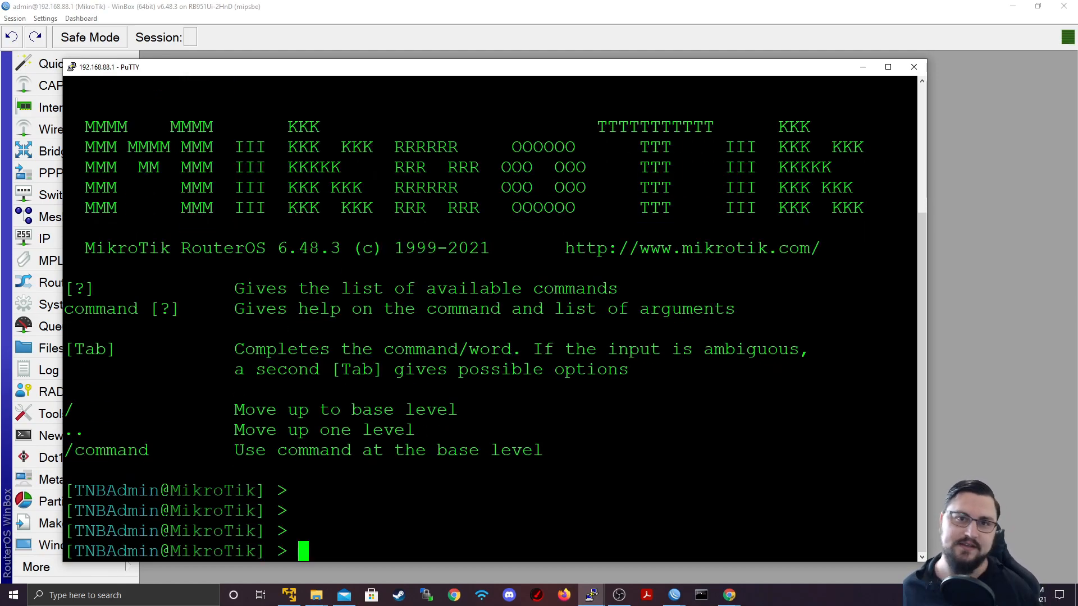